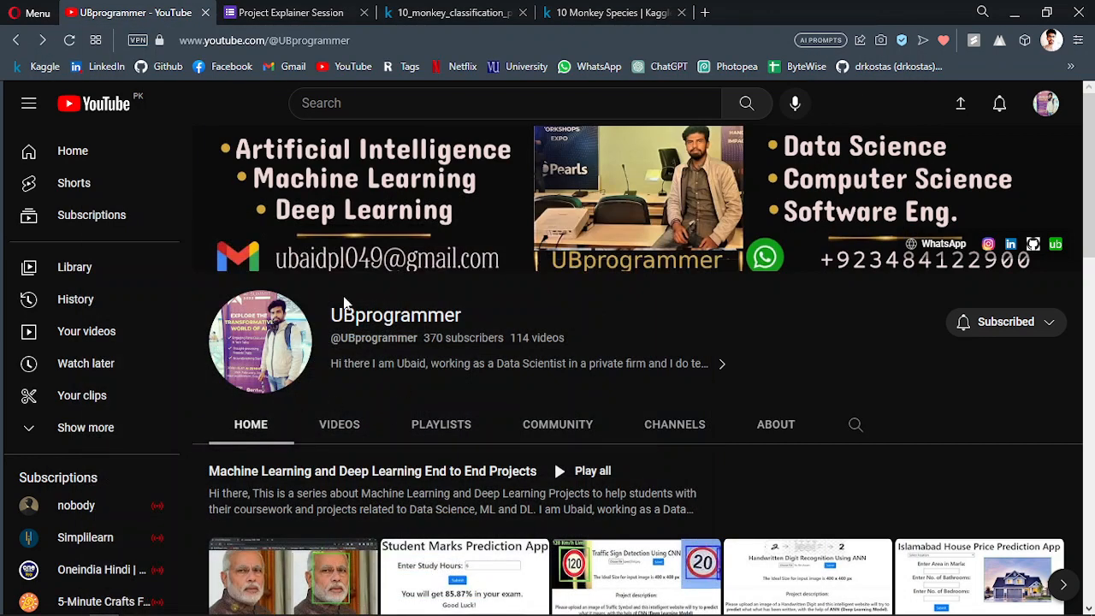
mouse_move(393, 334)
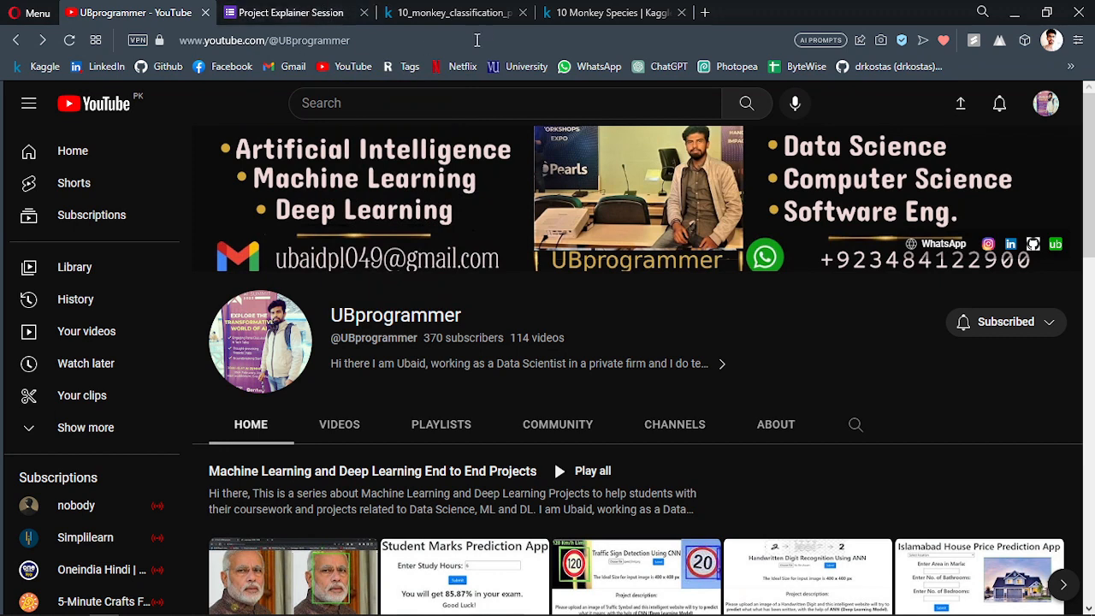
mouse_move(453, 12)
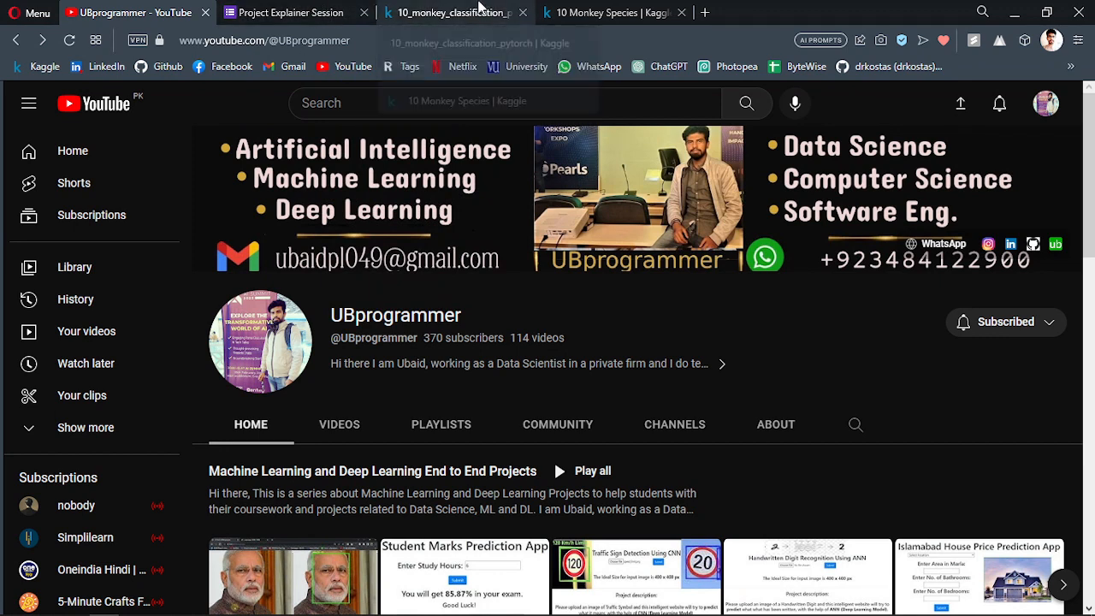
Scroll the 10 Monkey Species Data Card from its description down to the monkey_labels.txt preview
left_click(611, 11)
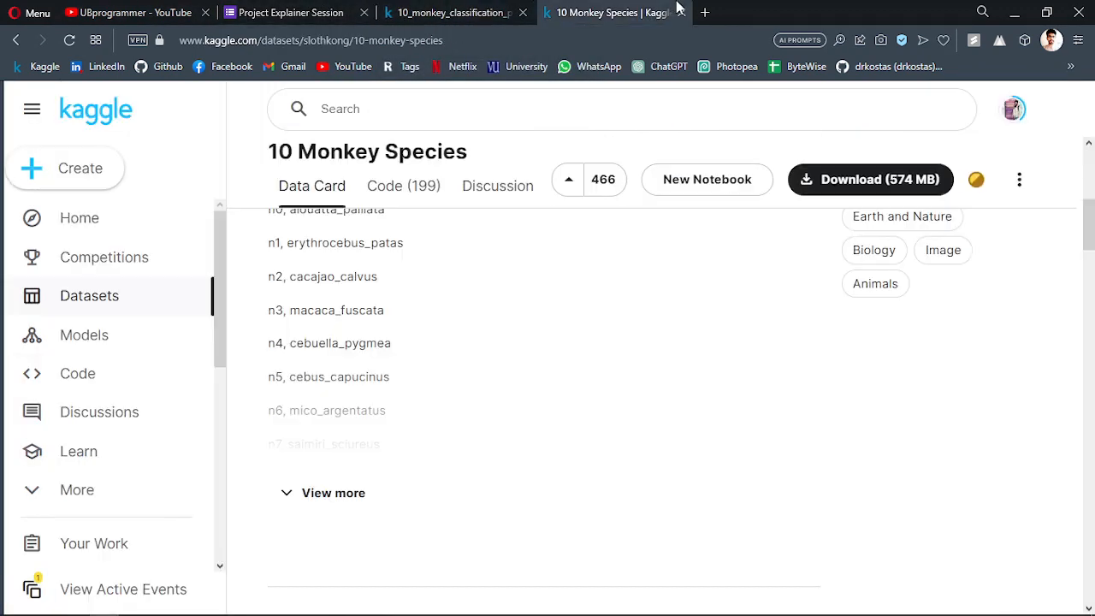
scroll("up", 3)
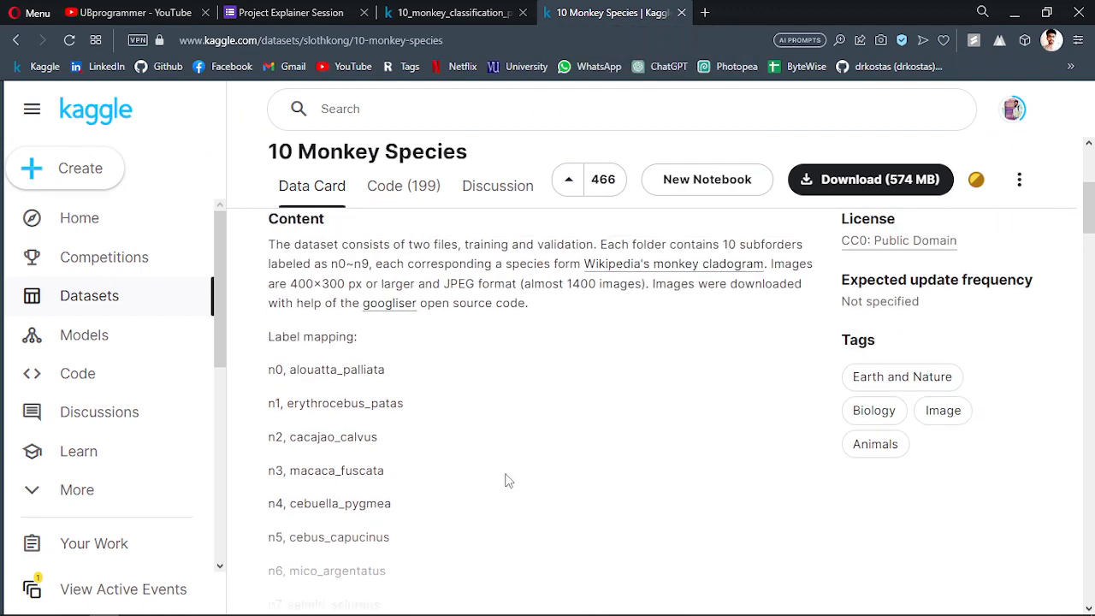
scroll("up", 3)
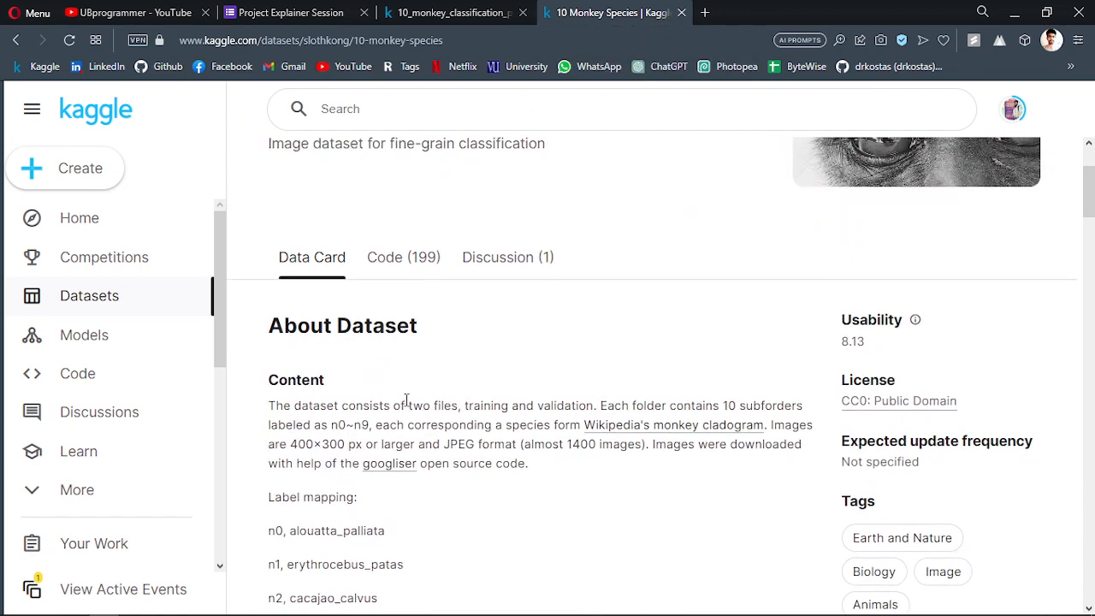
scroll("up", 3)
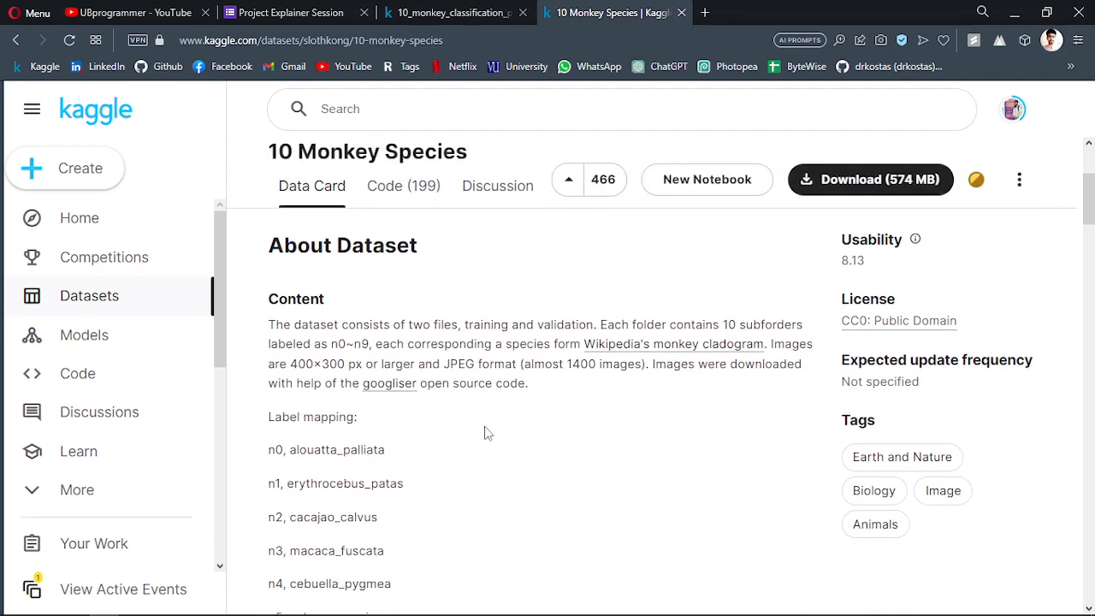
mouse_move(648, 486)
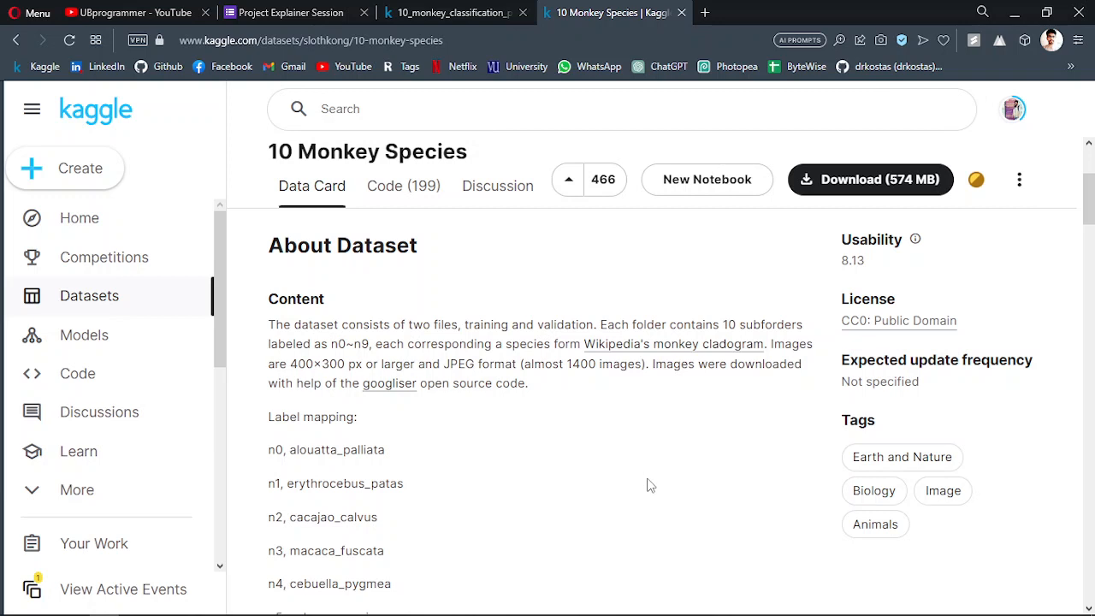
mouse_move(649, 472)
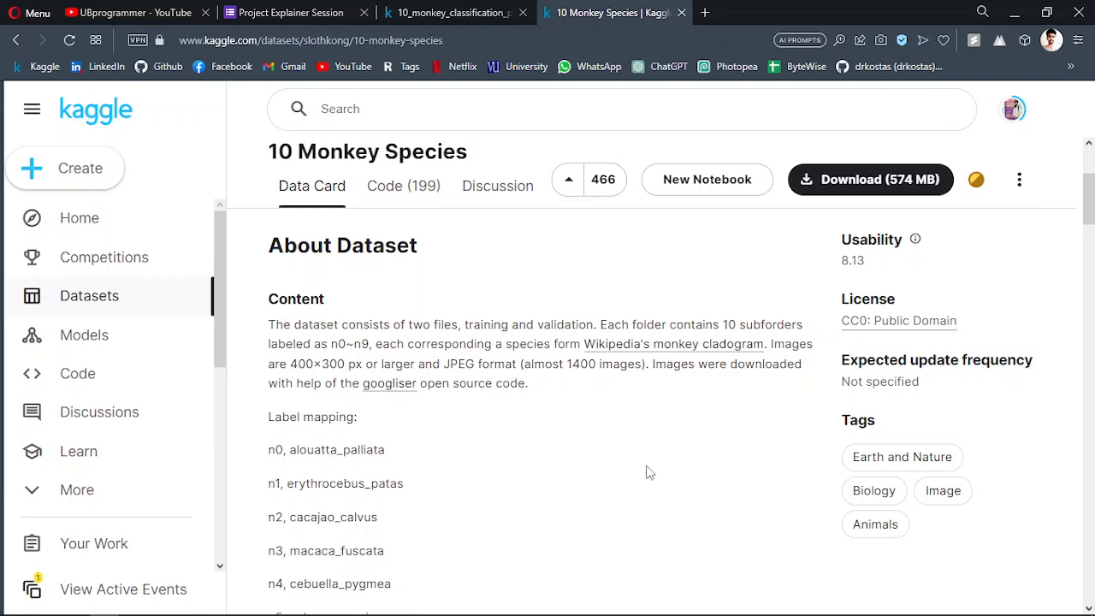
scroll("down", 3)
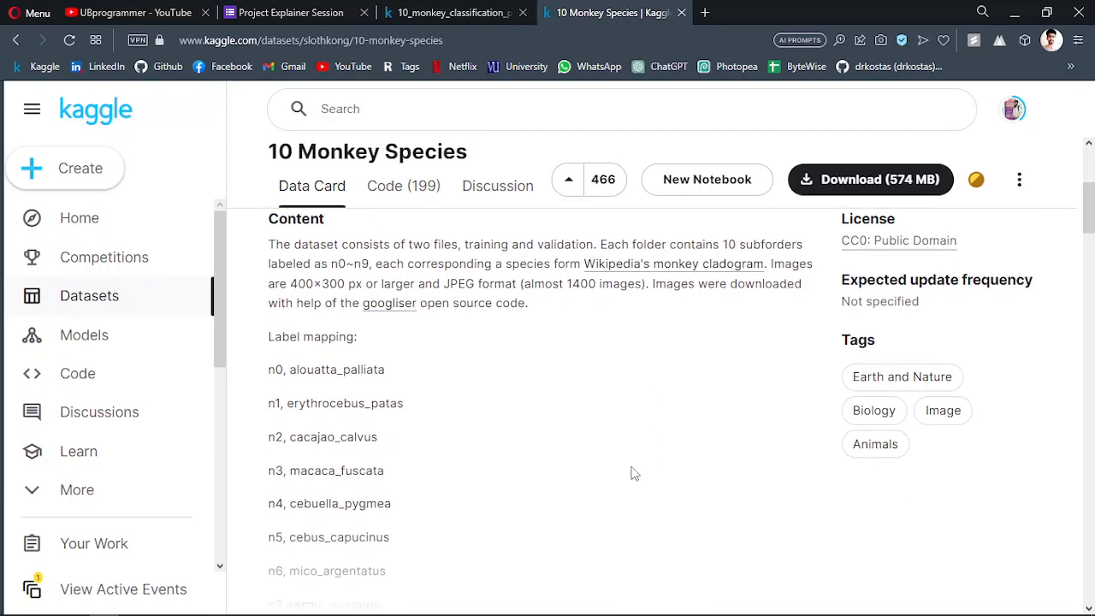
scroll("up", 3)
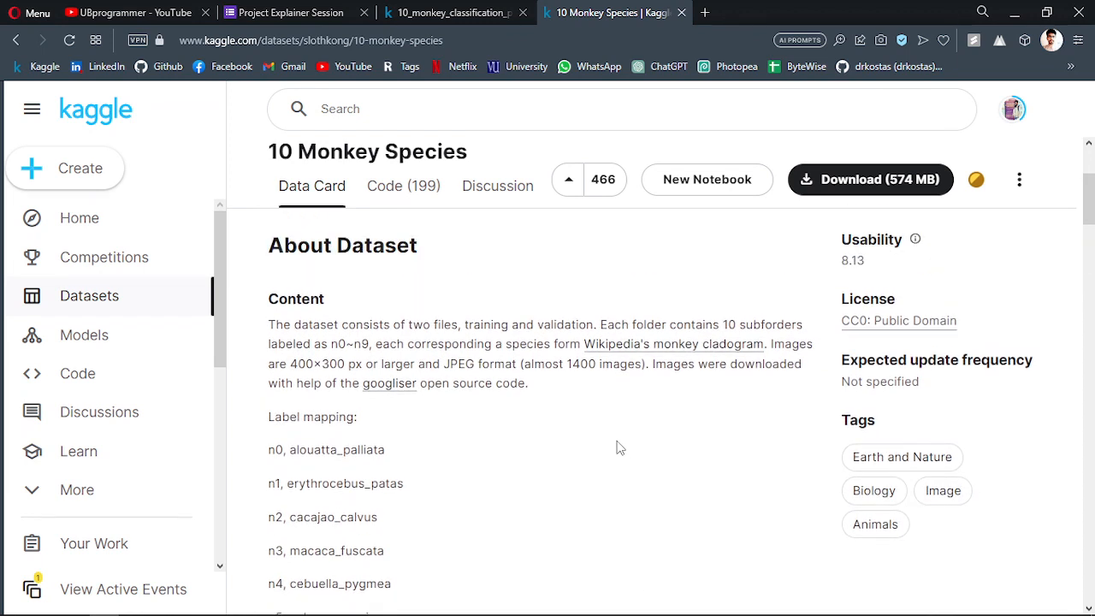
mouse_move(659, 430)
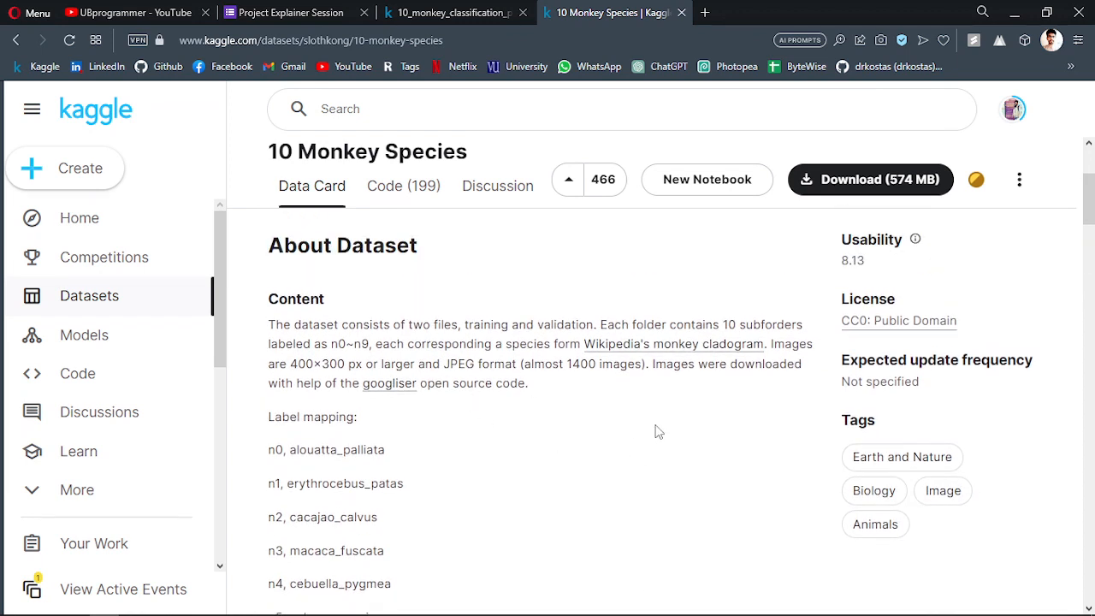
mouse_move(637, 422)
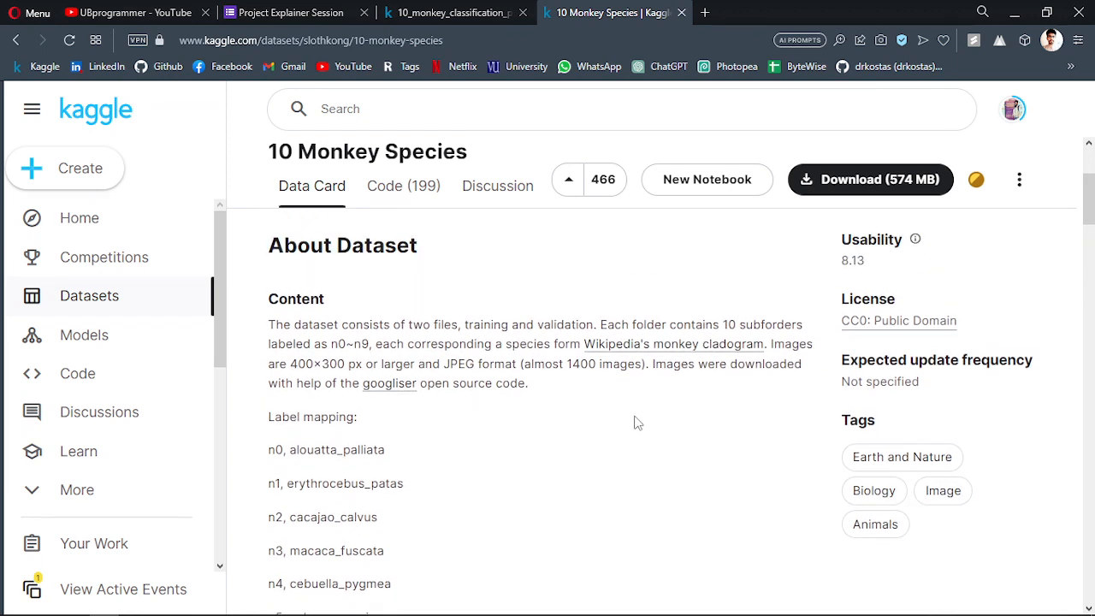
scroll("down", 3)
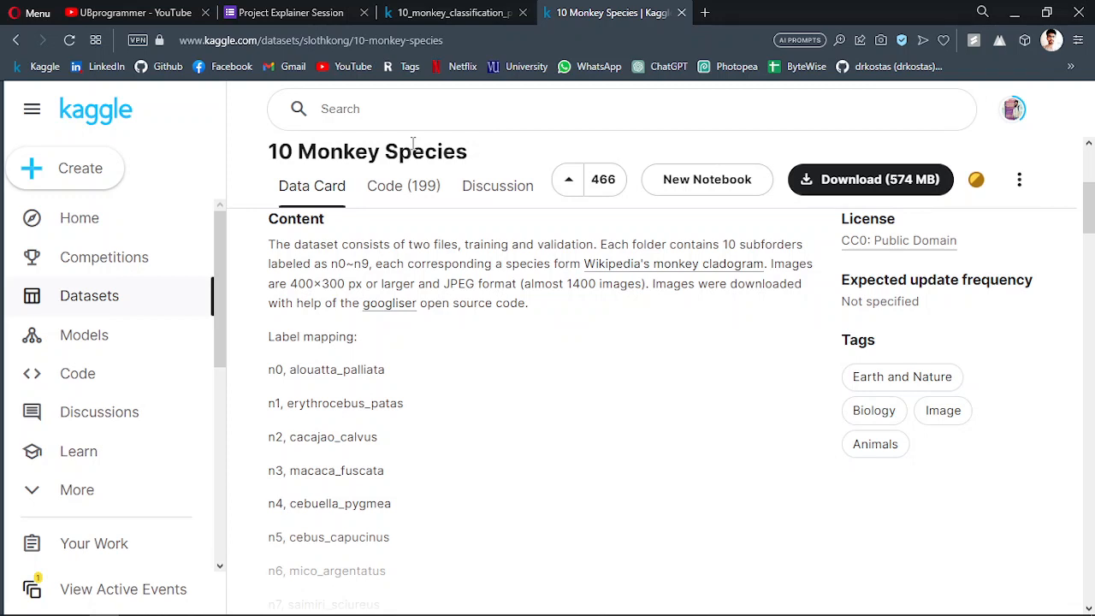
mouse_move(487, 250)
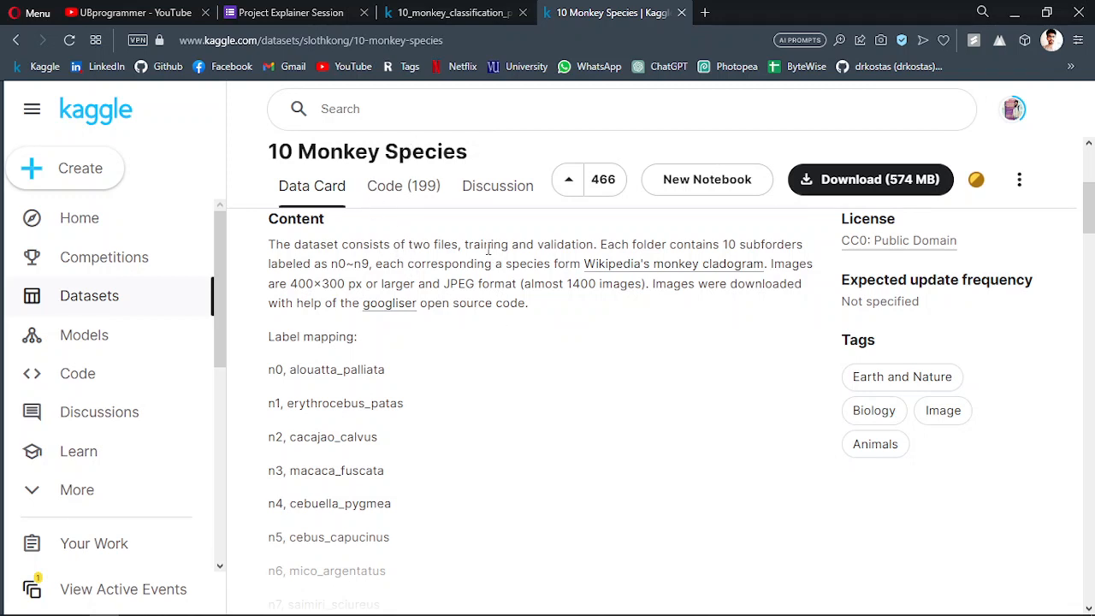
mouse_move(505, 458)
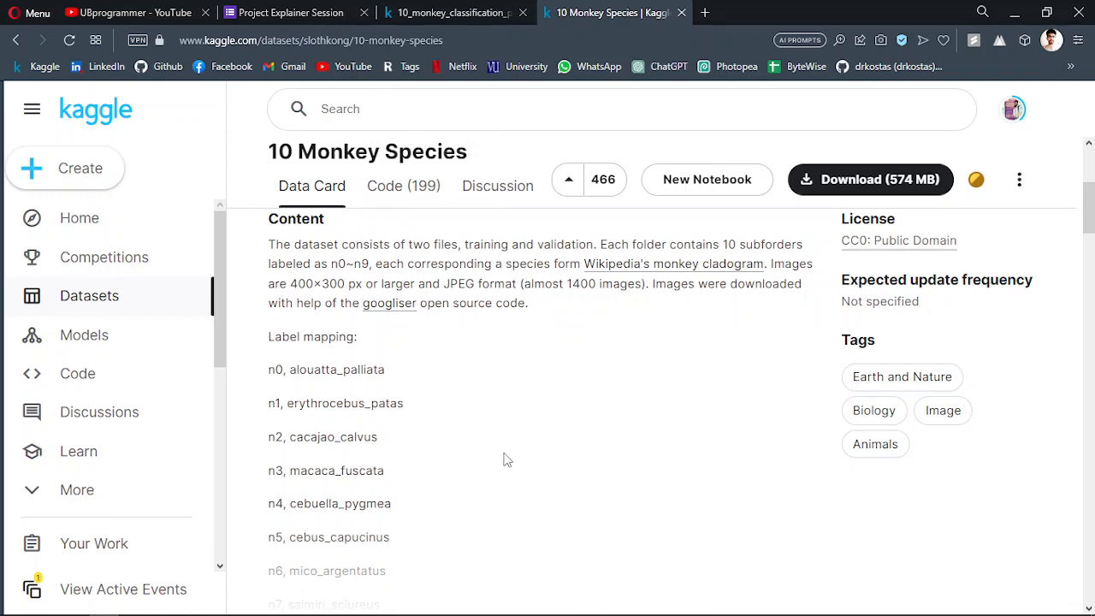
scroll("down", 3)
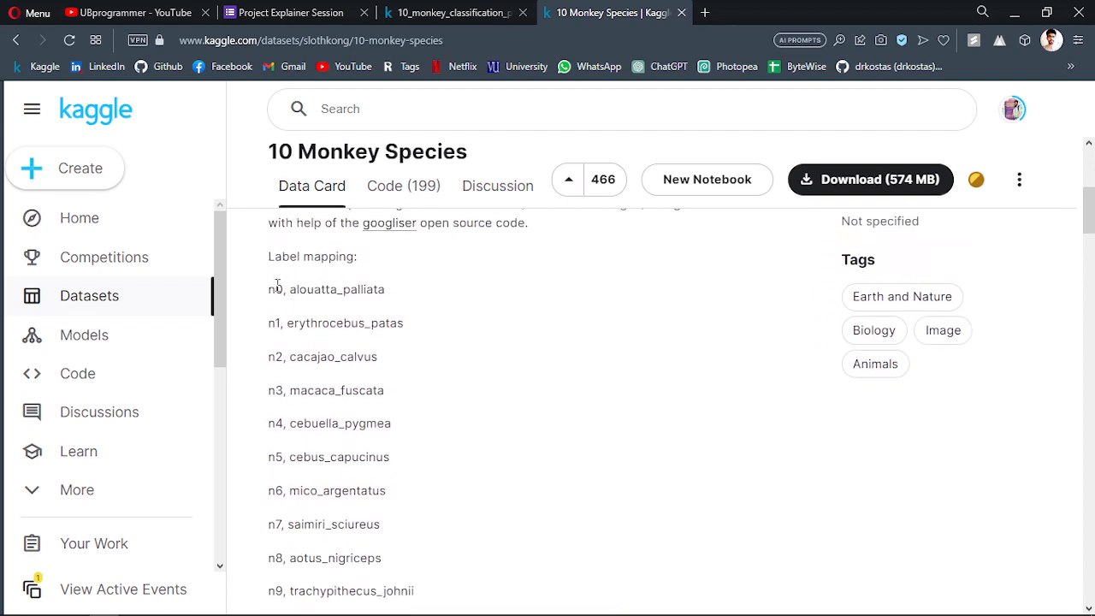
scroll("down", 3)
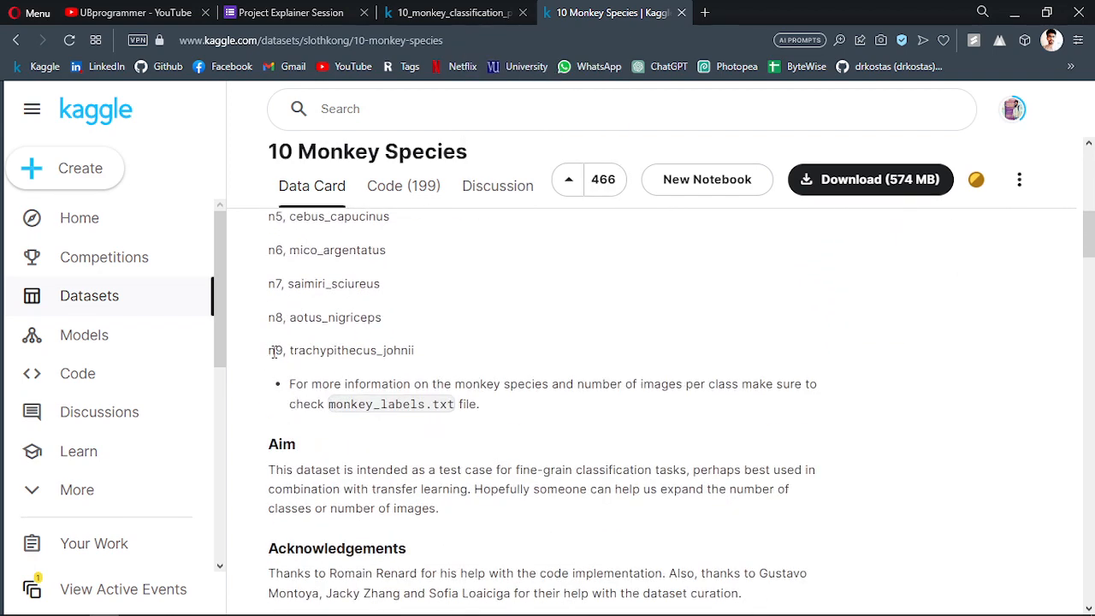
mouse_move(468, 372)
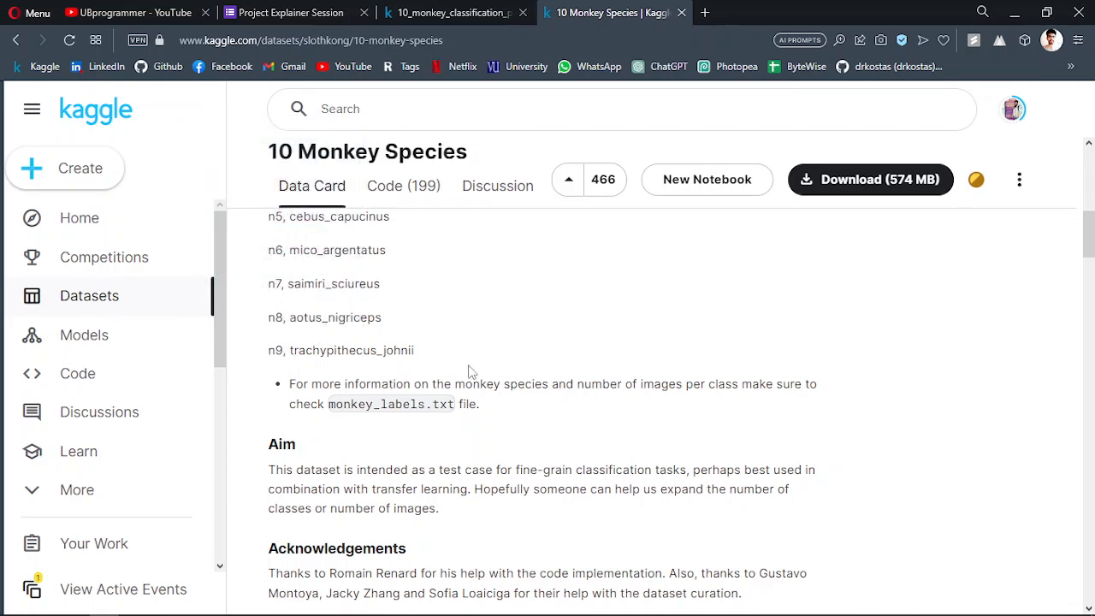
double_click(326, 409)
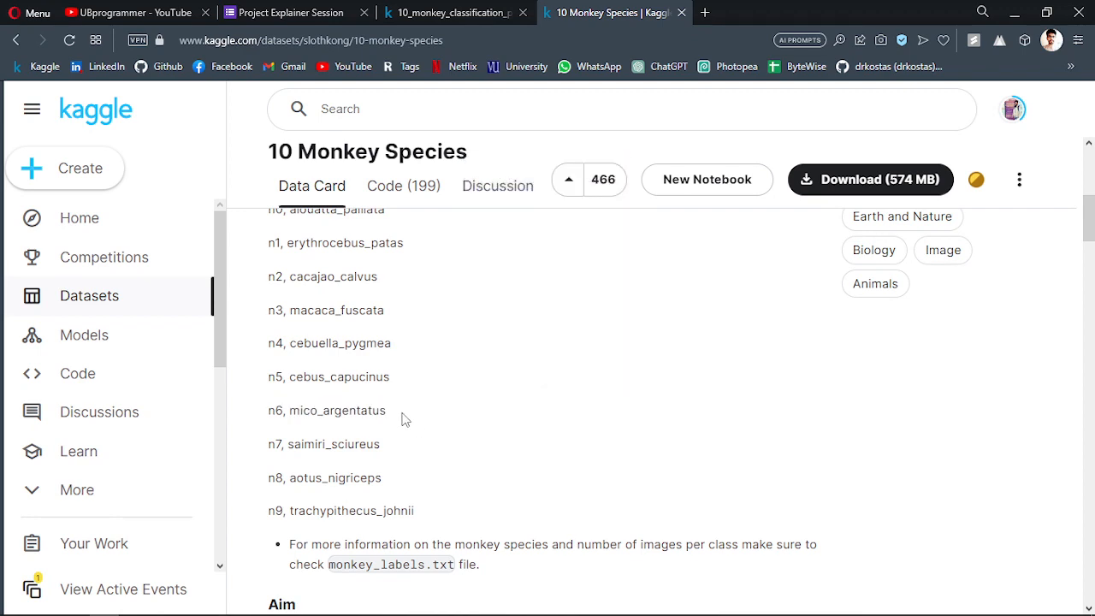
scroll("down", 3)
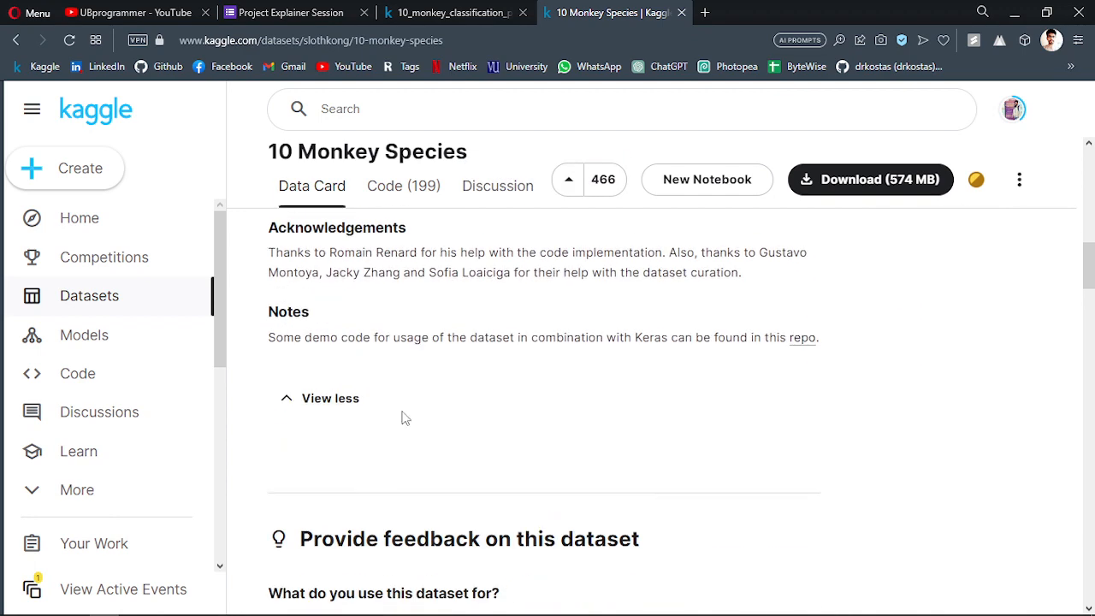
scroll("down", 3)
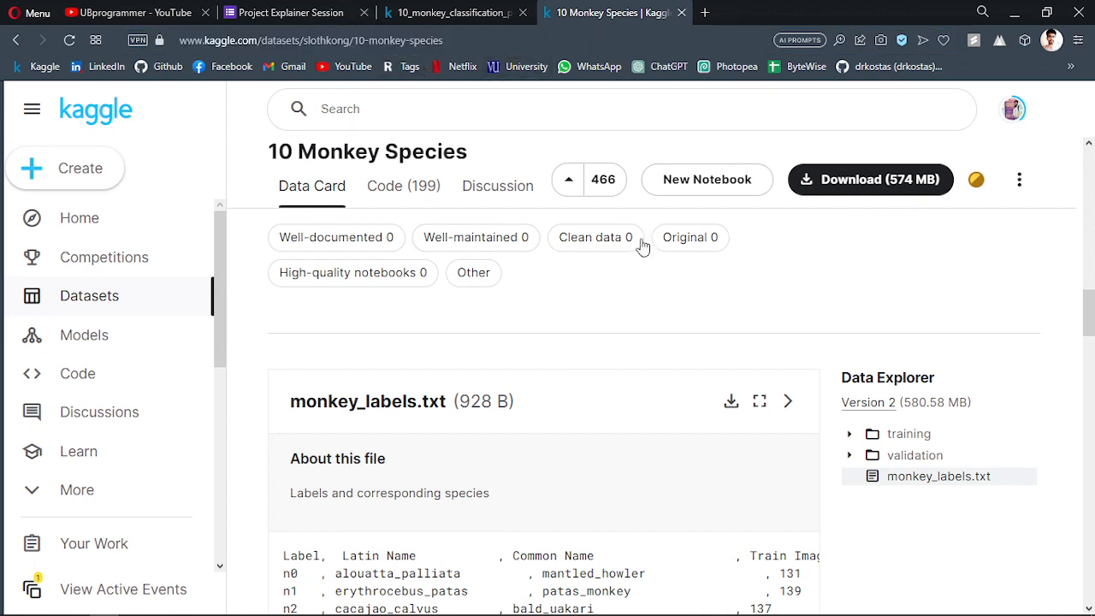
Expand training > training and validation > validation in the Data Explorer to list n0–n9
scroll("down", 3)
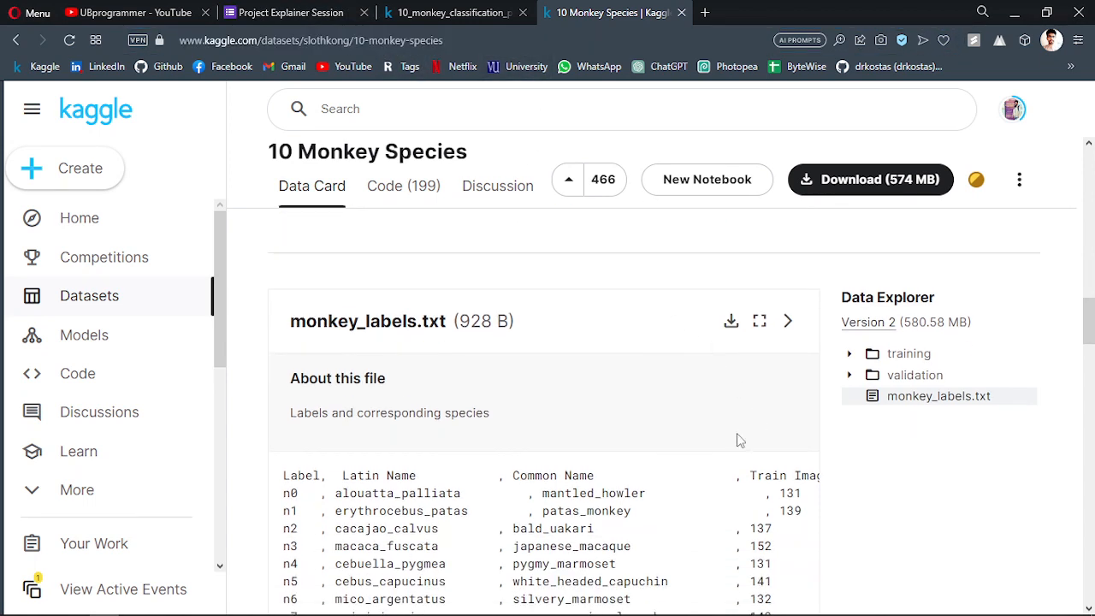
mouse_move(728, 415)
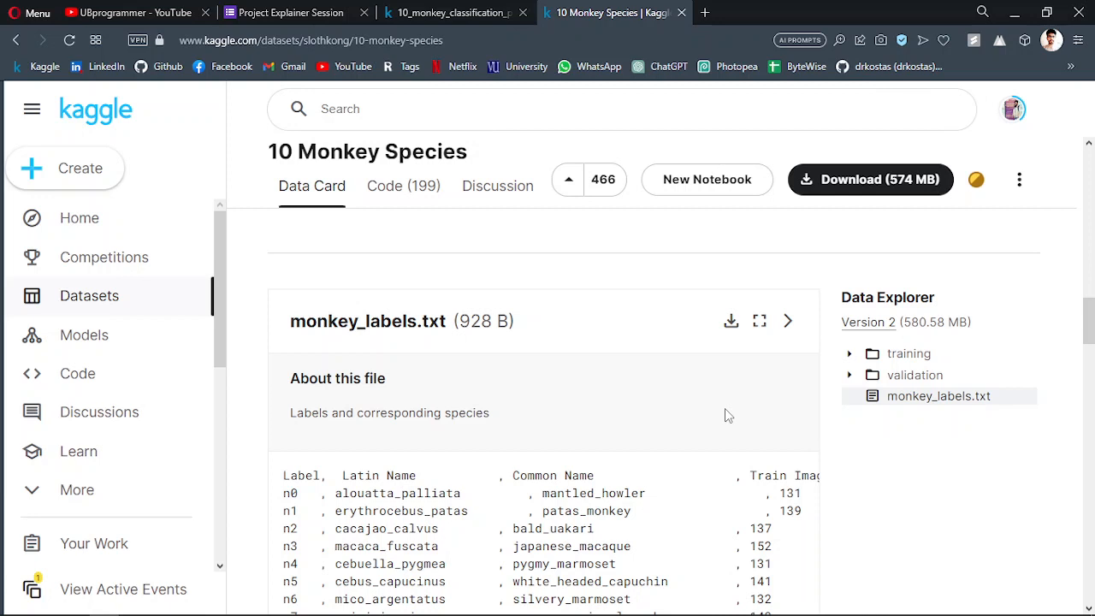
mouse_move(847, 422)
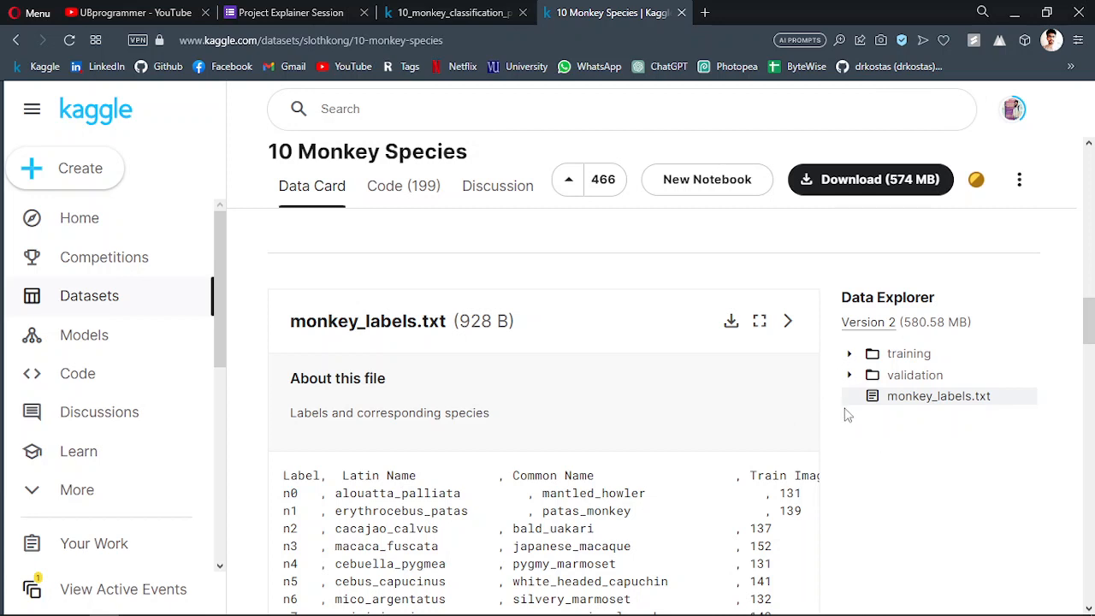
mouse_move(849, 359)
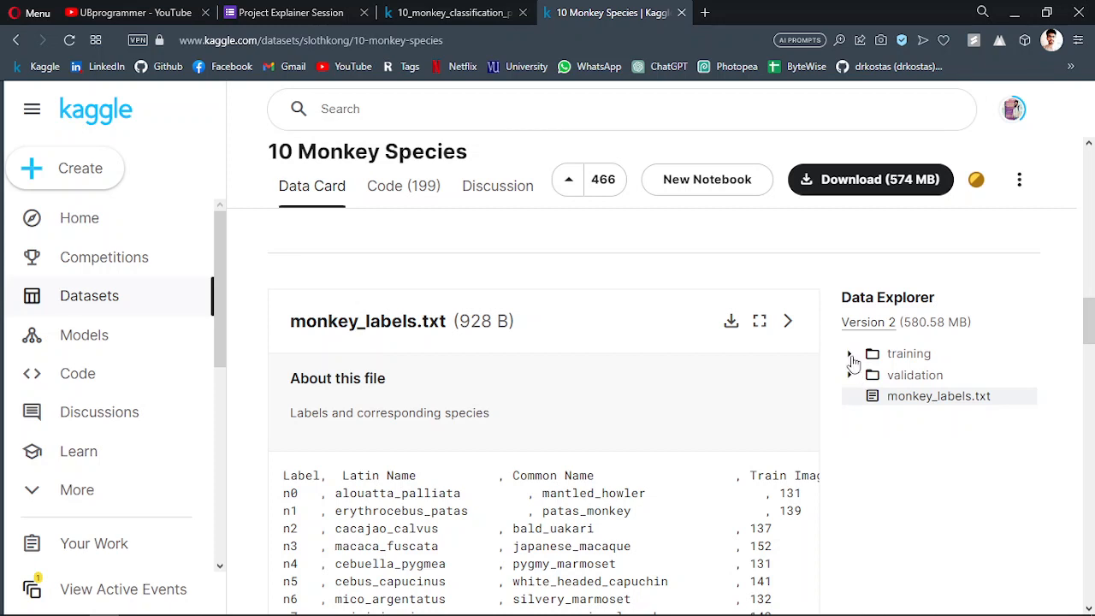
left_click(853, 353)
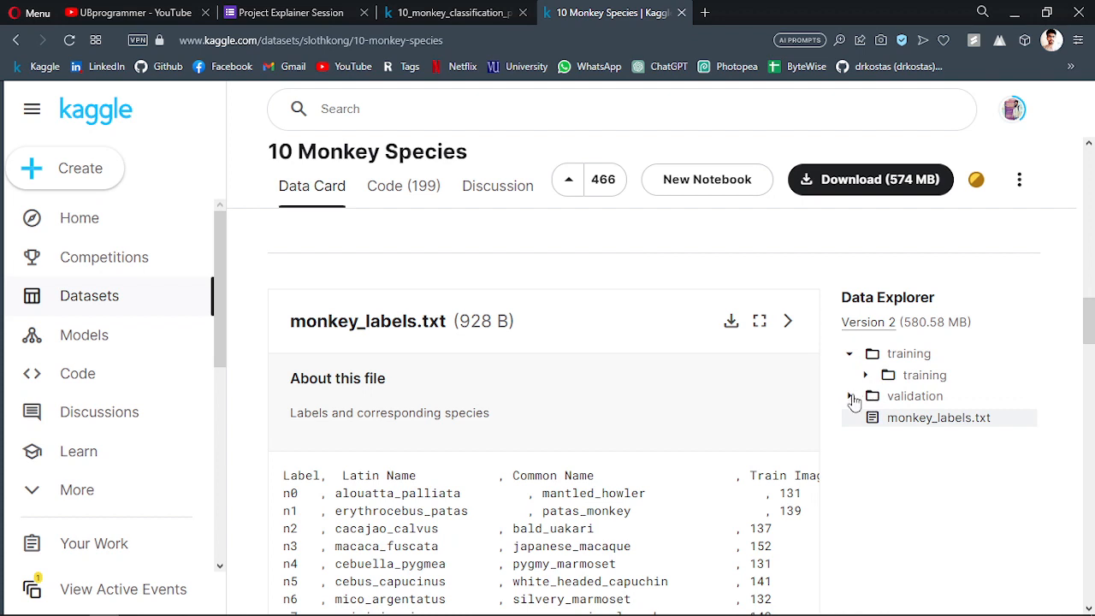
left_click(849, 396)
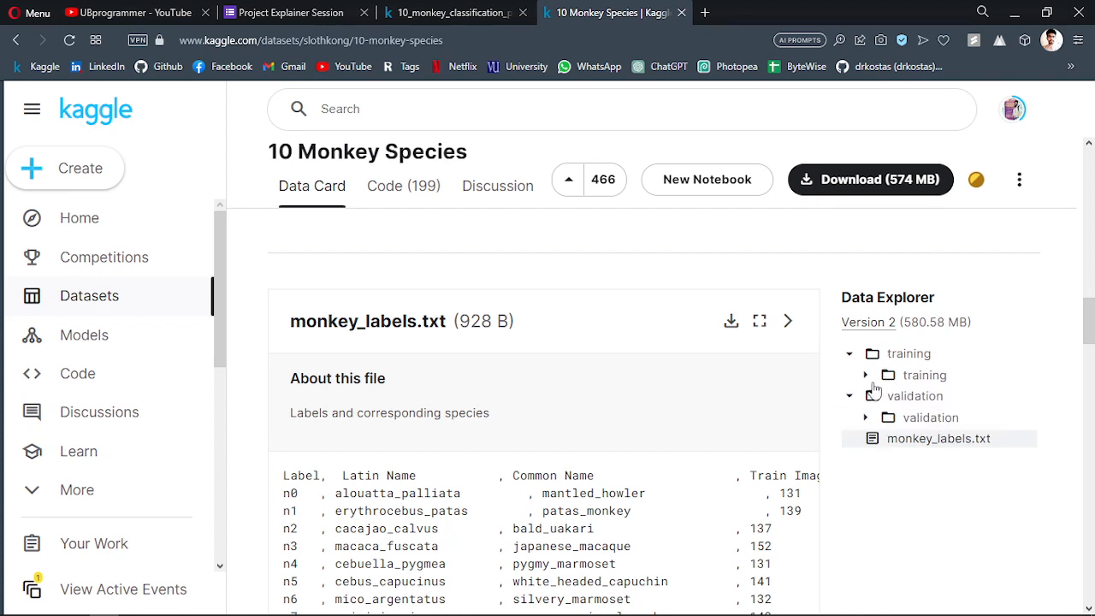
mouse_move(865, 379)
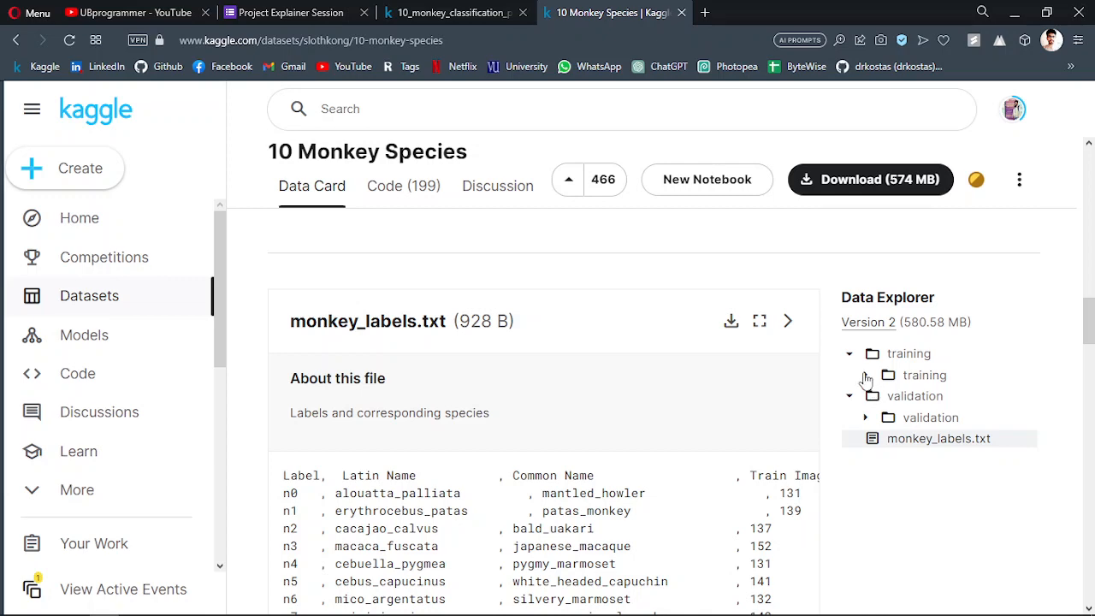
left_click(866, 375)
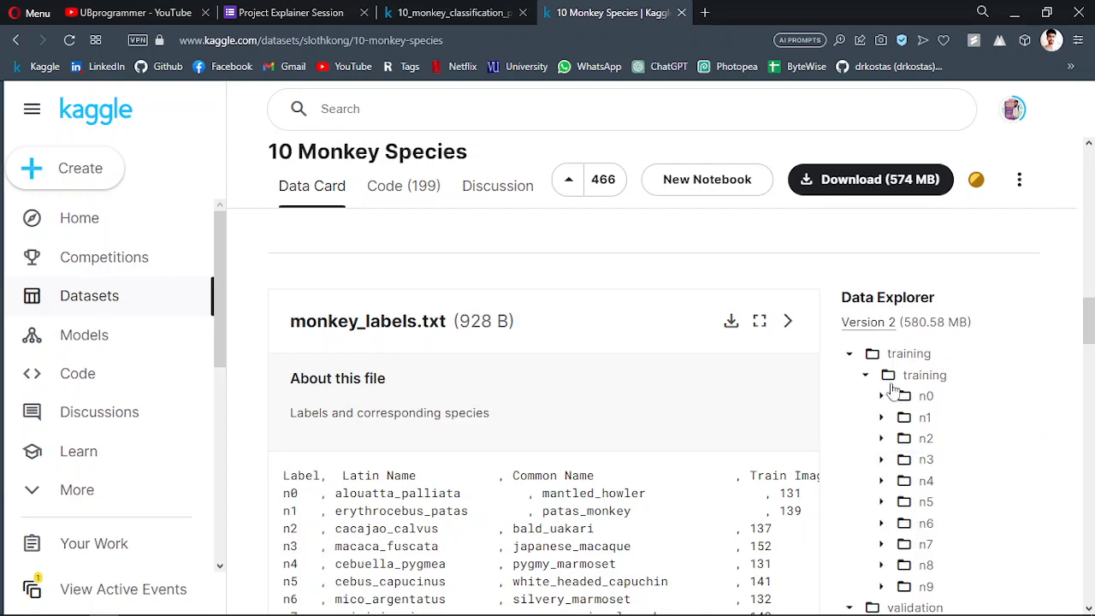
scroll("down", 3)
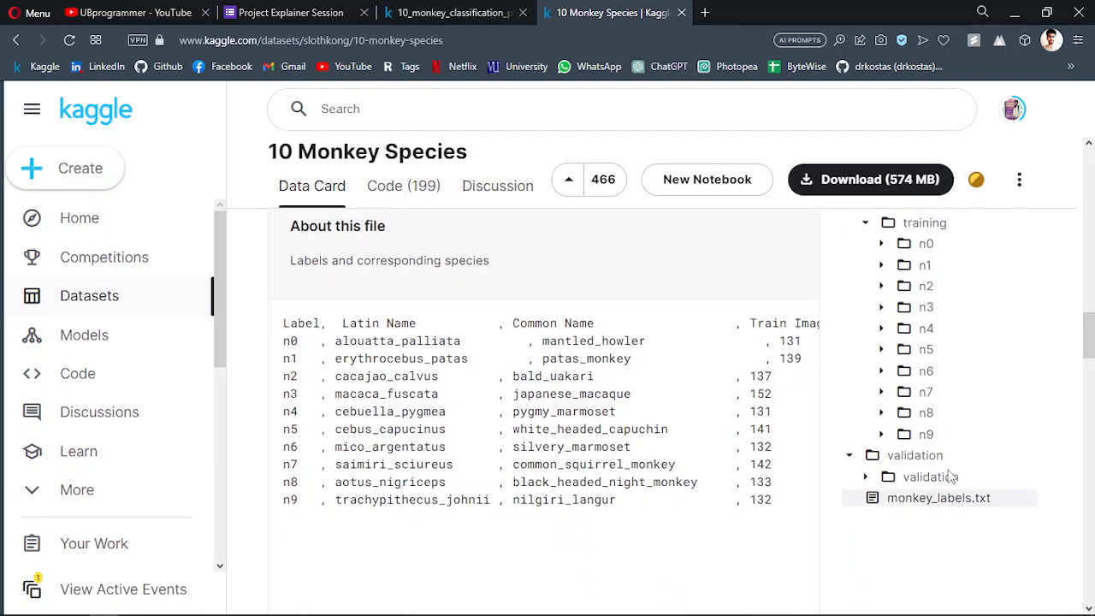
left_click(865, 477)
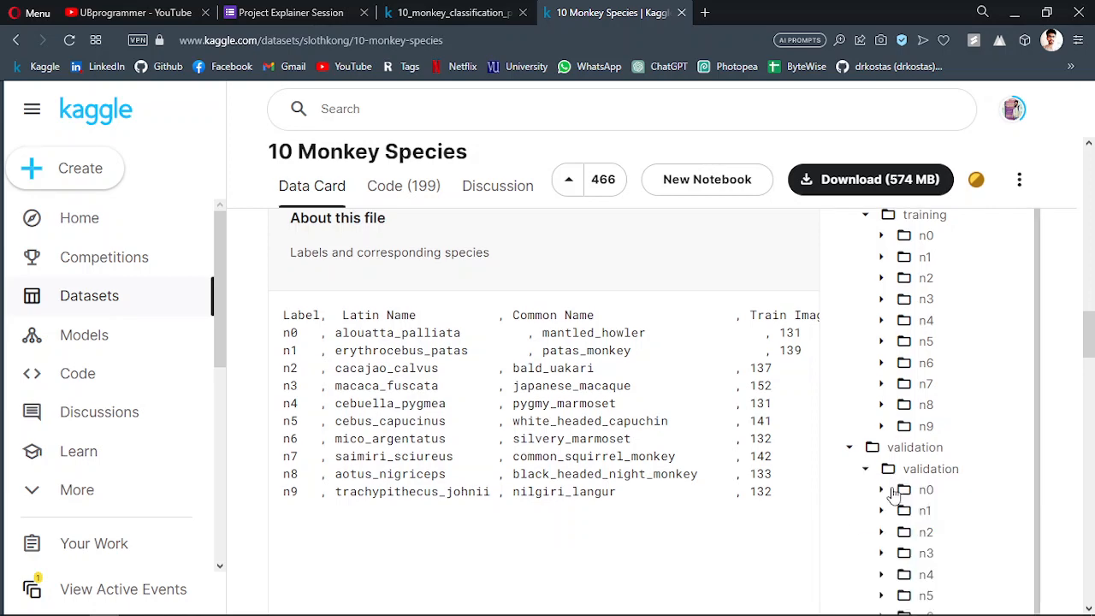
scroll("down", 3)
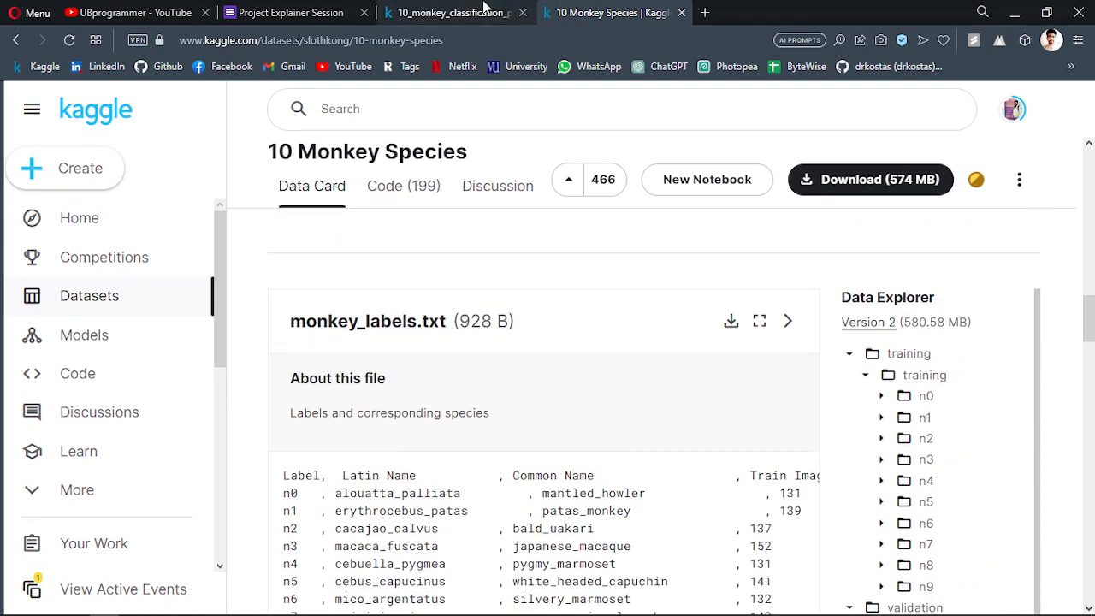
Collapse the training folder in the notebook's Input tree after briefly checking the dataset tab
left_click(449, 12)
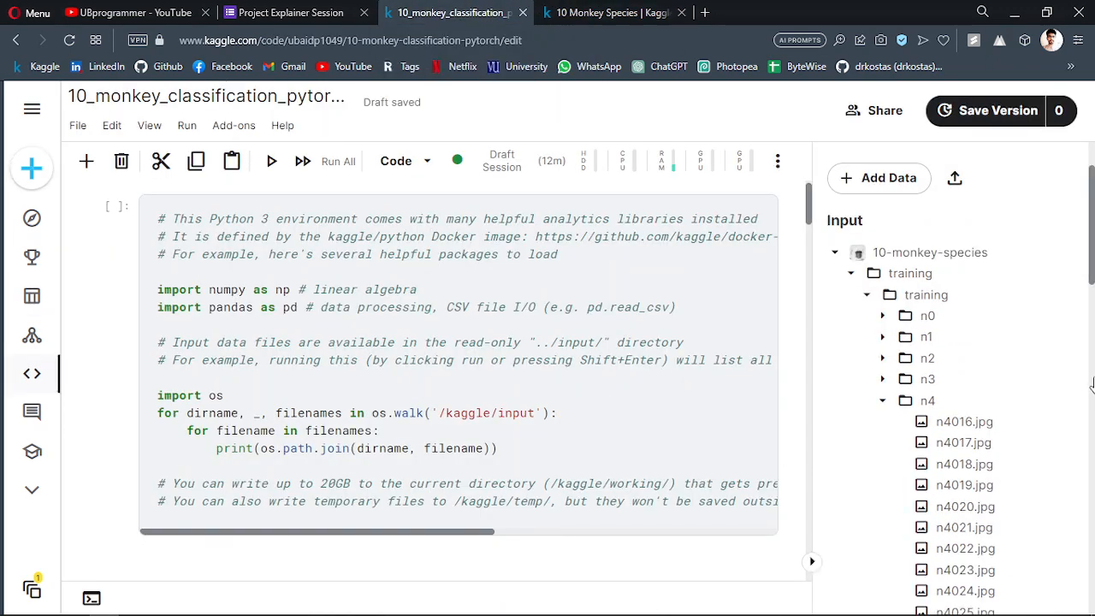
mouse_move(893, 409)
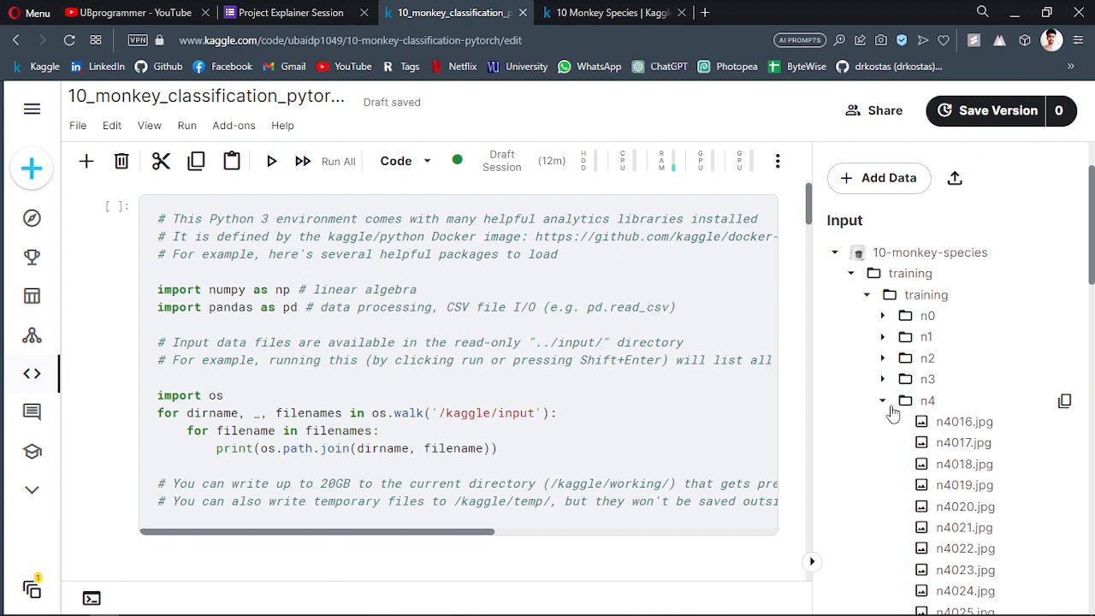
mouse_move(890, 487)
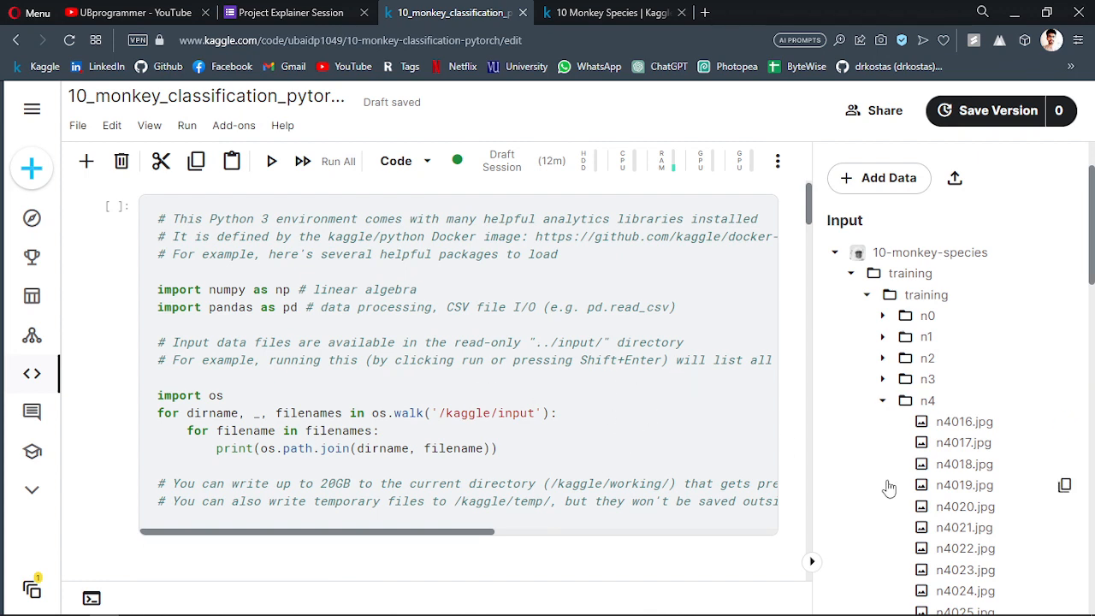
left_click(883, 294)
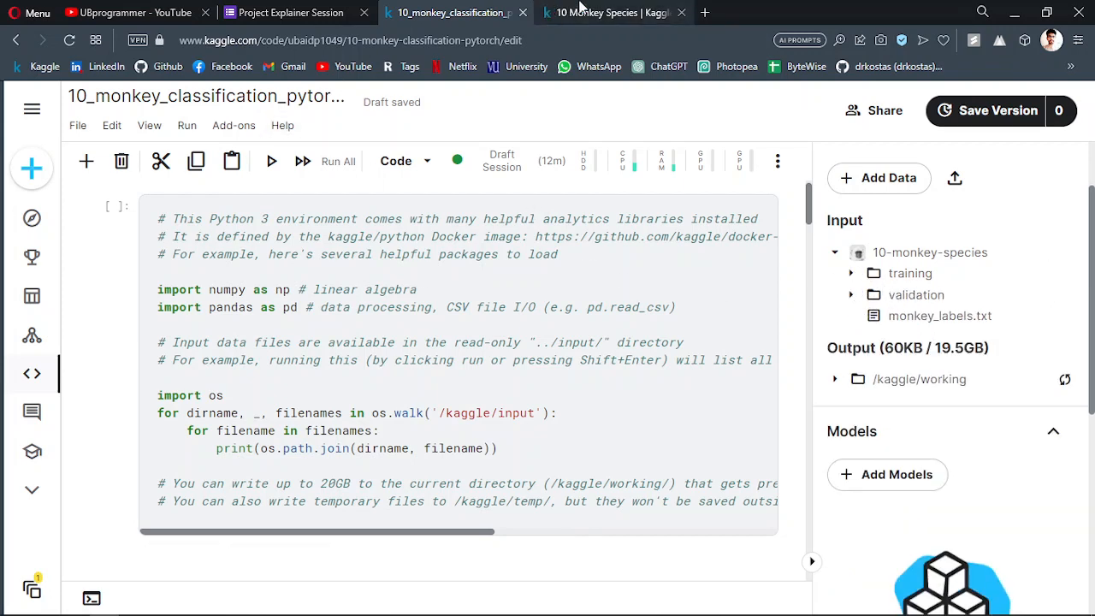
left_click(612, 12)
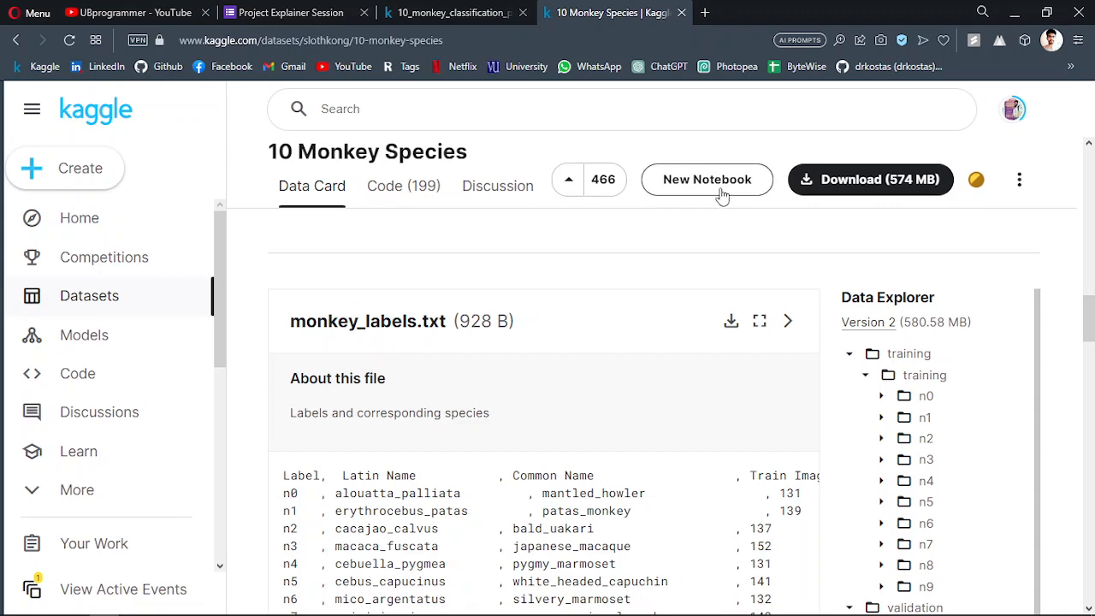
left_click(453, 12)
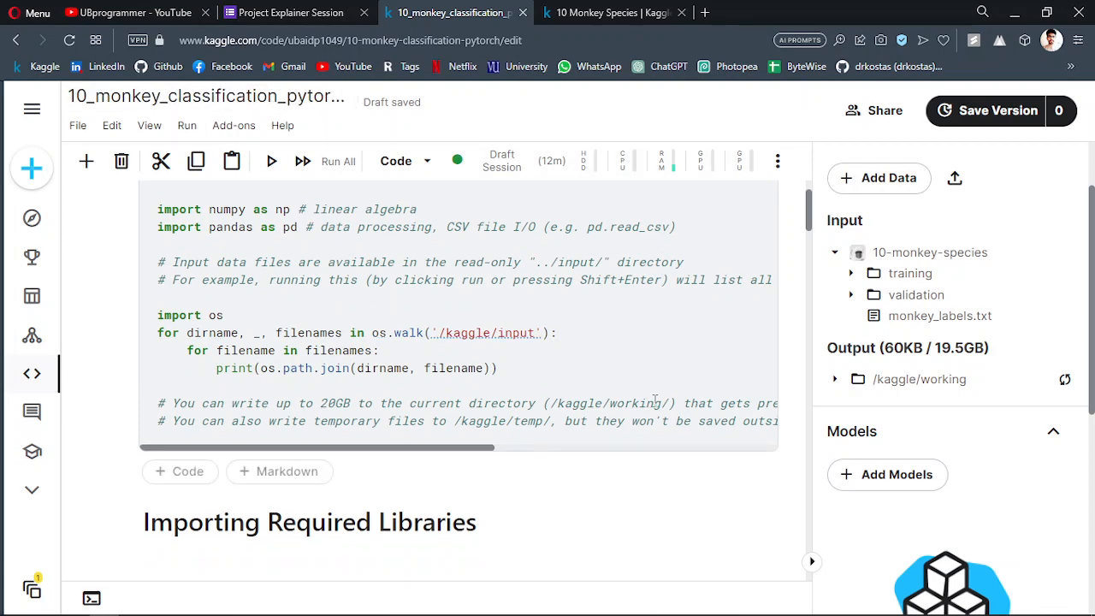
scroll("down", 3)
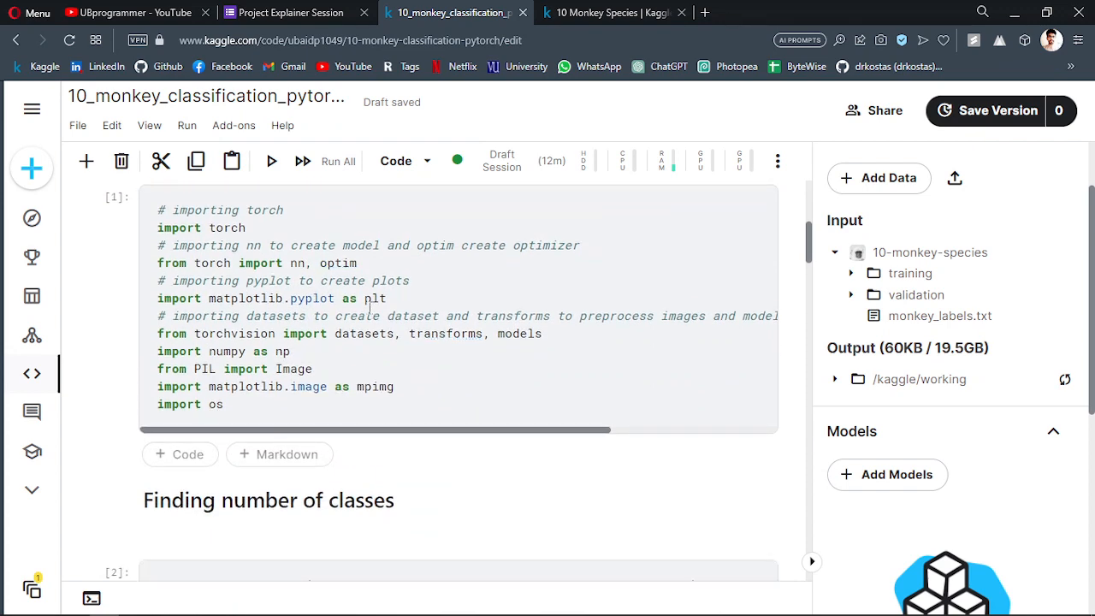
scroll("up", 3)
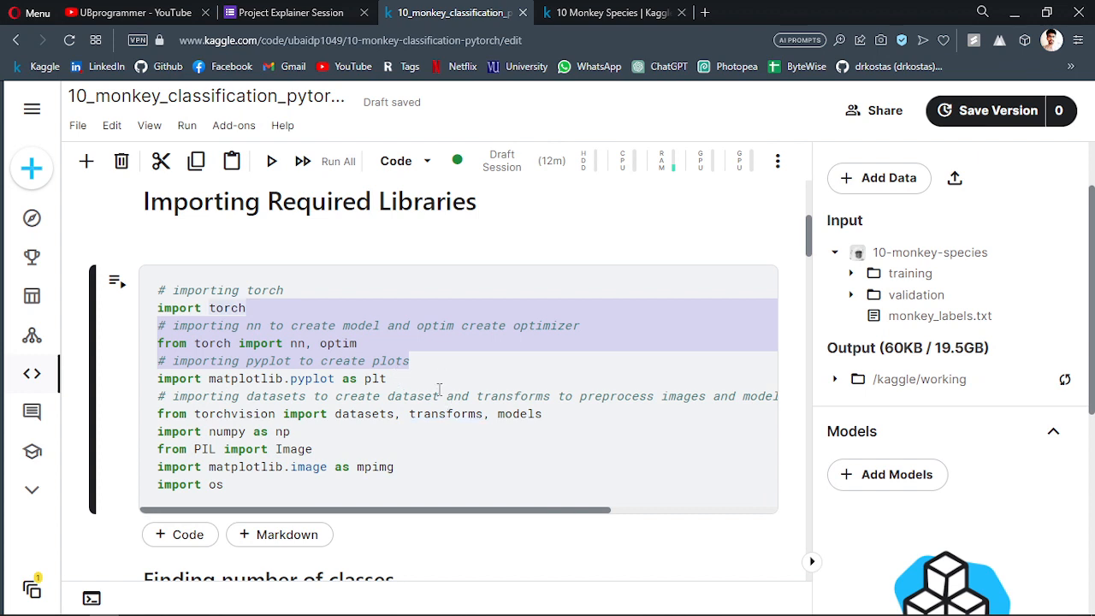
left_click(342, 343)
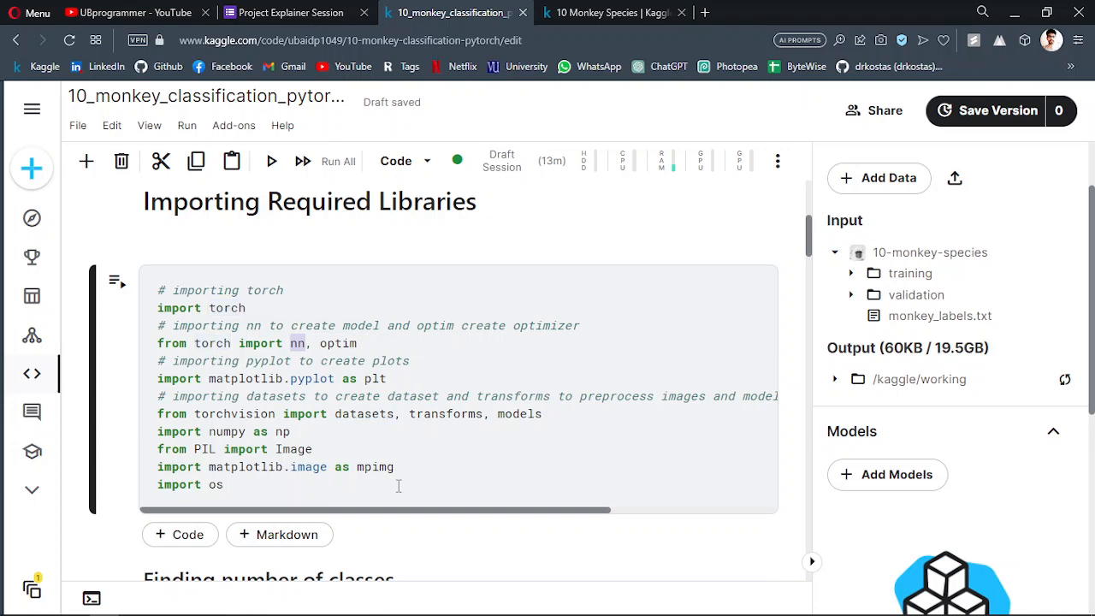
scroll("down", 3)
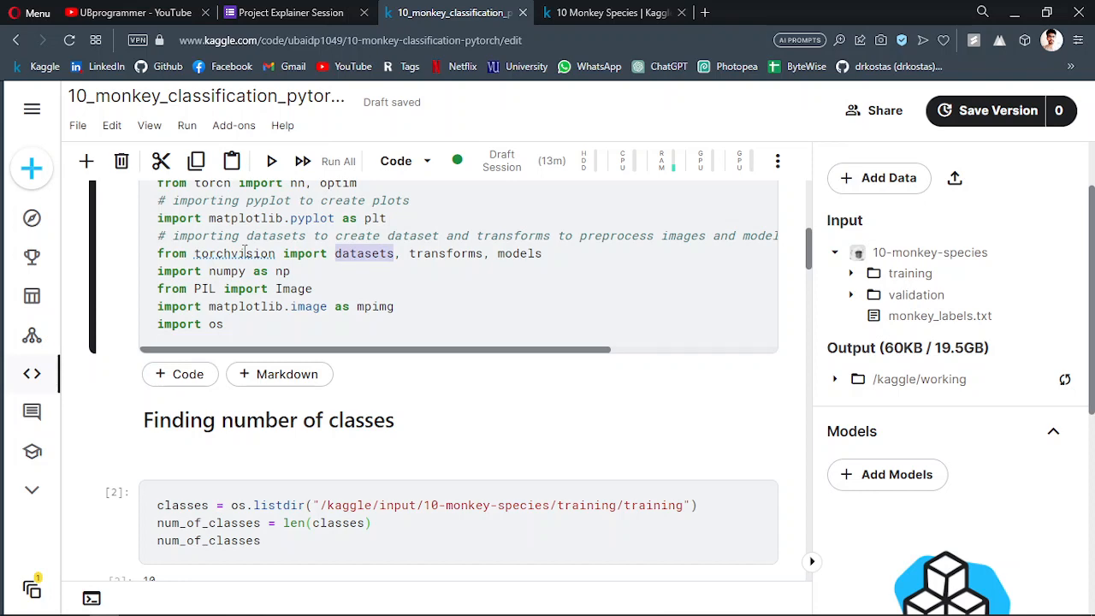
scroll("down", 3)
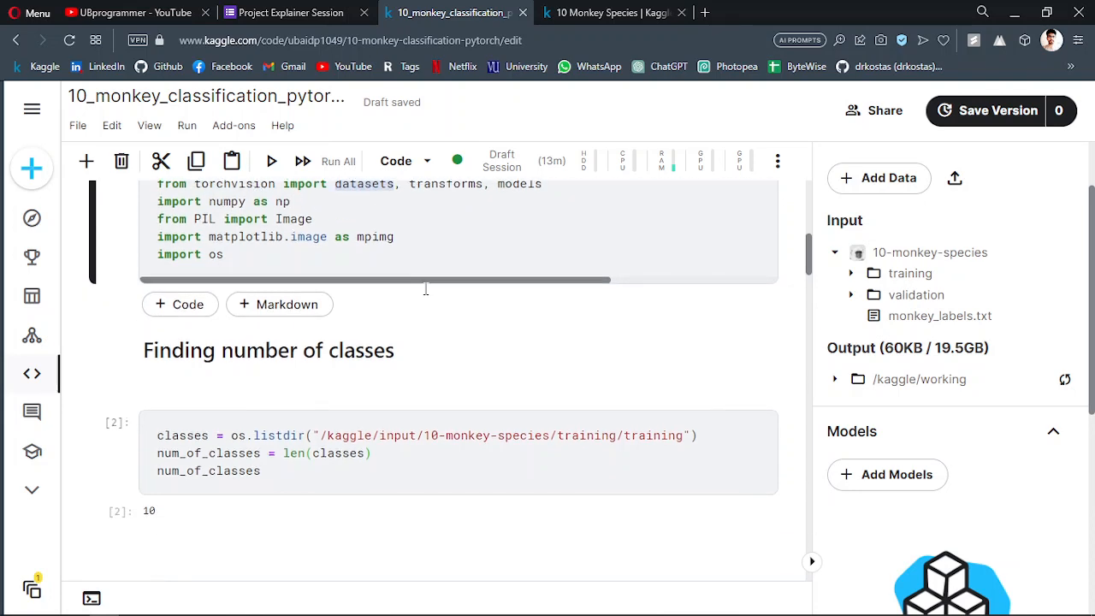
scroll("up", 3)
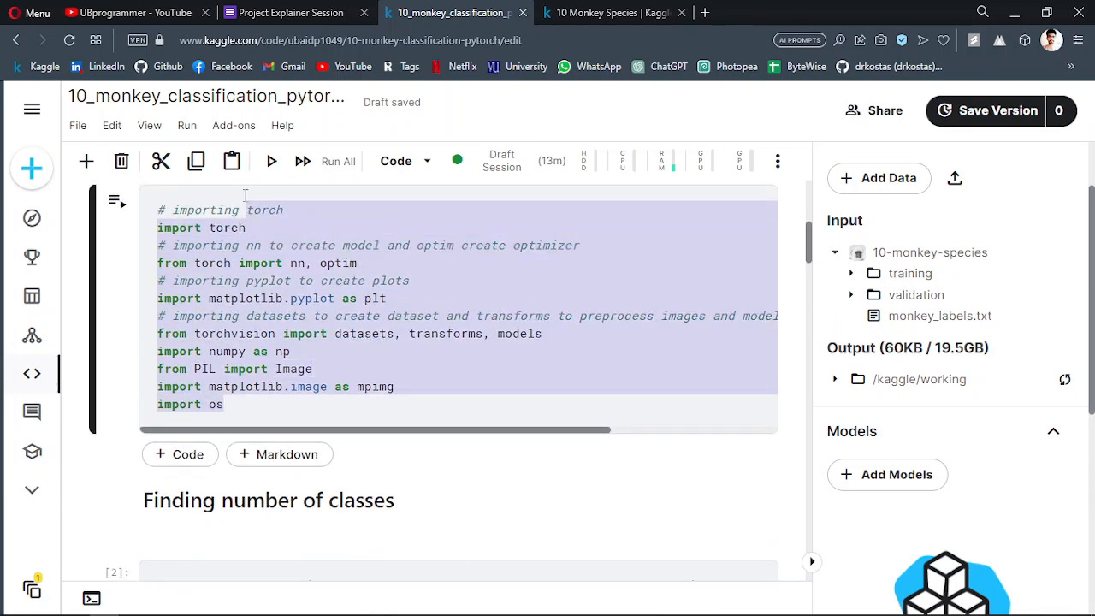
scroll("down", 3)
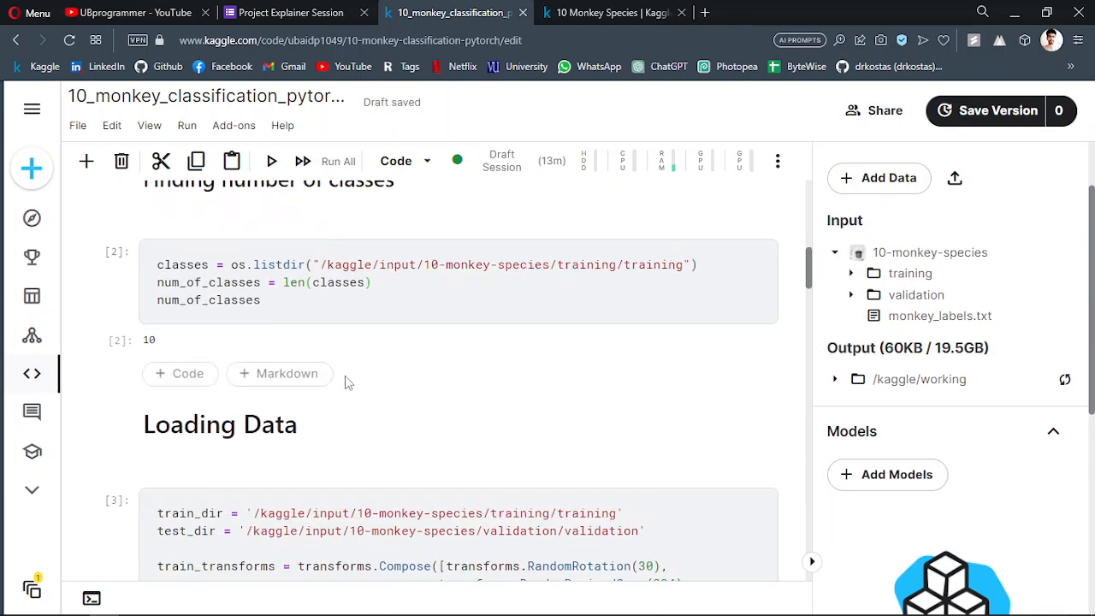
scroll("up", 3)
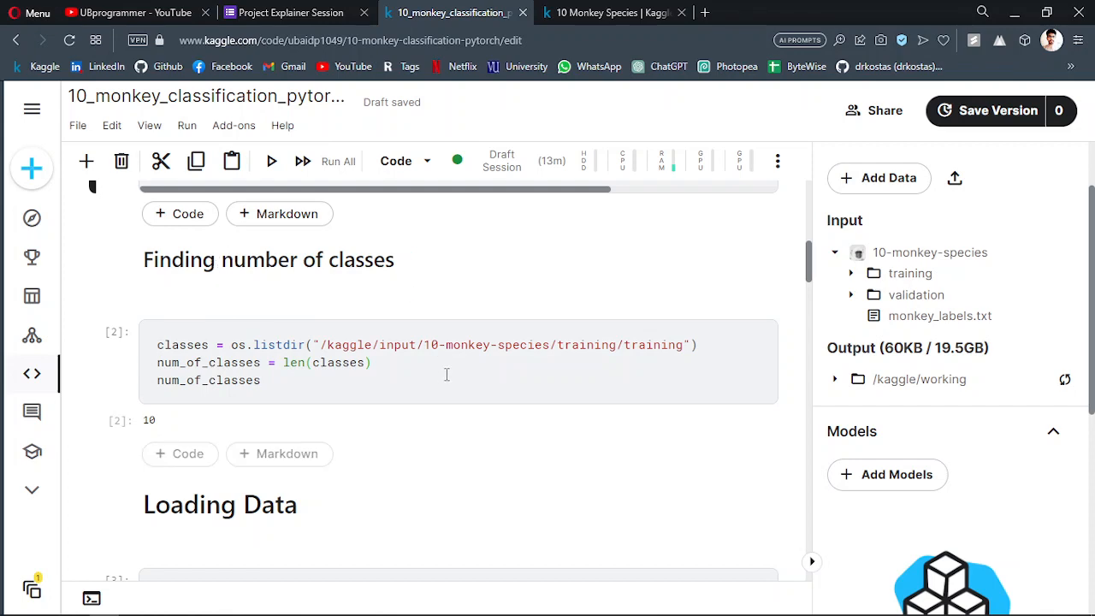
Expand the training folder in the notebook's Input panel to show class folders n0–n9
left_click(612, 12)
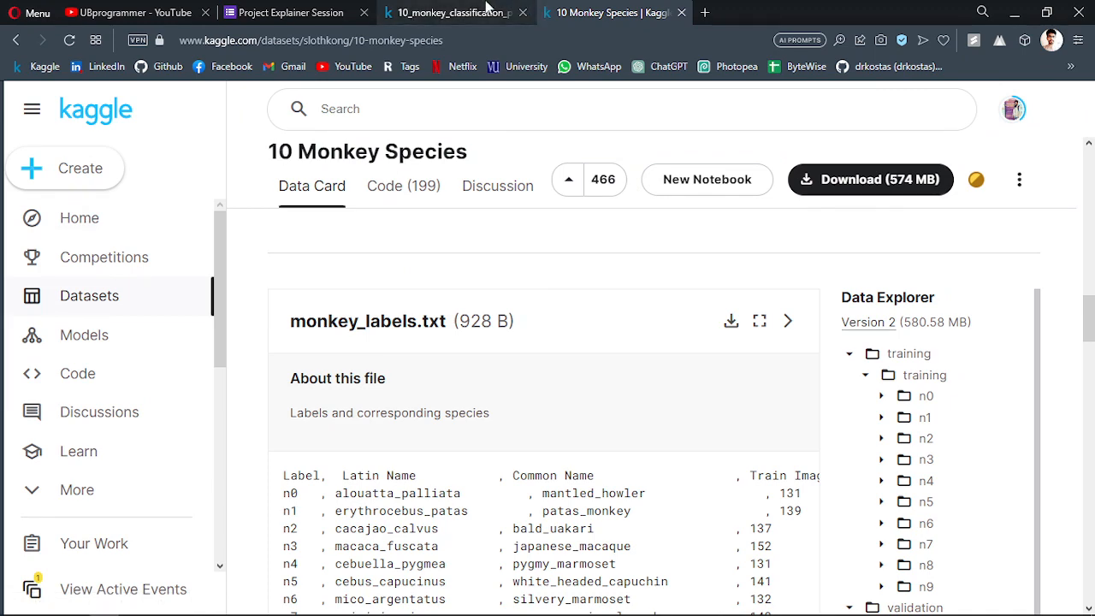
left_click(453, 12)
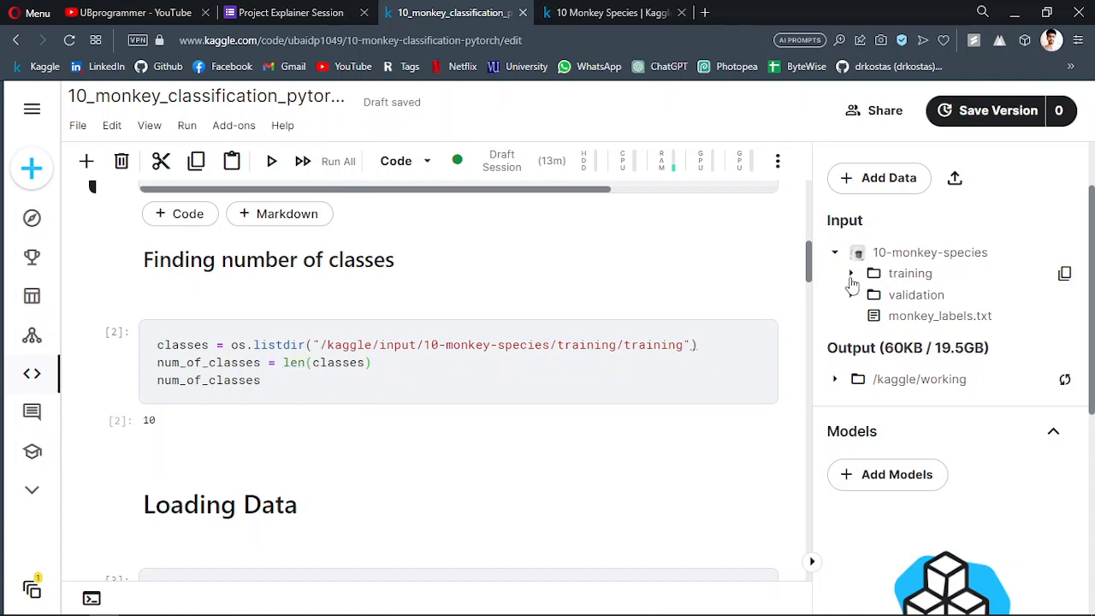
left_click(851, 272)
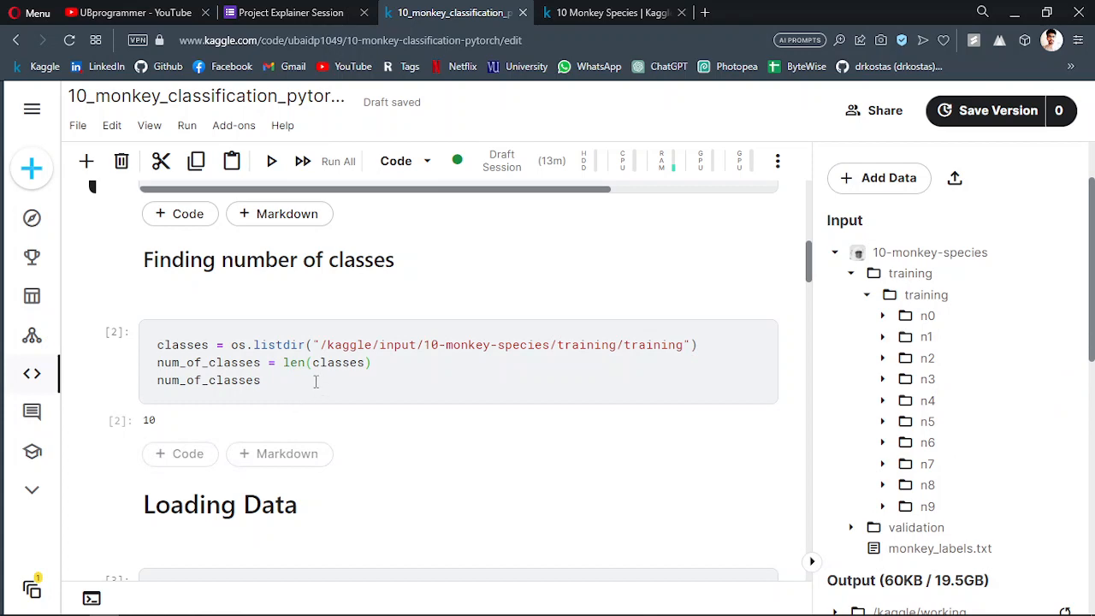
double_click(148, 419)
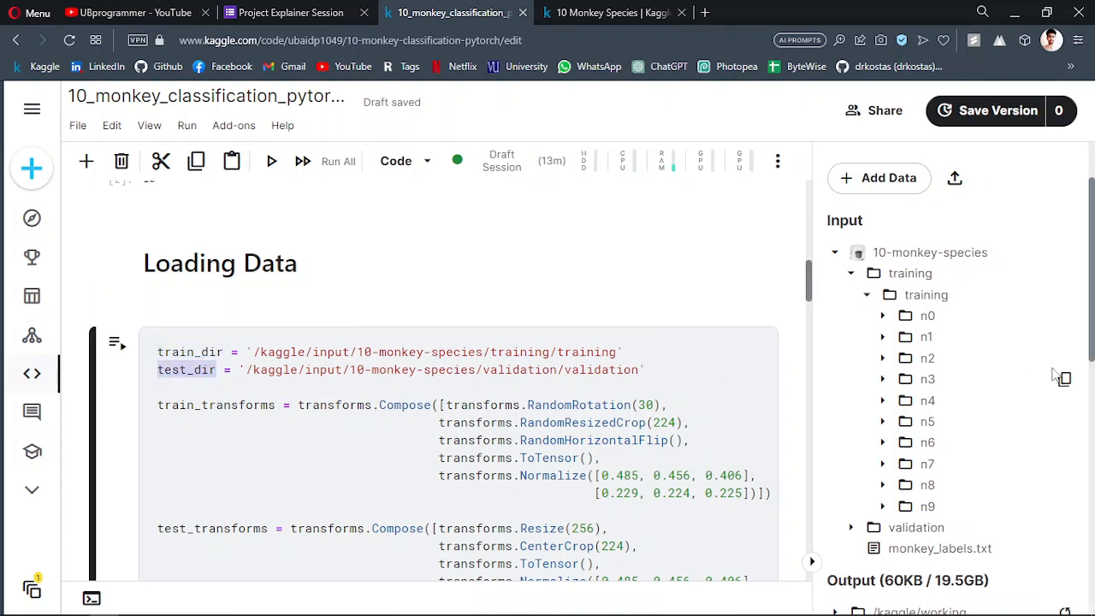
left_click(1064, 377)
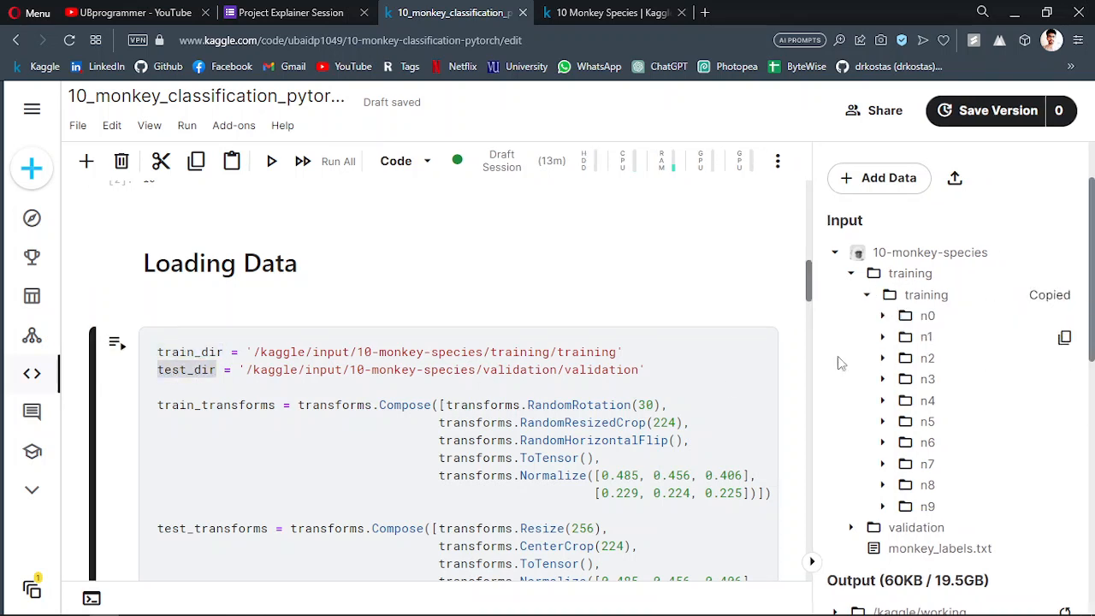
scroll("down", 3)
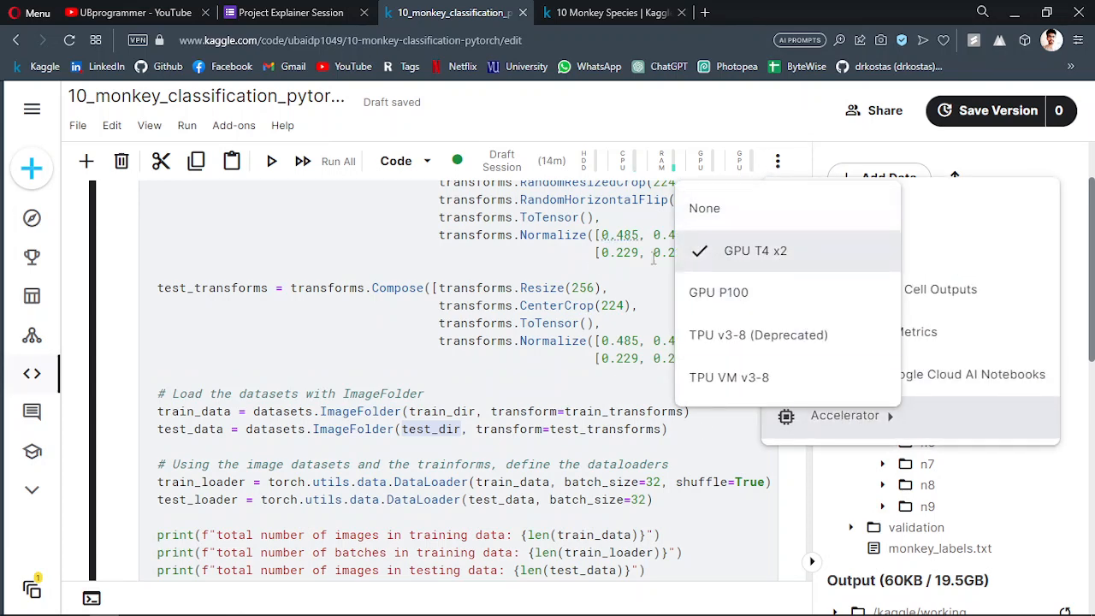
mouse_move(395, 161)
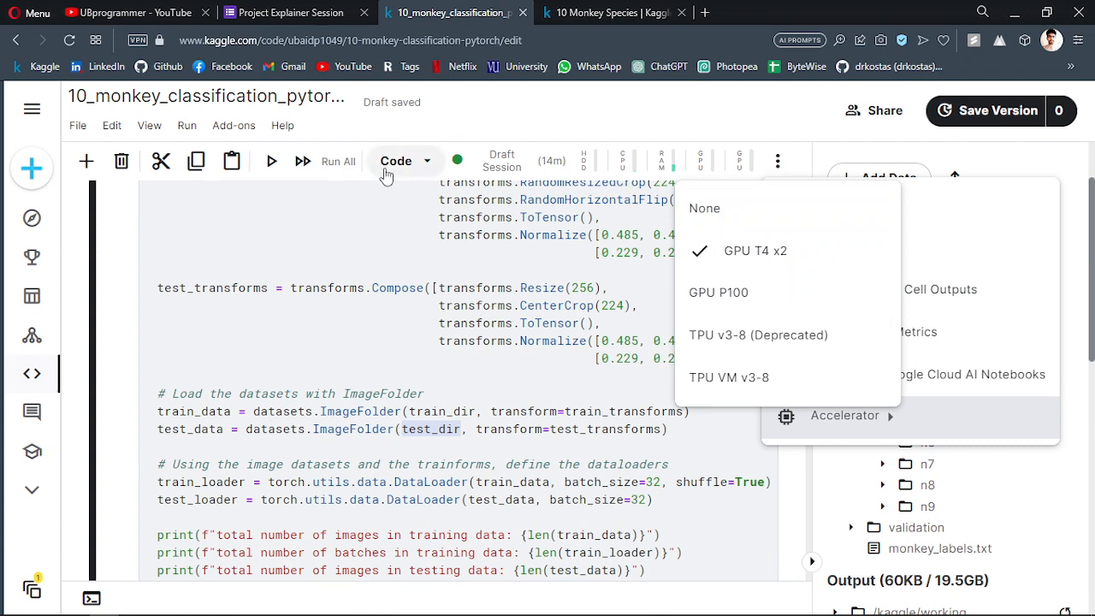
mouse_move(763, 257)
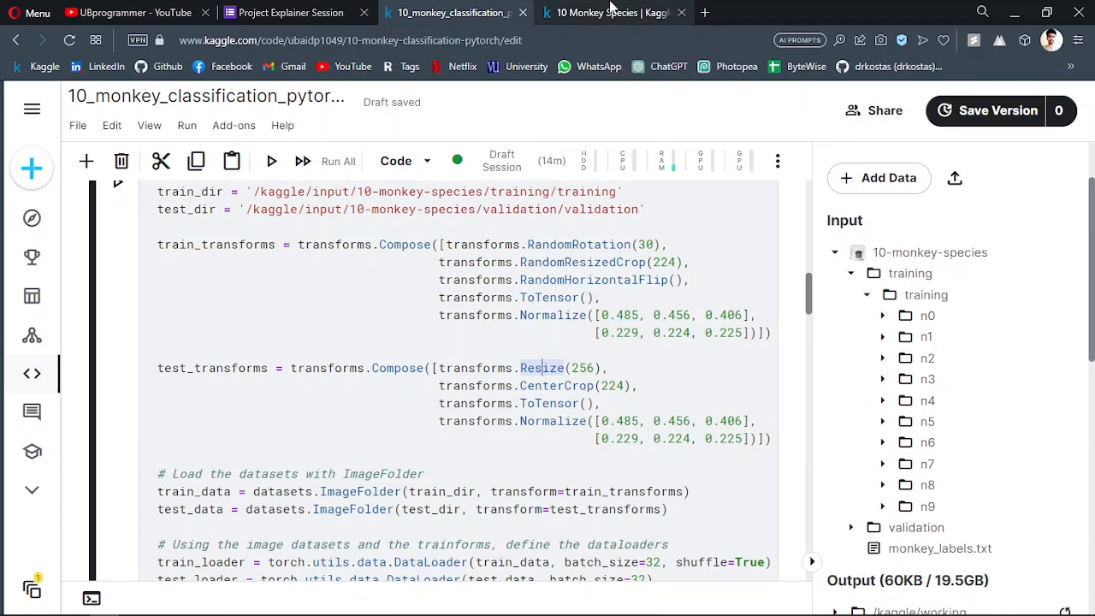
left_click(611, 12)
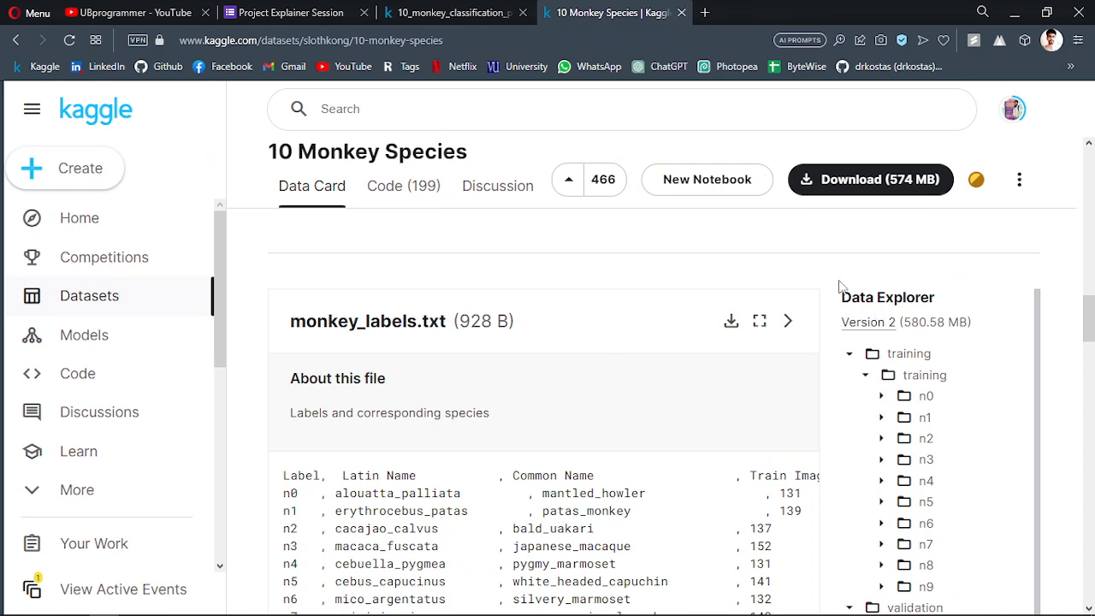
left_click(445, 12)
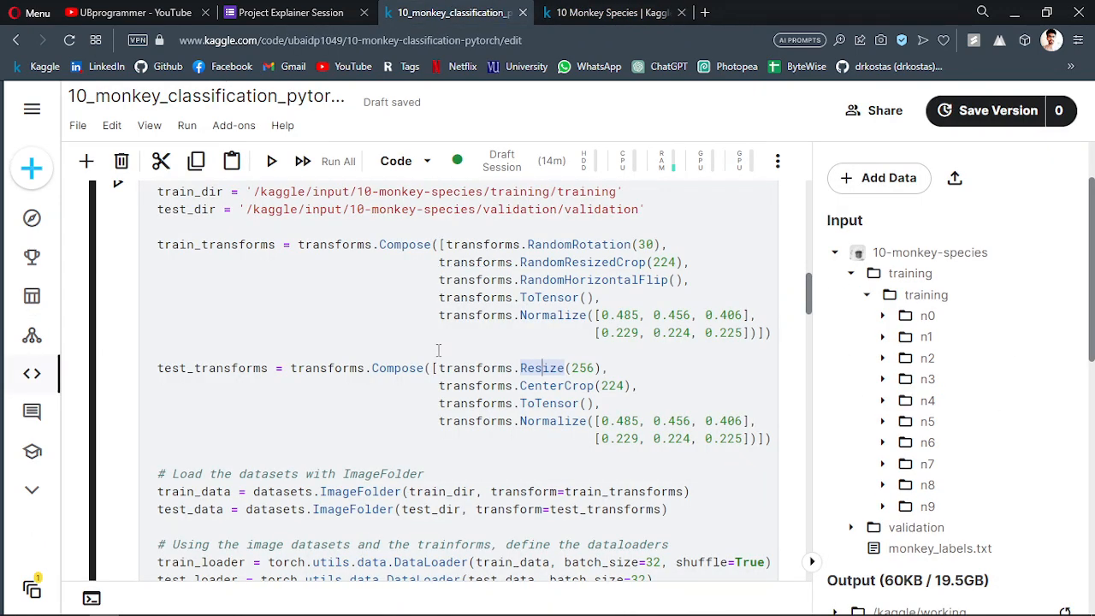
mouse_move(256, 340)
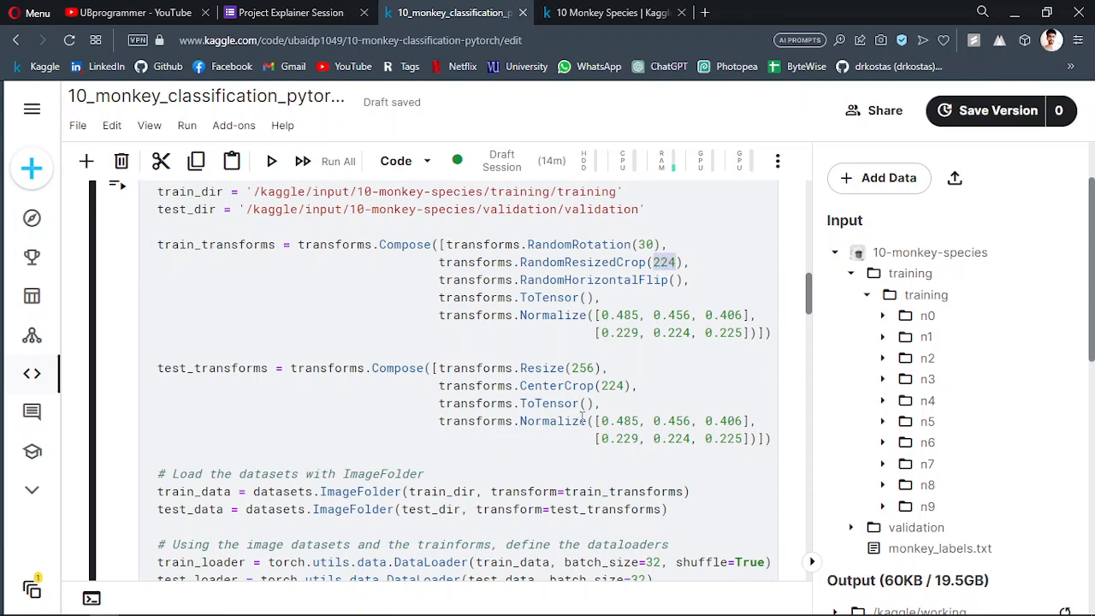
scroll("down", 3)
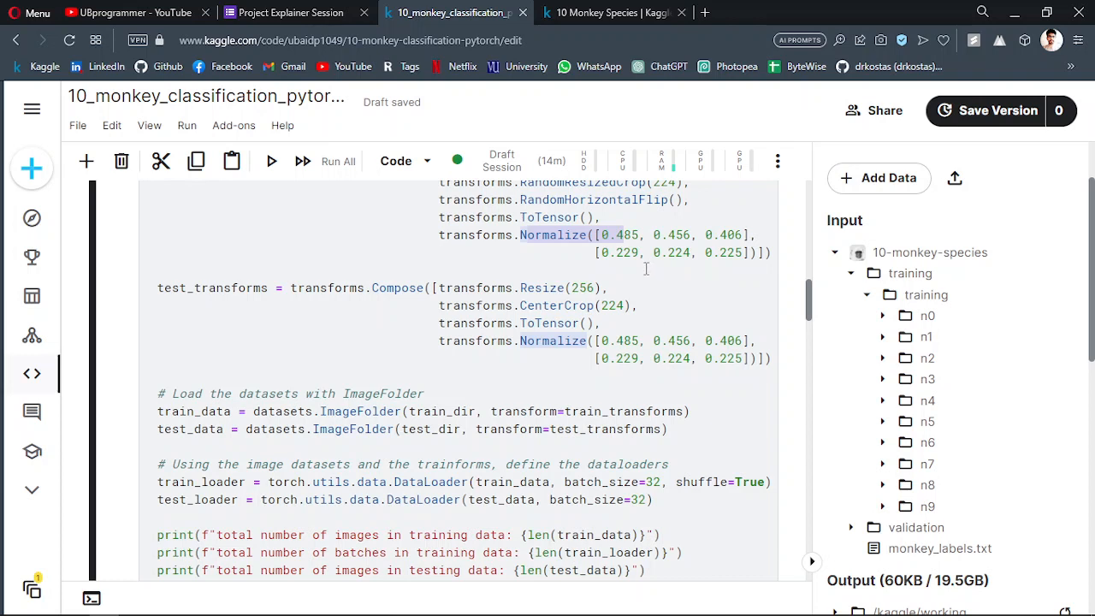
mouse_move(625, 278)
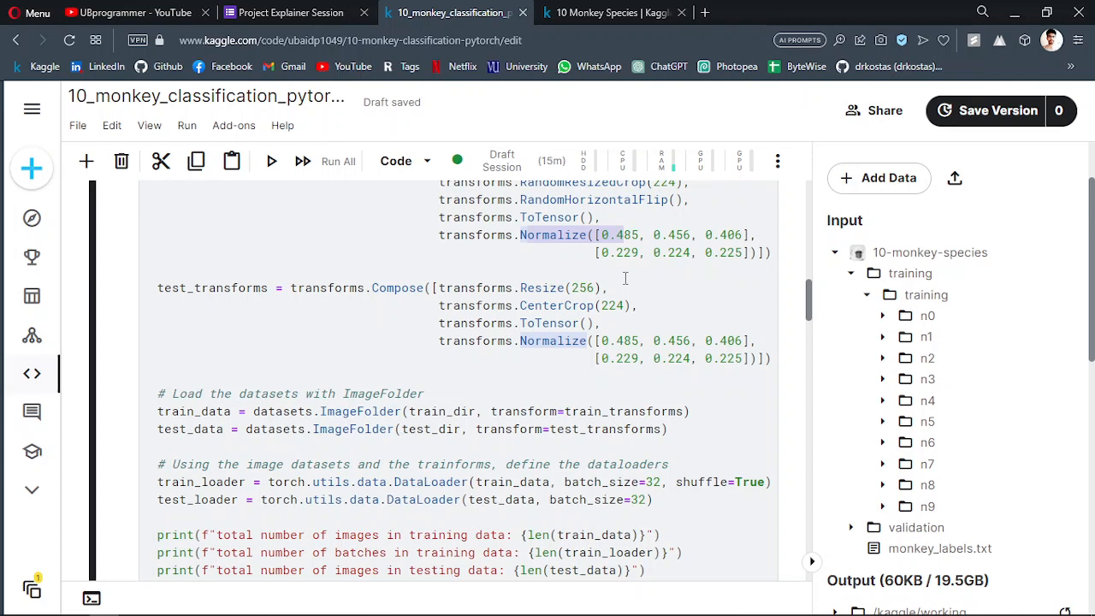
mouse_move(725, 249)
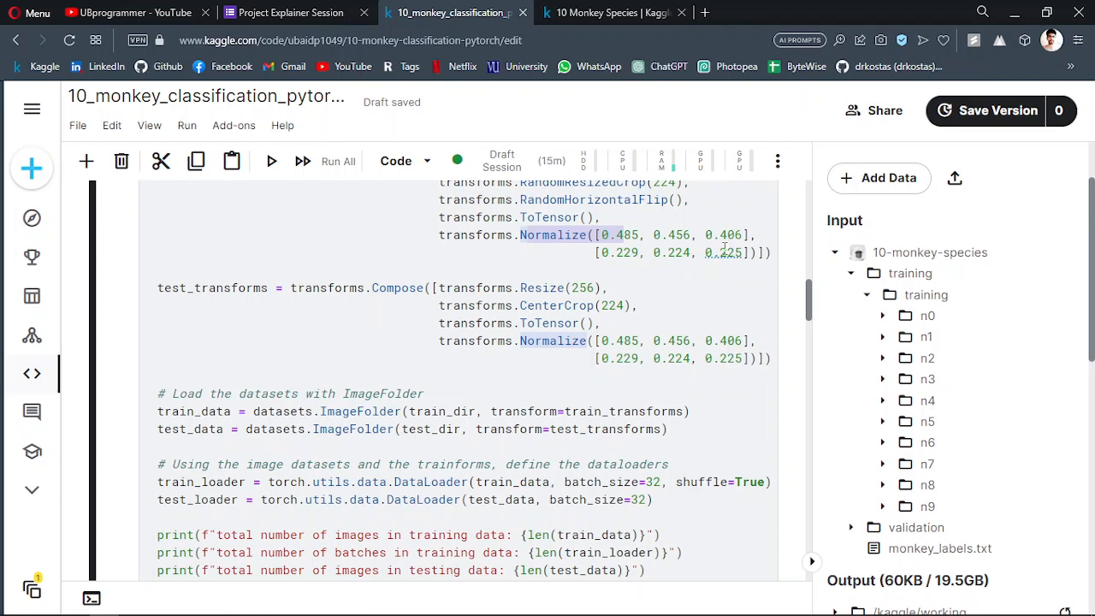
mouse_move(667, 308)
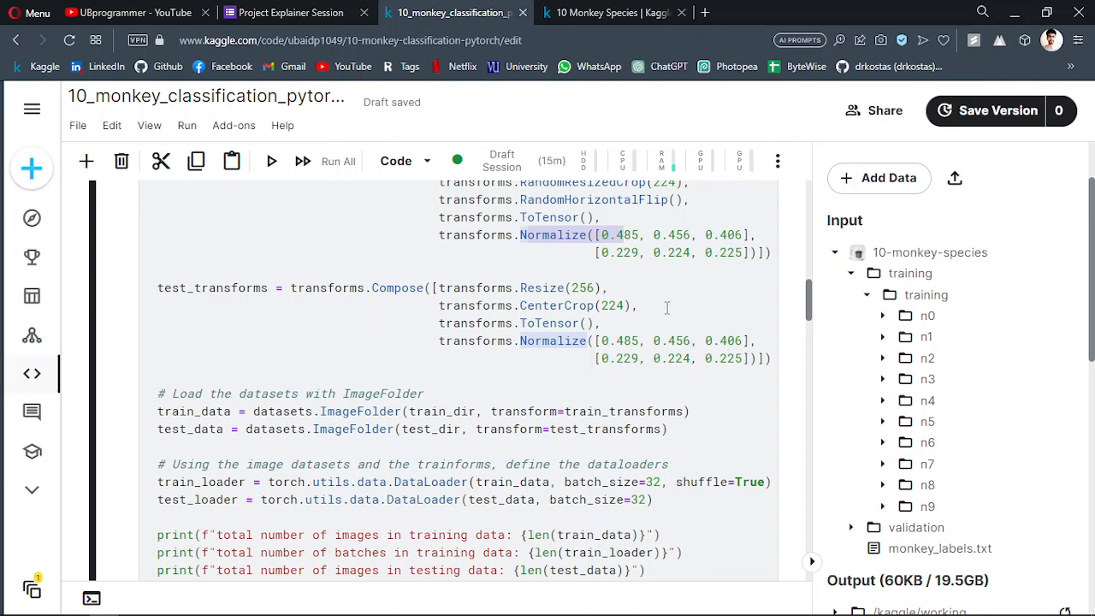
scroll("down", 3)
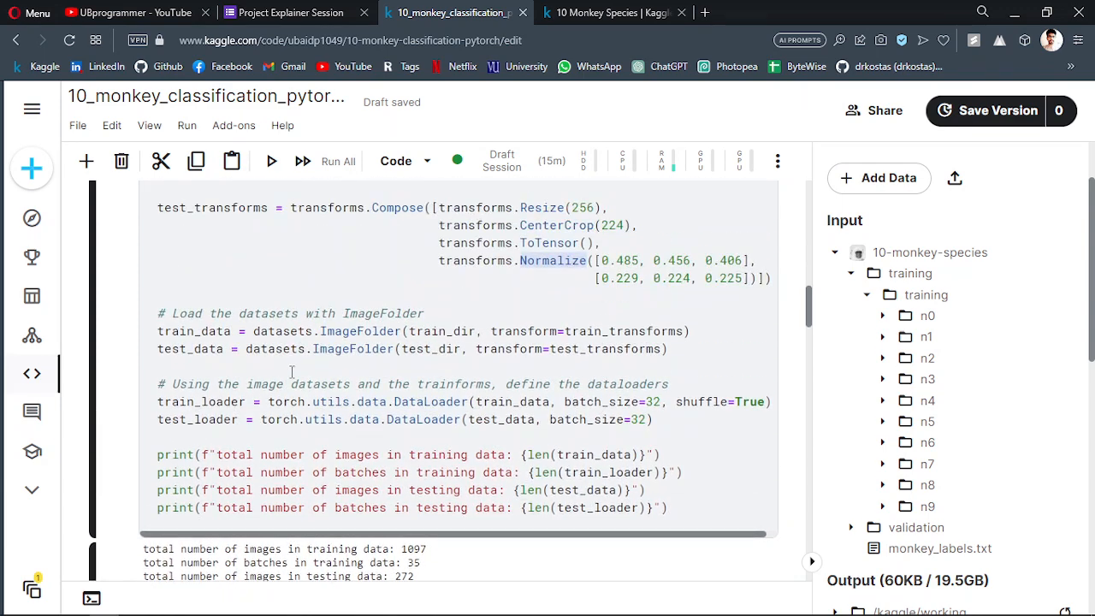
mouse_move(389, 384)
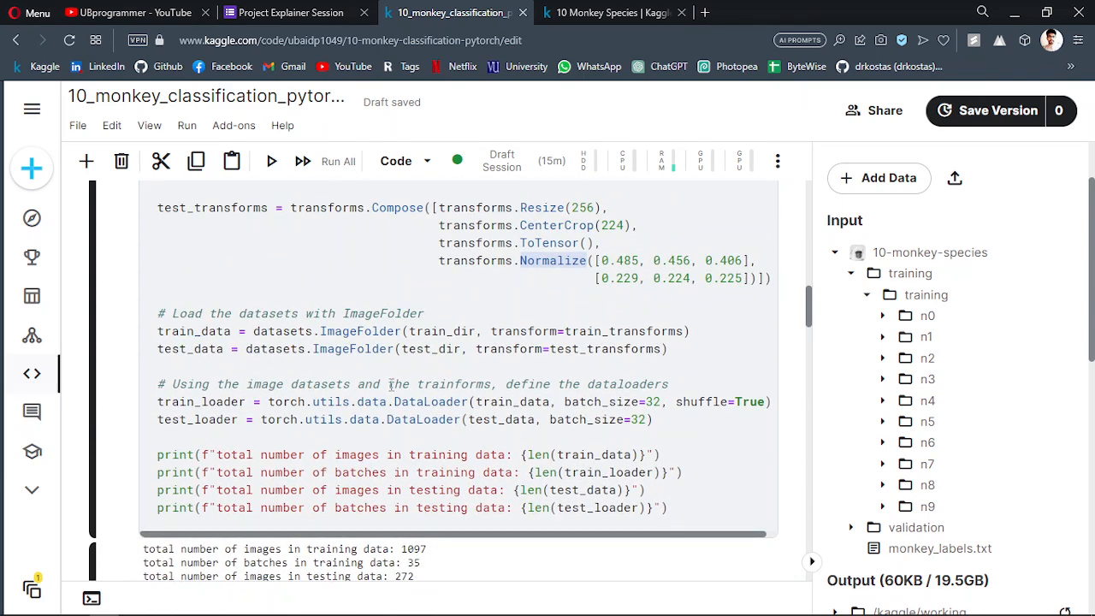
scroll("down", 3)
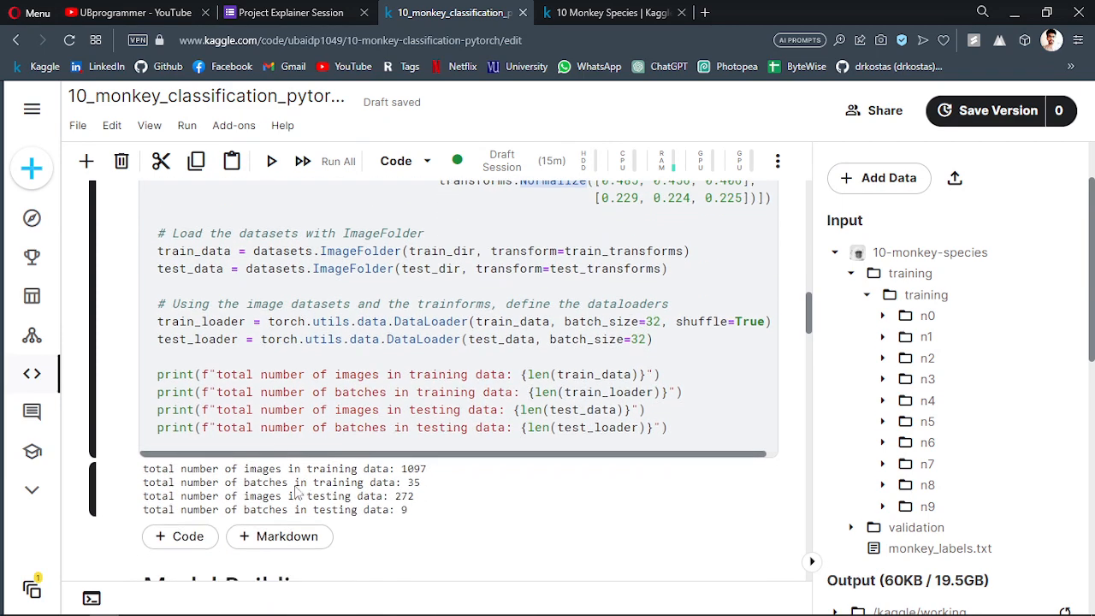
double_click(263, 467)
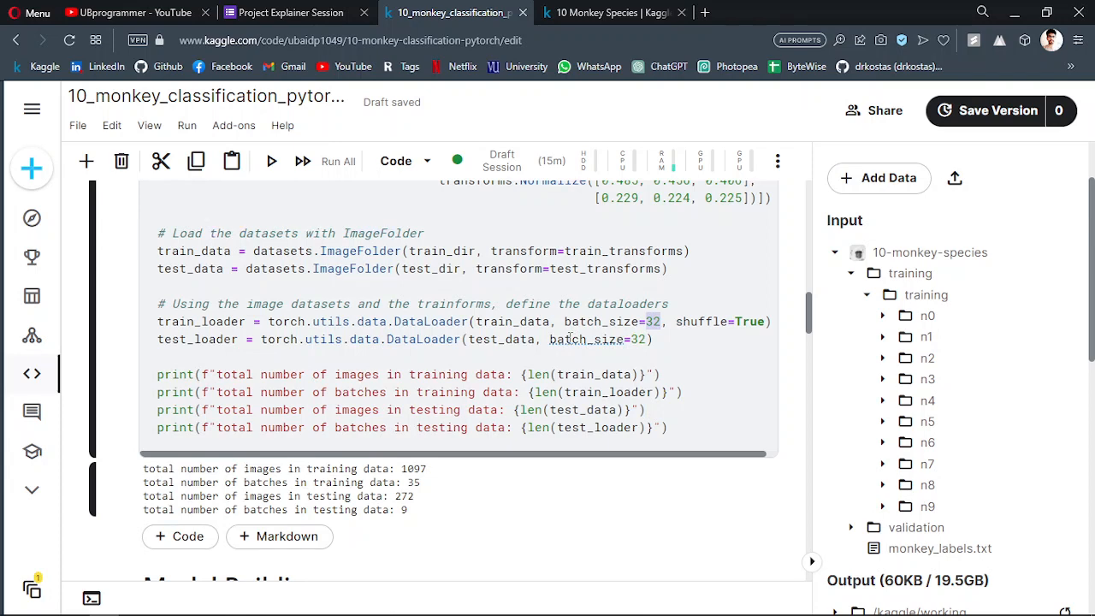
scroll("down", 3)
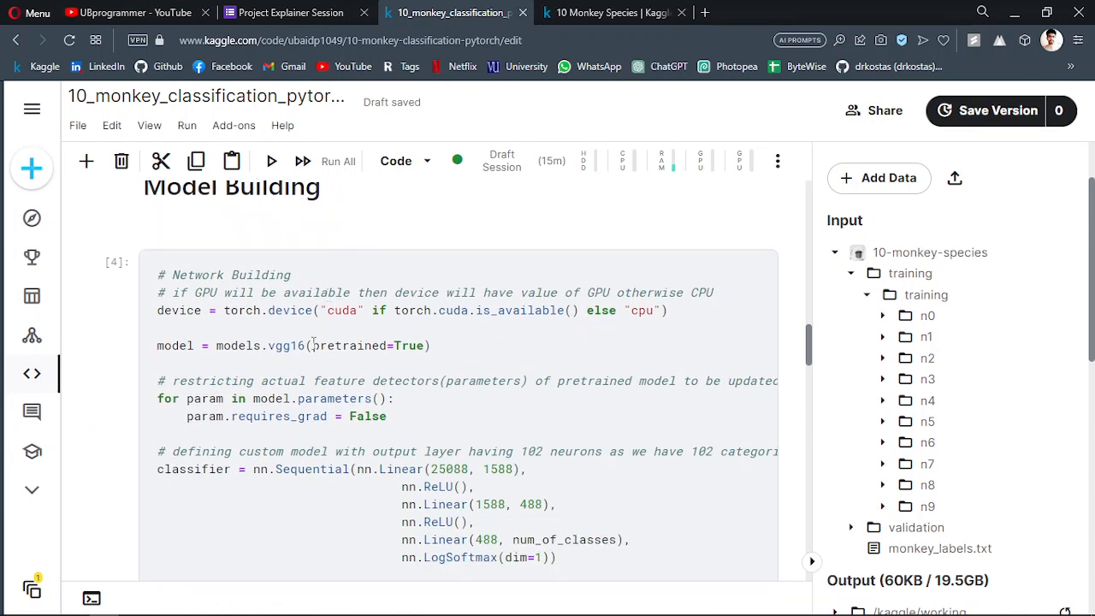
double_click(286, 346)
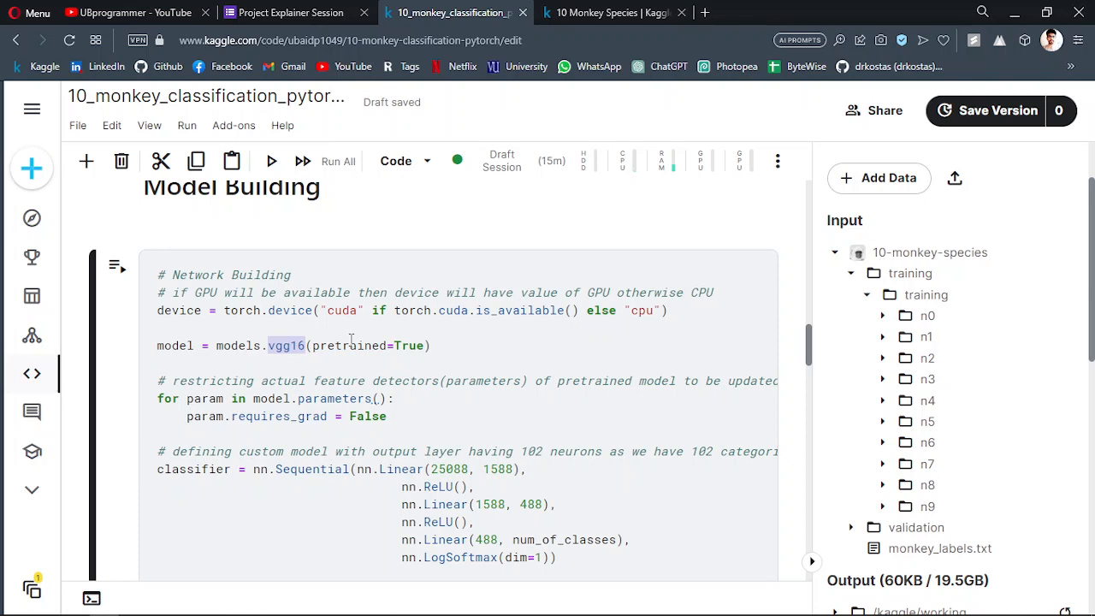
mouse_move(333, 364)
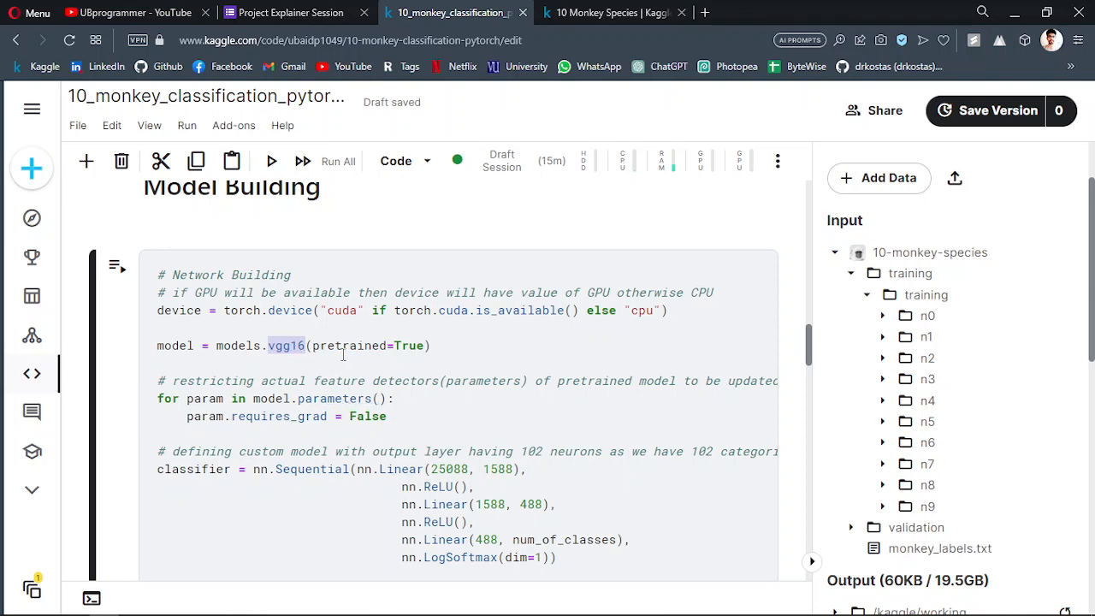
mouse_move(471, 426)
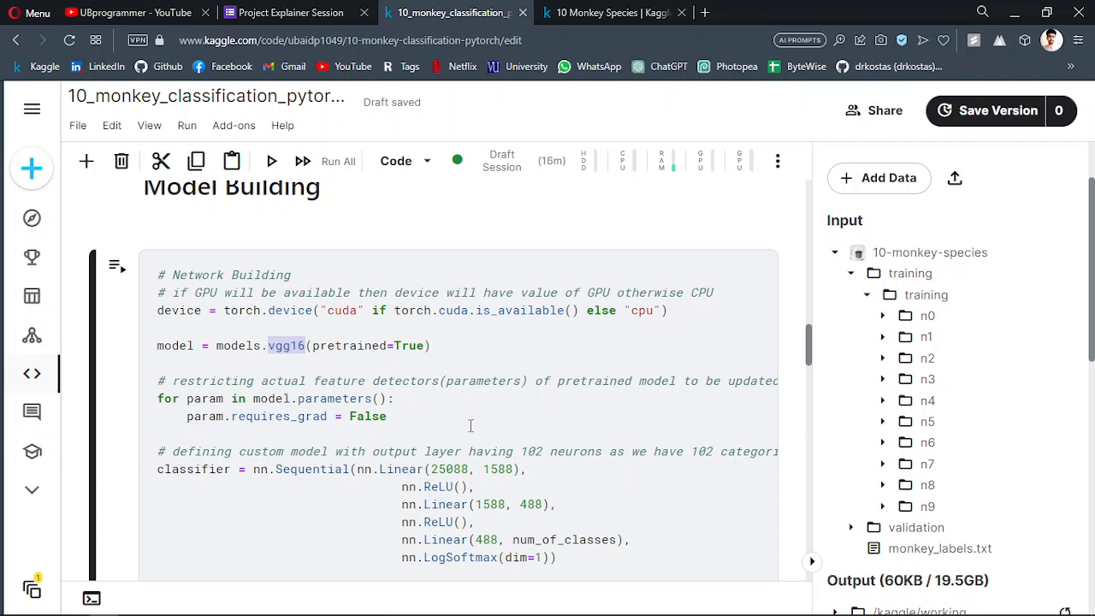
mouse_move(235, 369)
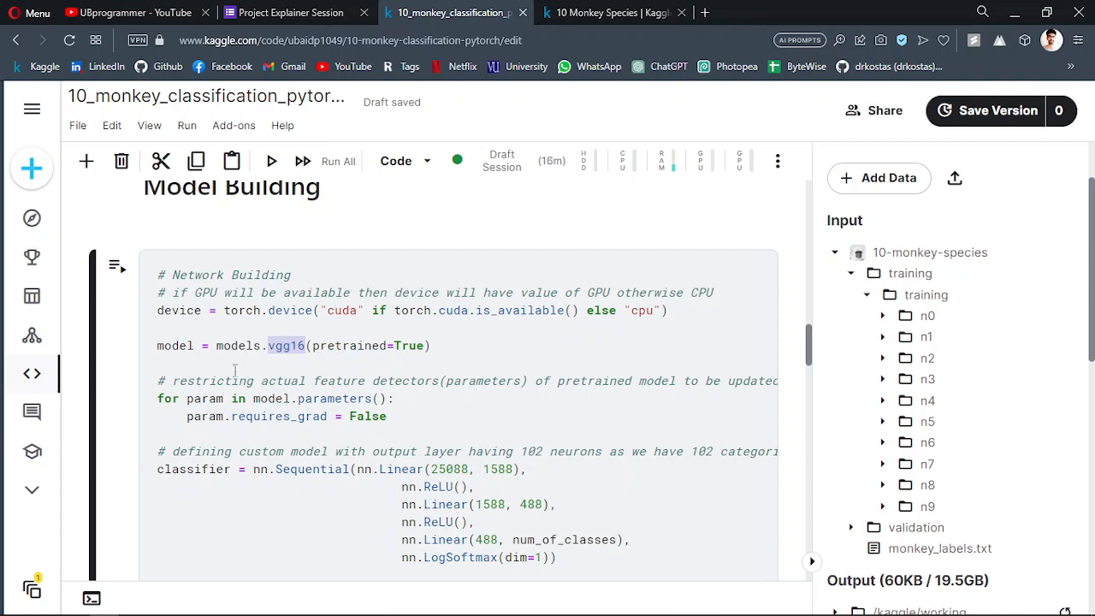
scroll("down", 3)
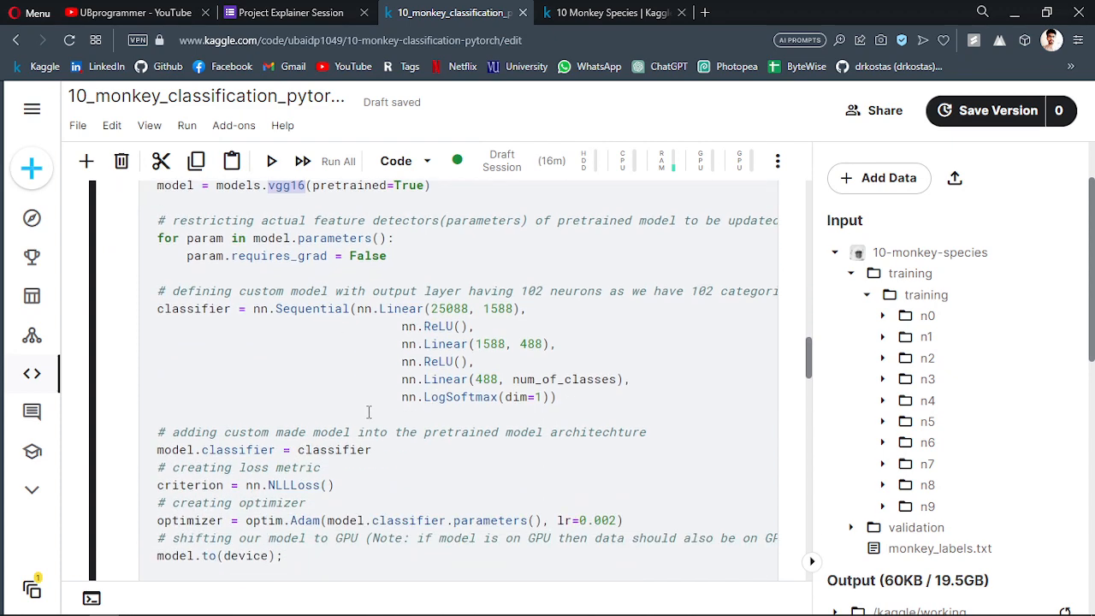
mouse_move(599, 431)
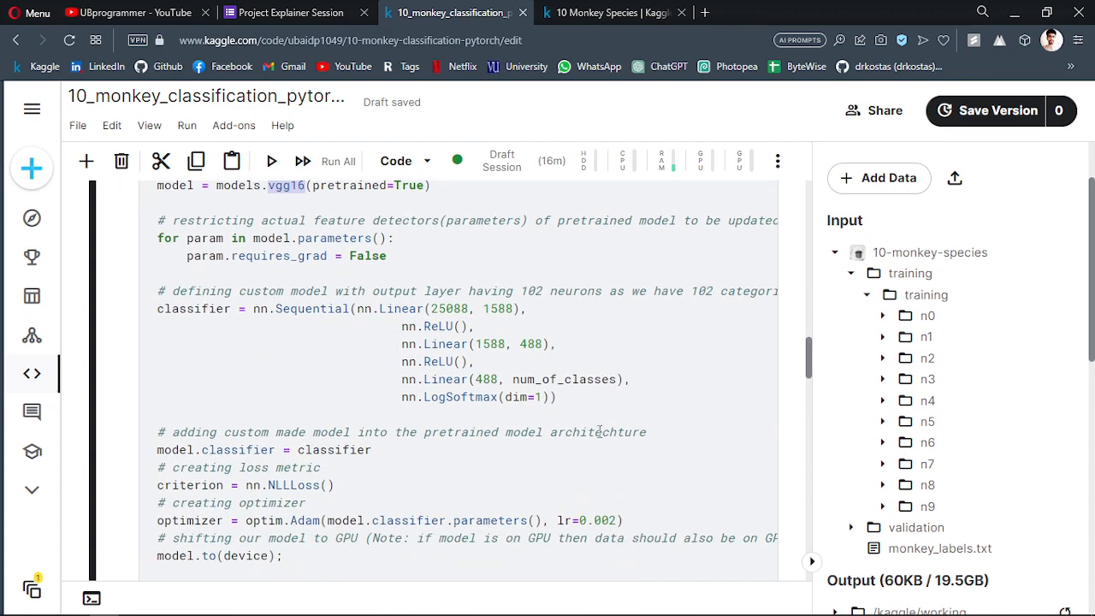
double_click(563, 379)
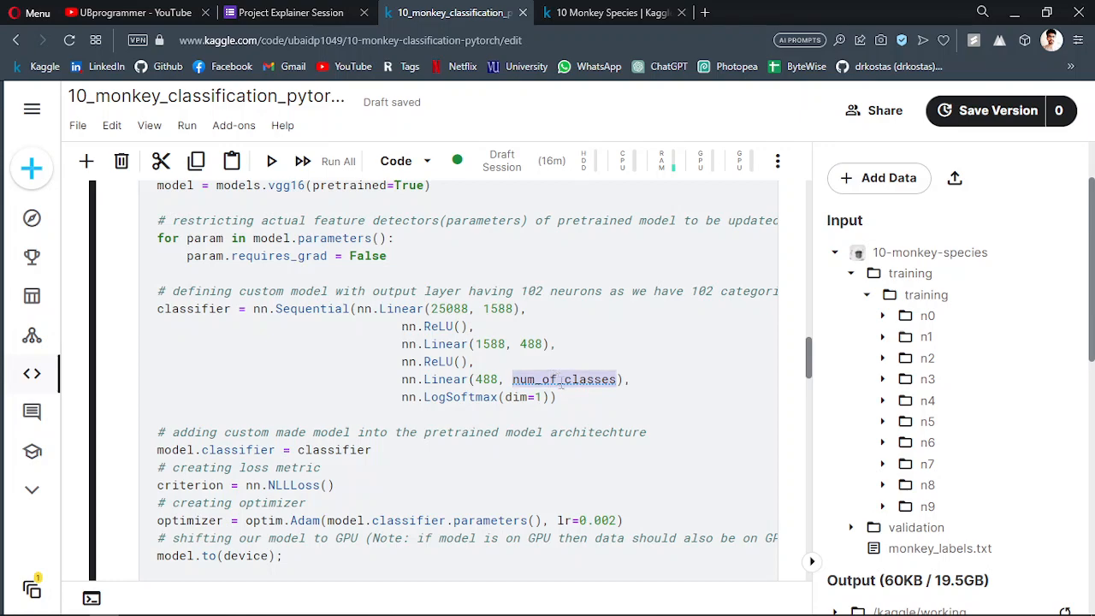
scroll("down", 3)
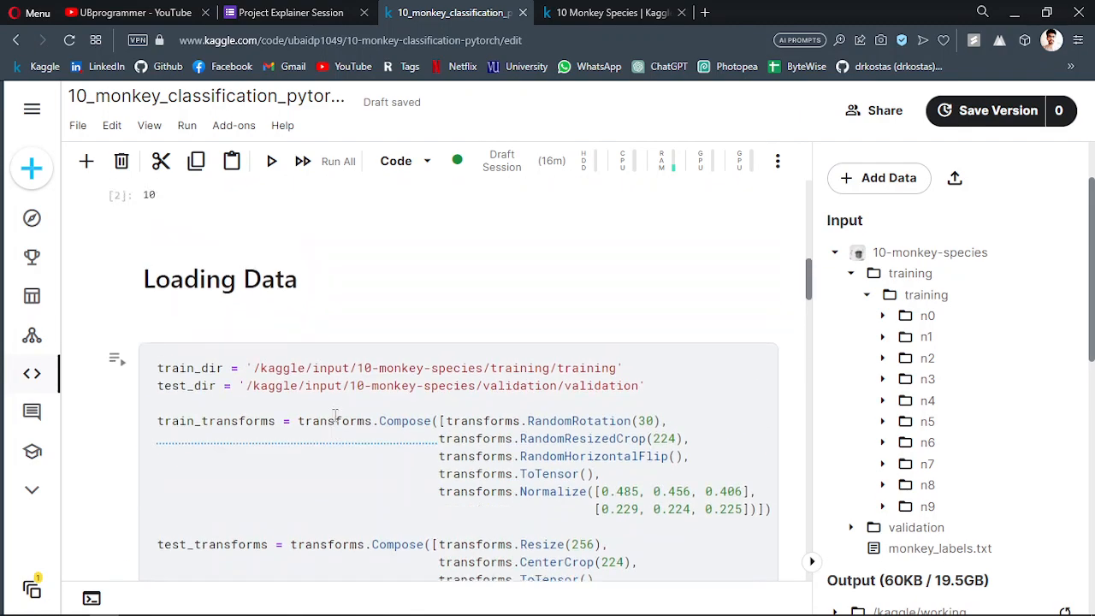
scroll("down", 3)
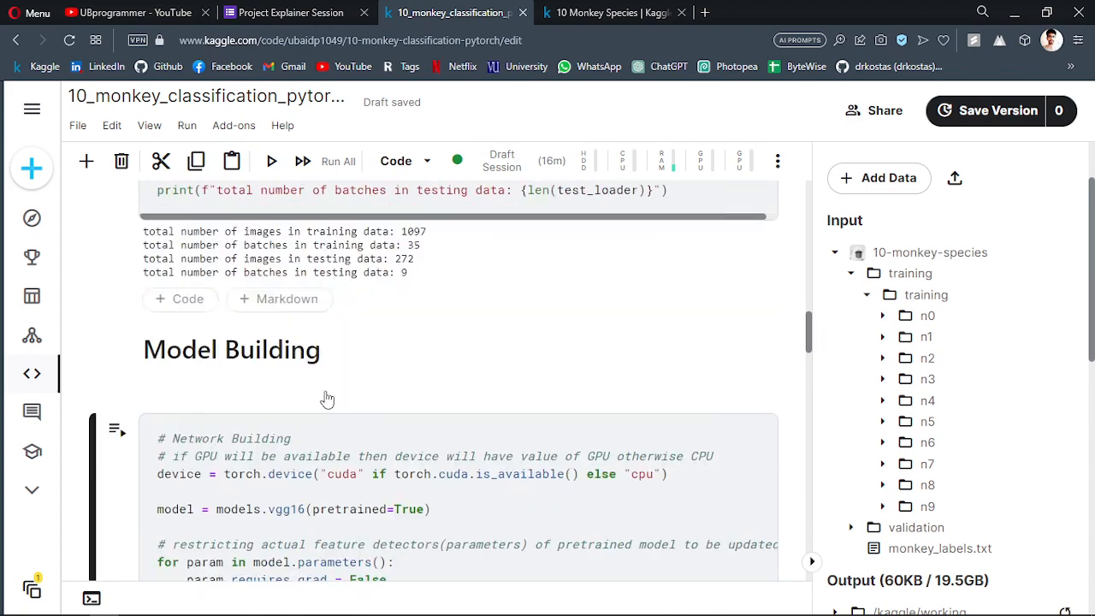
scroll("up", 3)
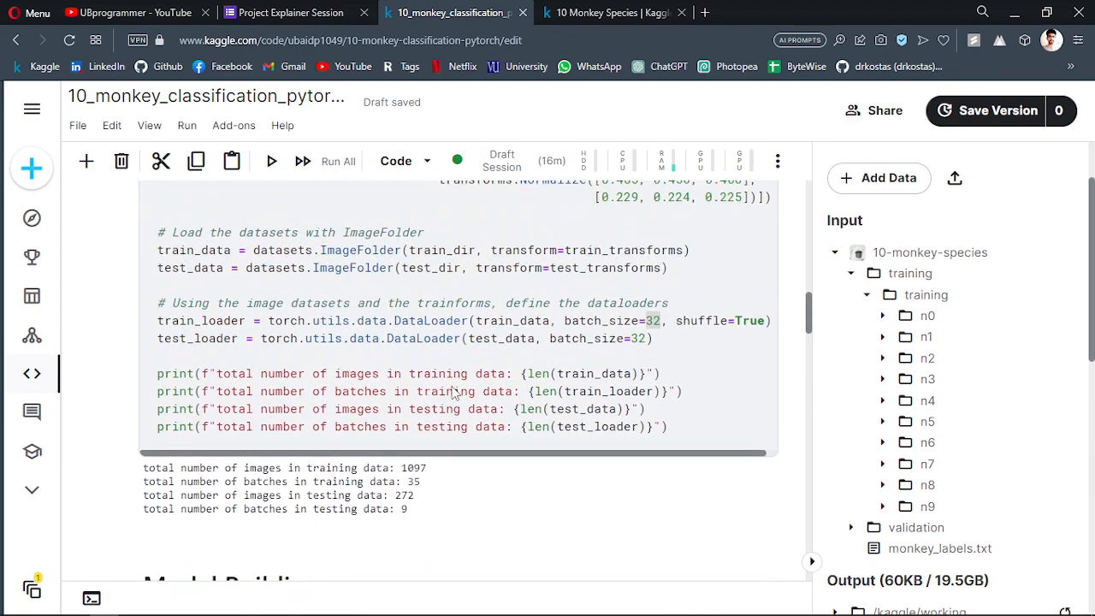
scroll("down", 3)
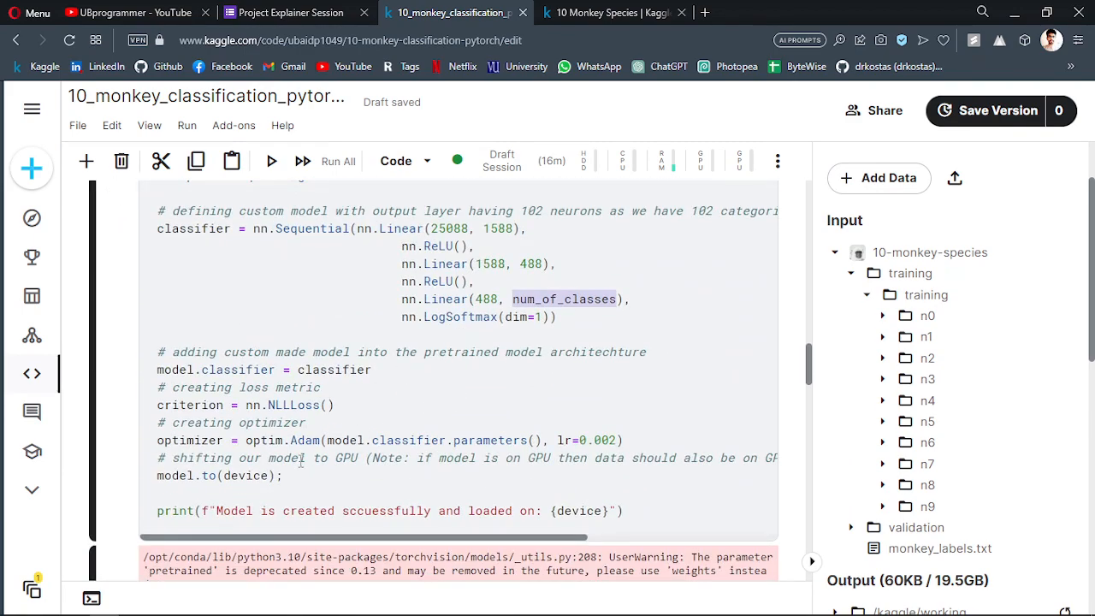
double_click(304, 440)
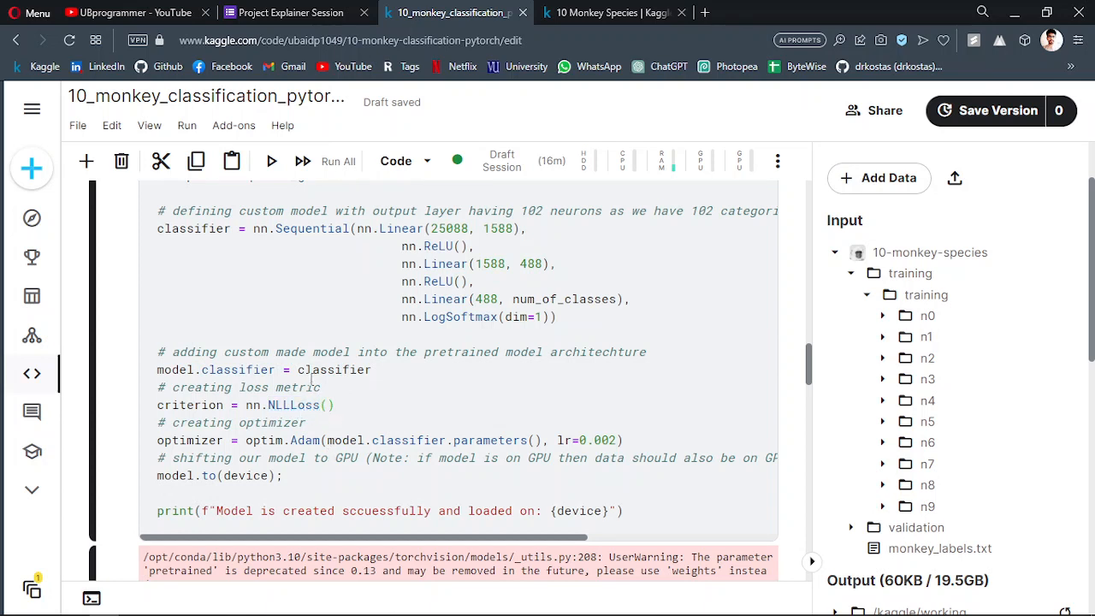
mouse_move(355, 399)
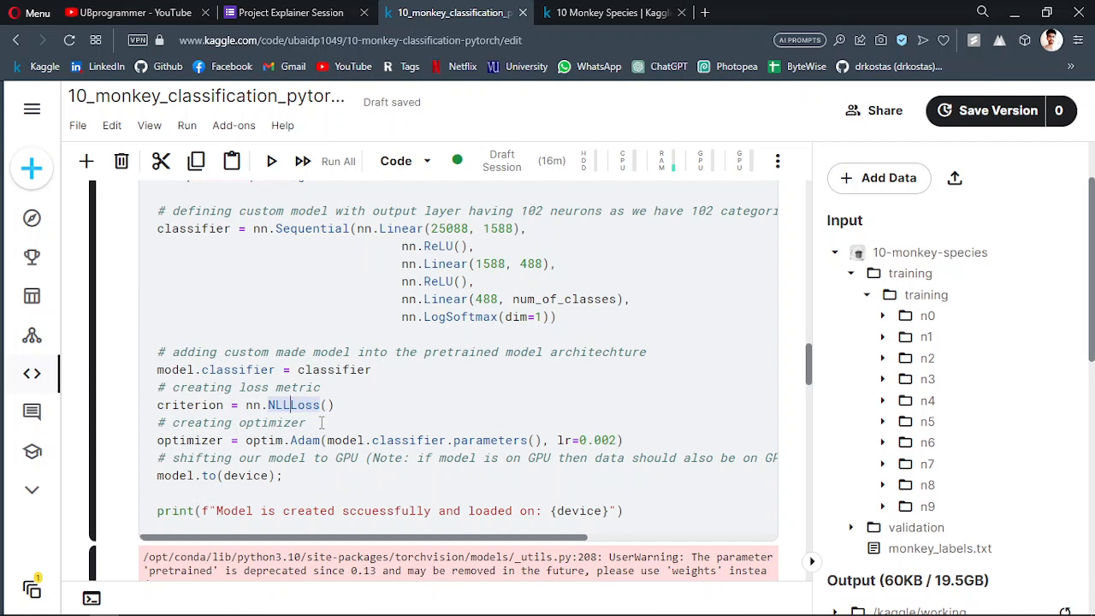
mouse_move(380, 477)
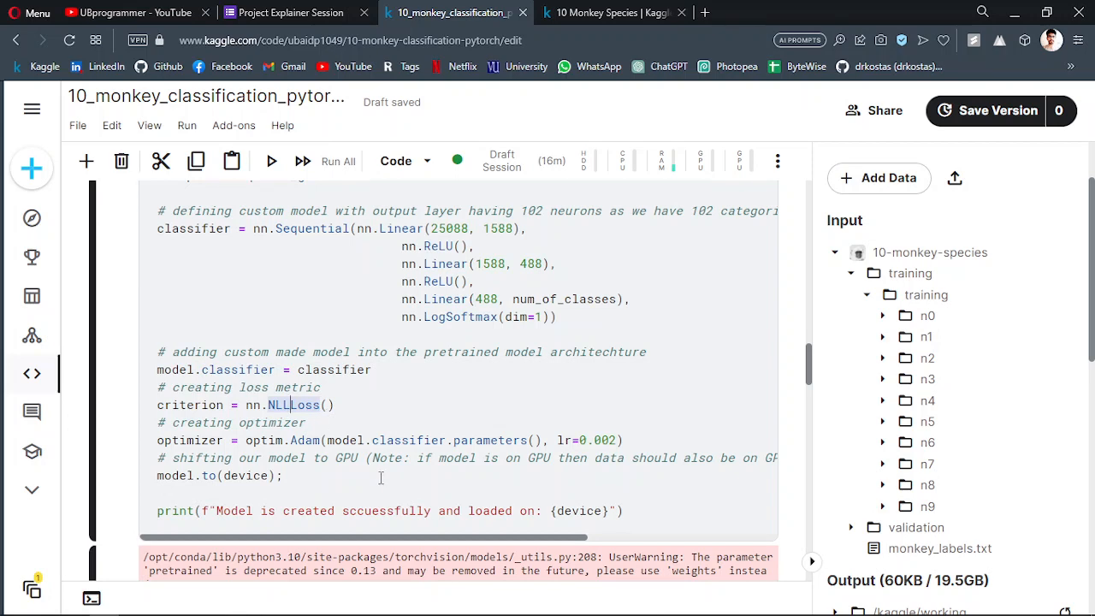
mouse_move(299, 485)
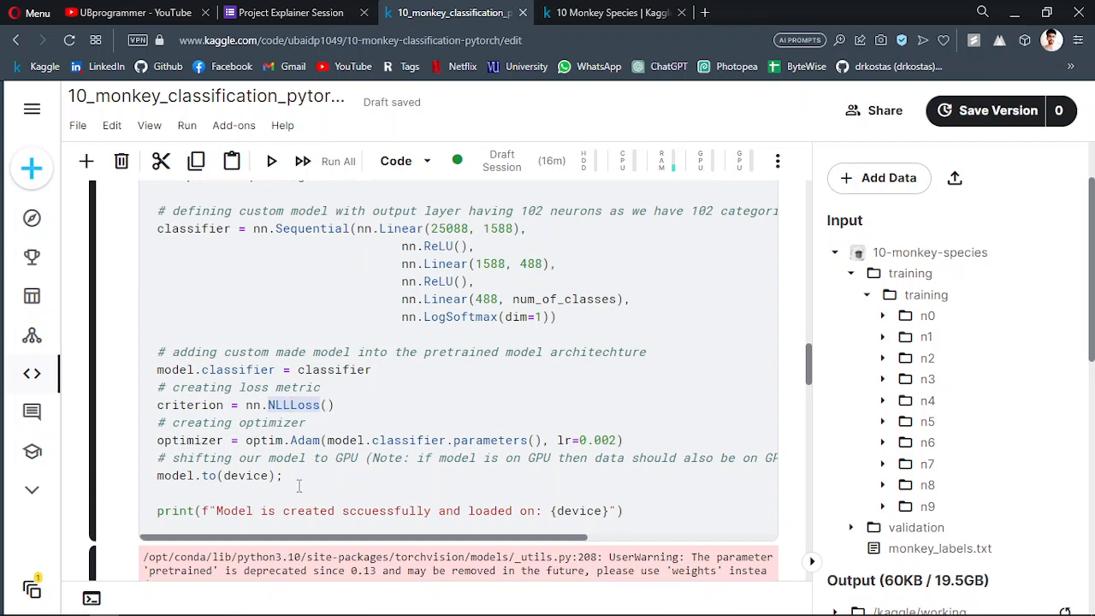
scroll("down", 3)
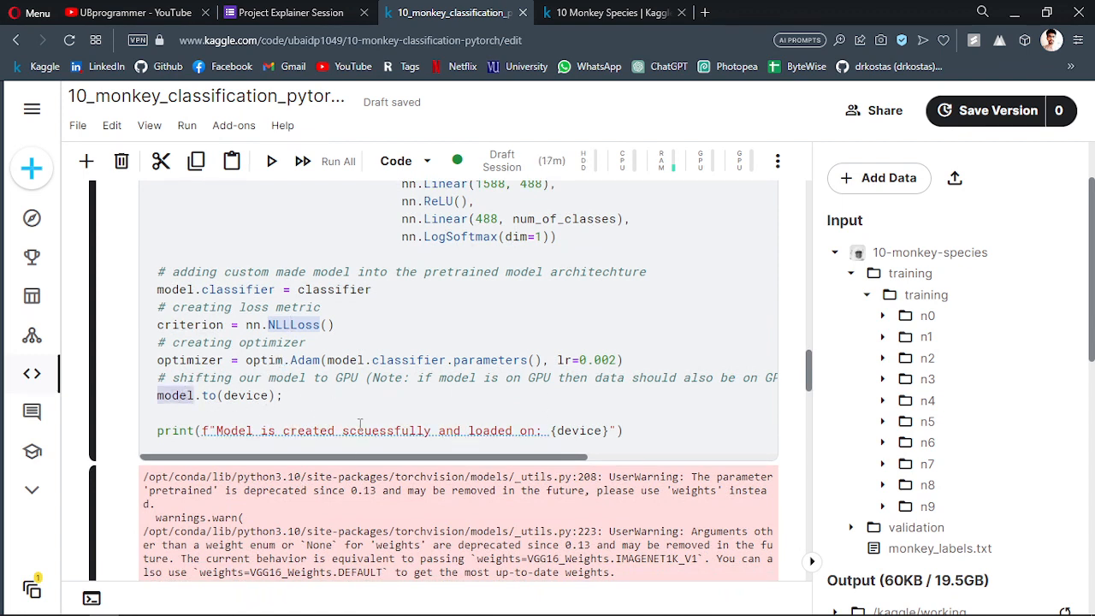
scroll("down", 3)
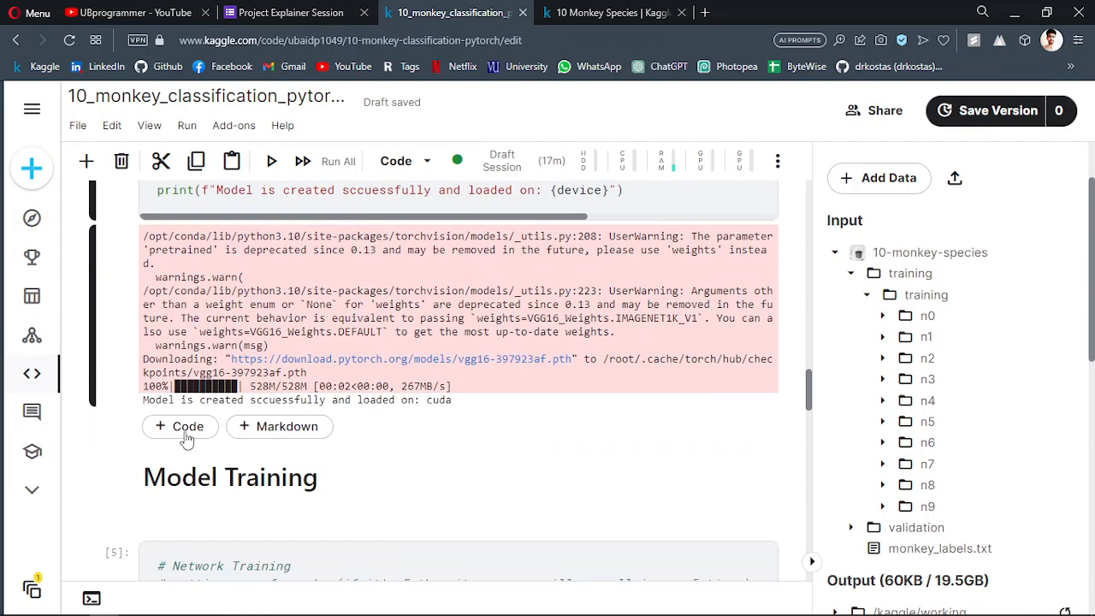
mouse_move(257, 392)
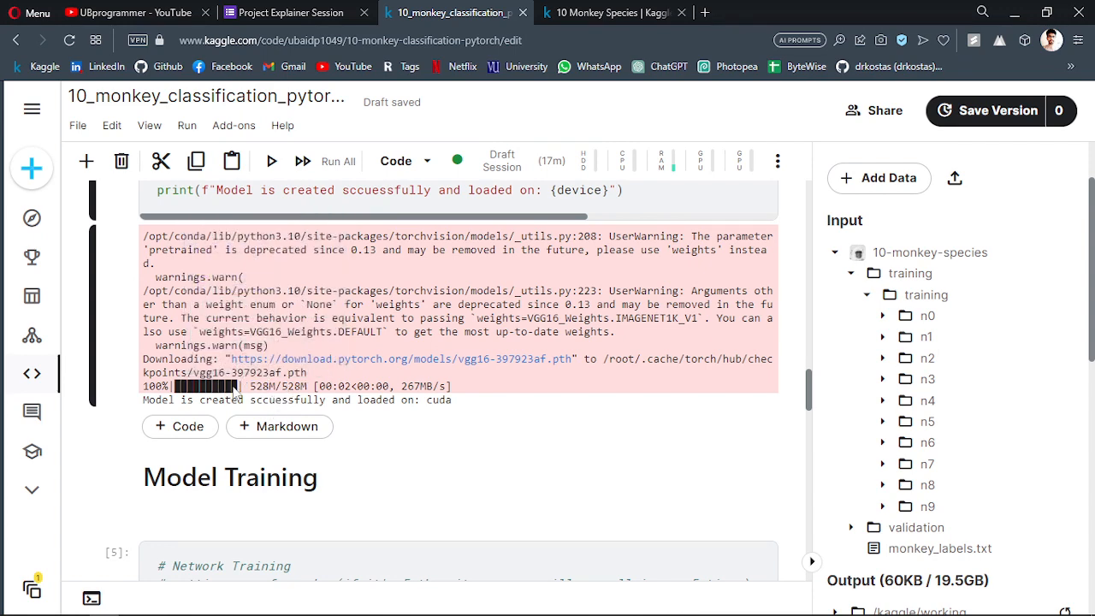
mouse_move(358, 359)
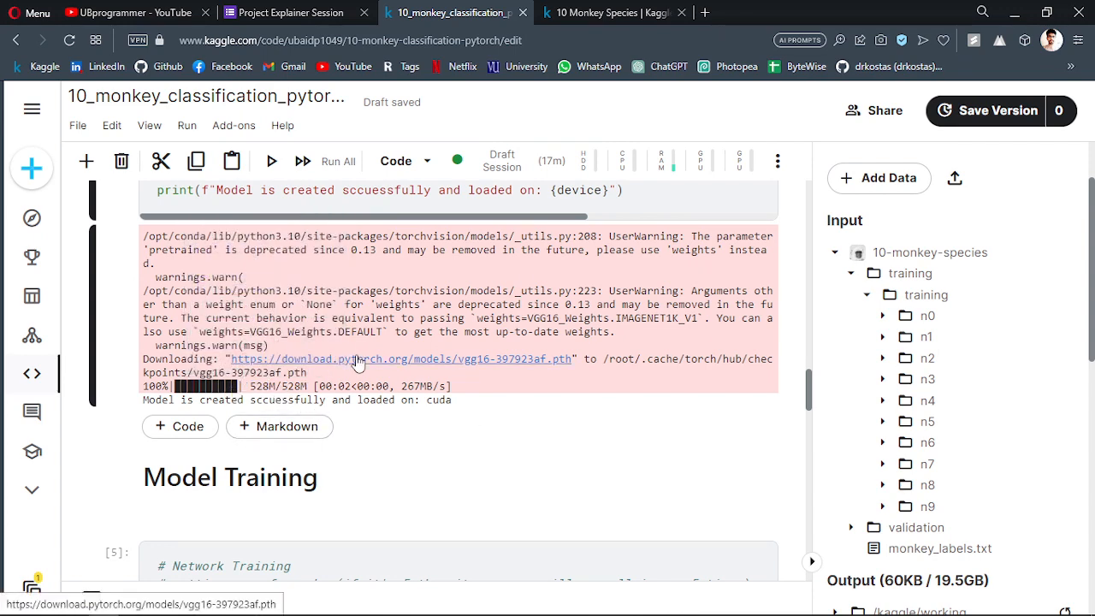
scroll("down", 3)
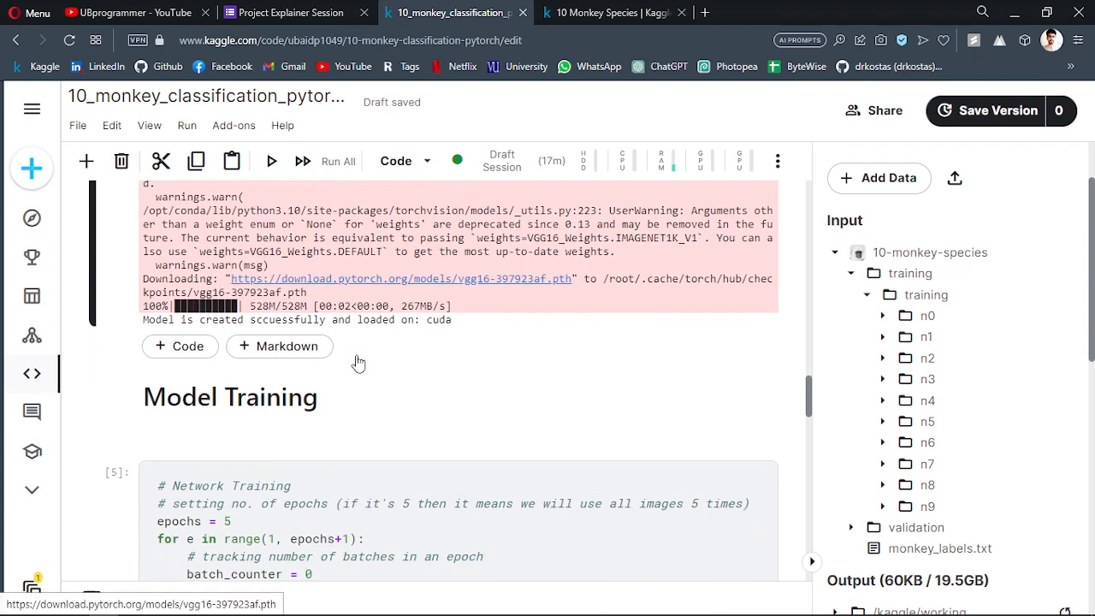
scroll("down", 3)
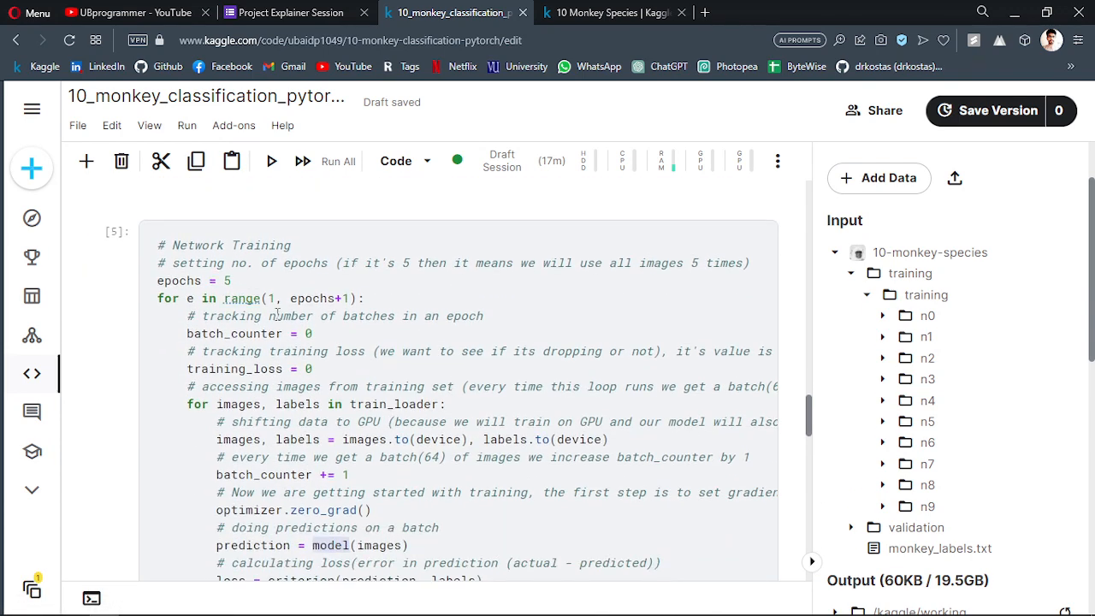
scroll("down", 3)
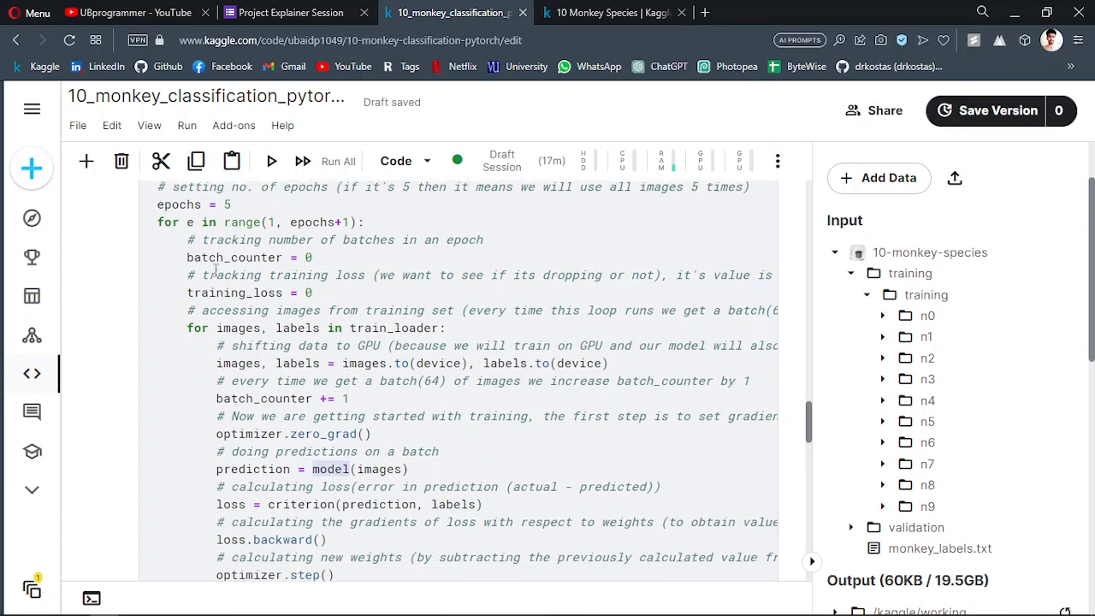
scroll("up", 3)
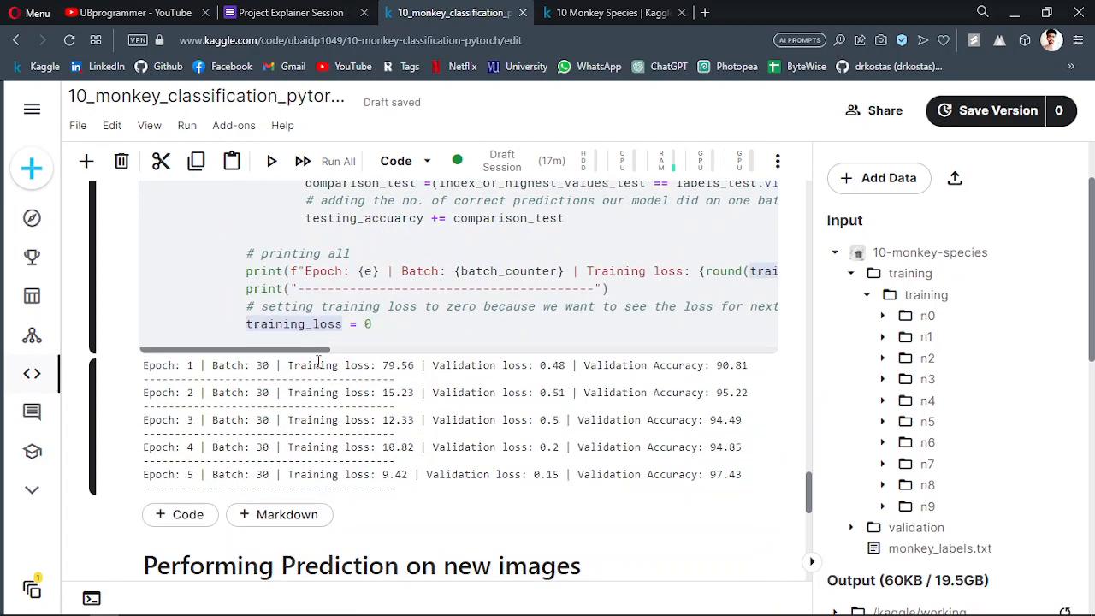
double_click(313, 365)
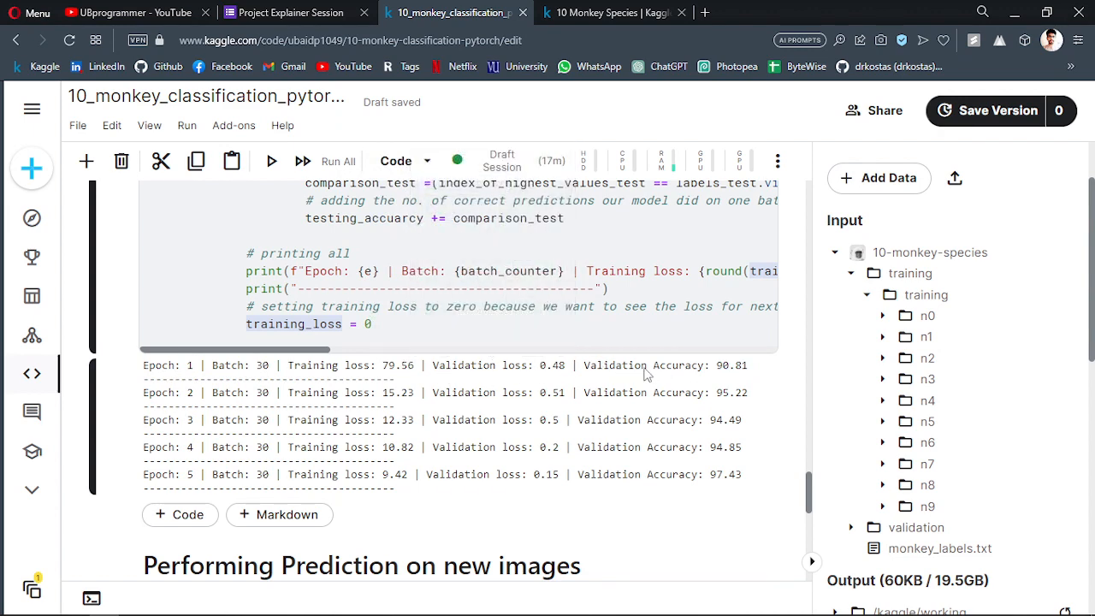
mouse_move(331, 415)
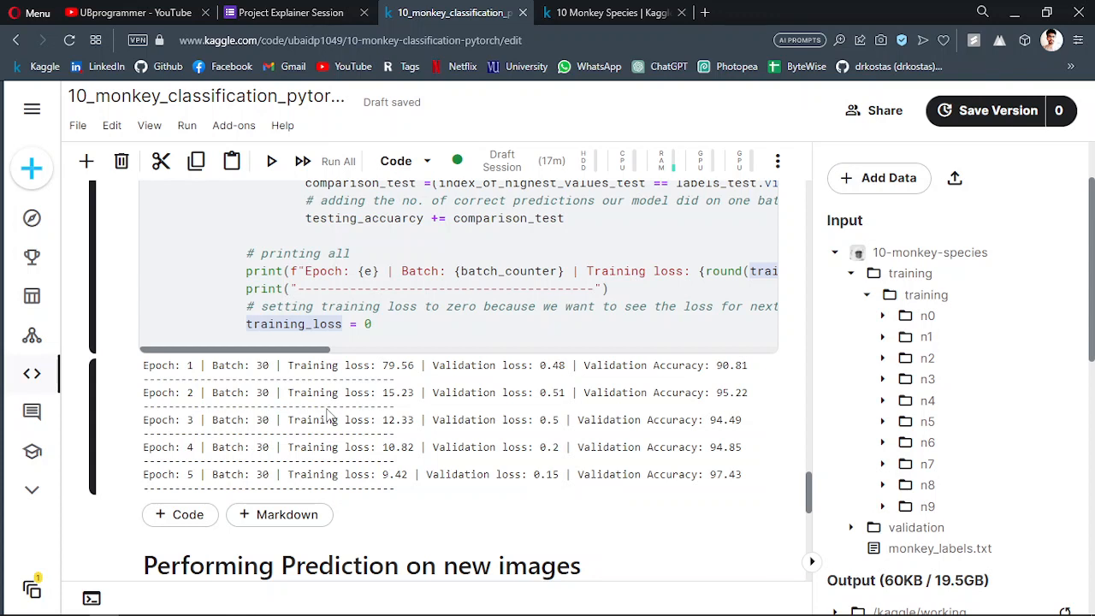
mouse_move(362, 380)
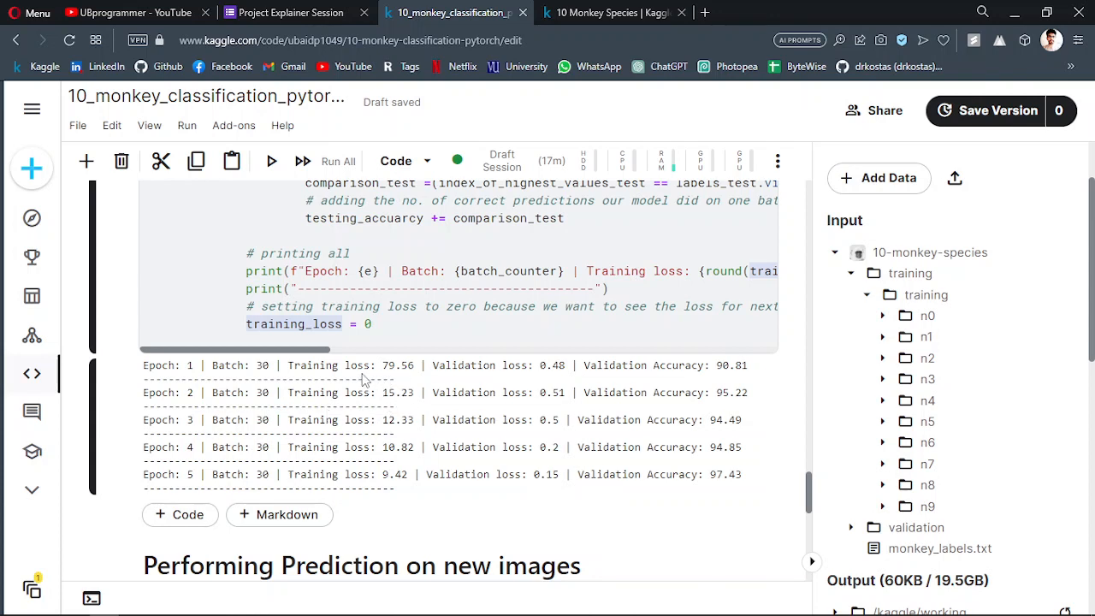
mouse_move(380, 372)
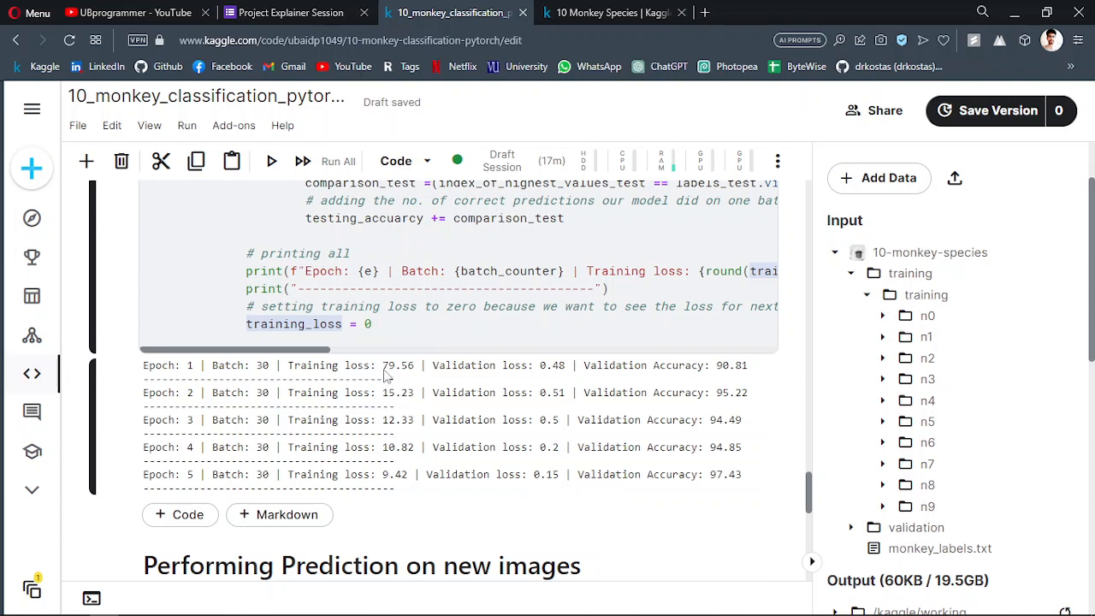
mouse_move(402, 359)
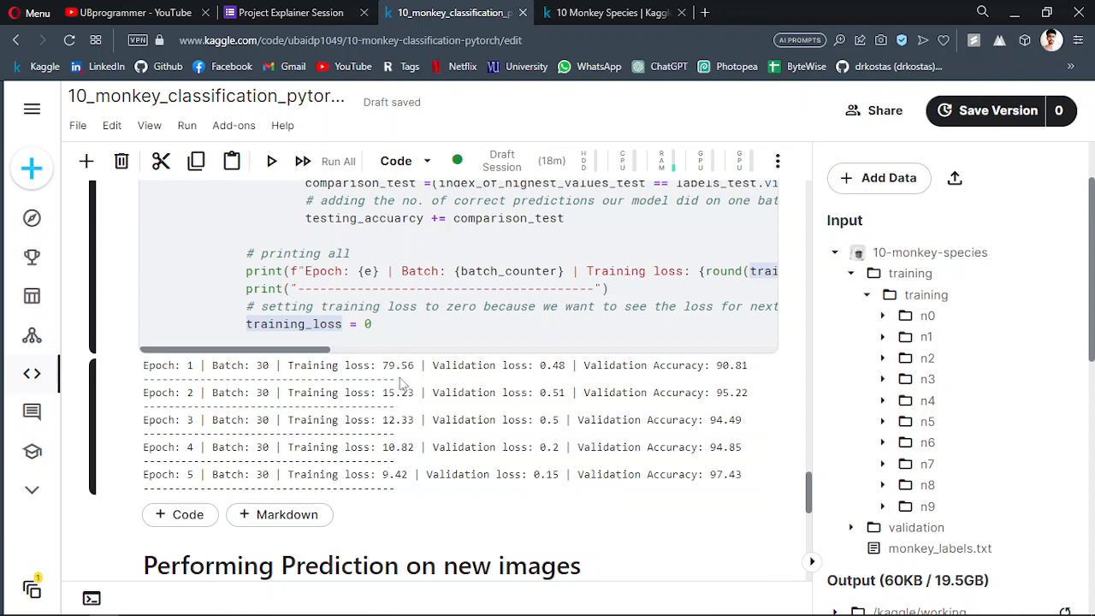
mouse_move(404, 386)
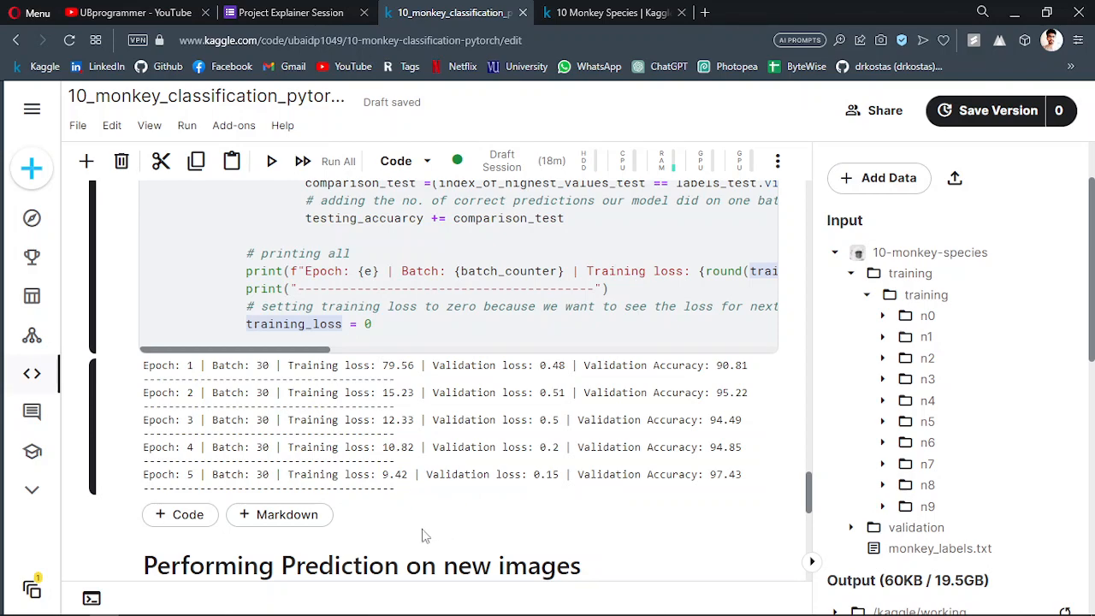
scroll("up", 3)
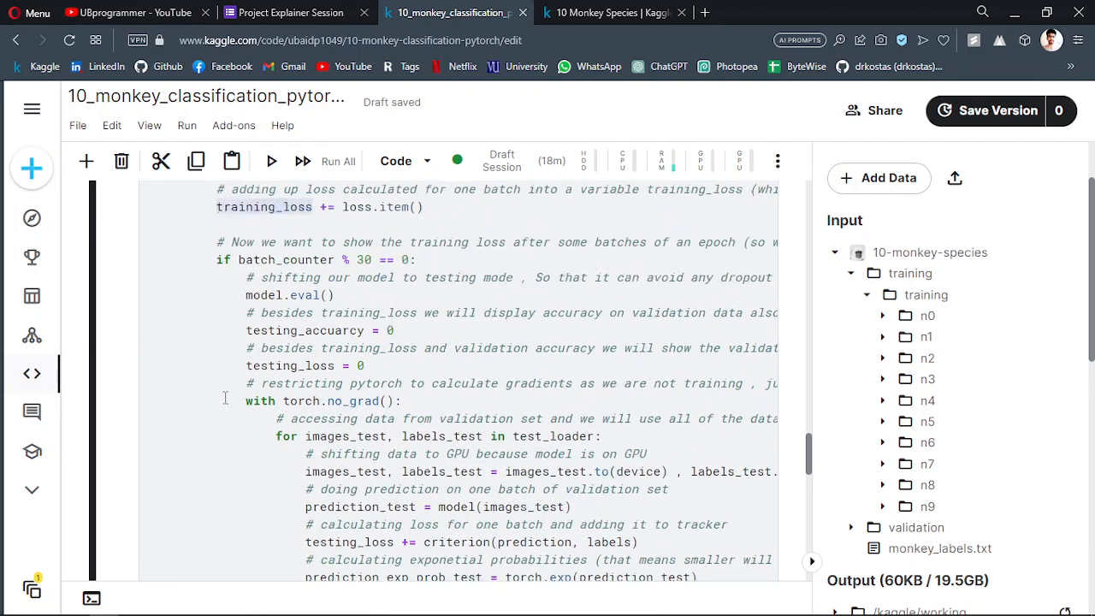
scroll("up", 3)
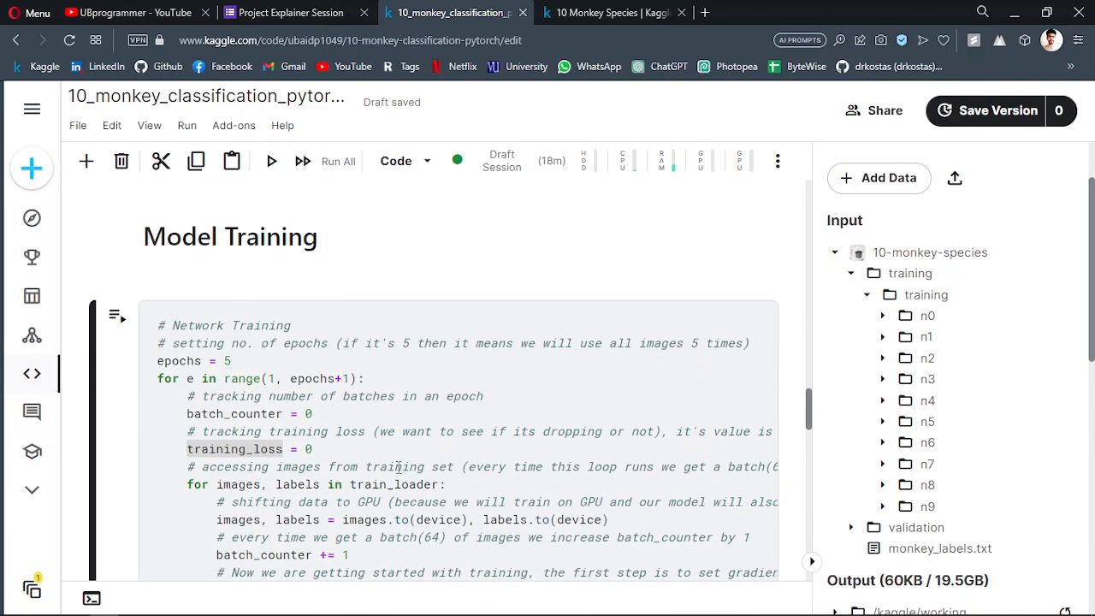
scroll("down", 3)
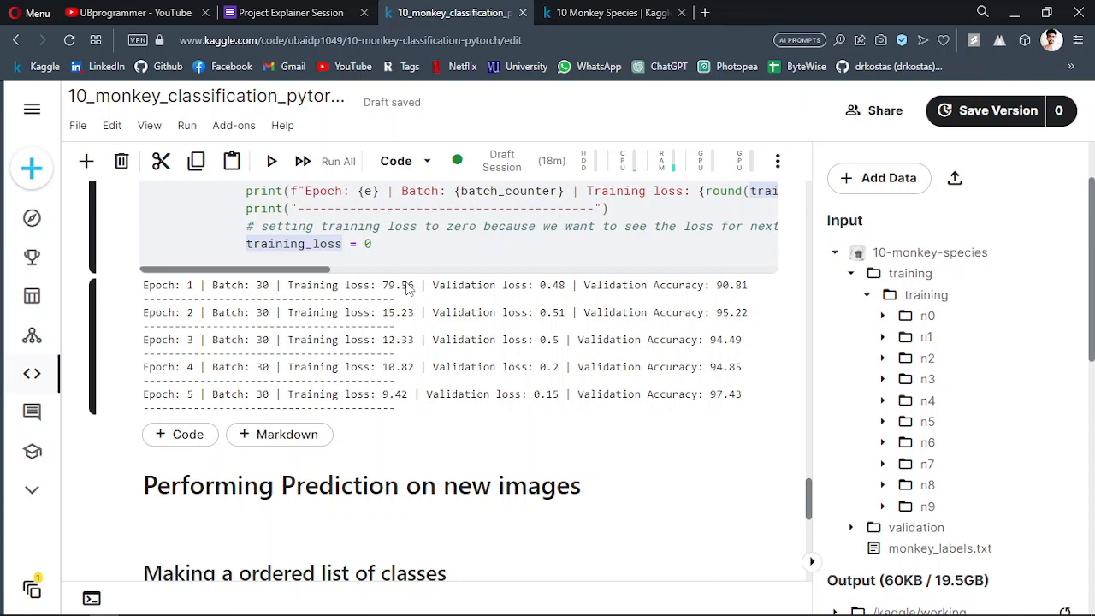
mouse_move(548, 336)
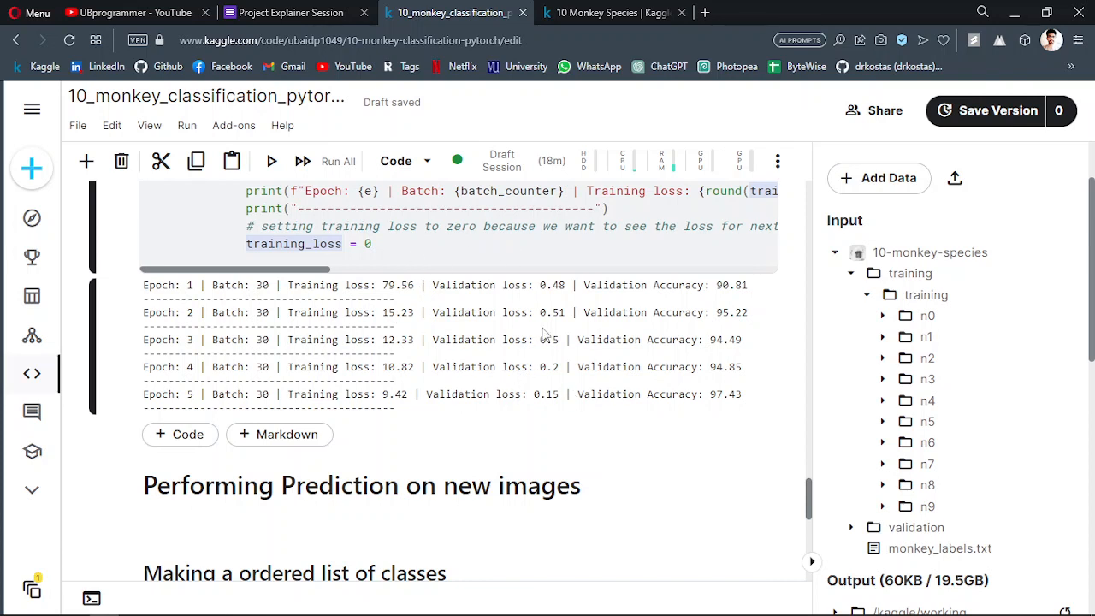
mouse_move(614, 334)
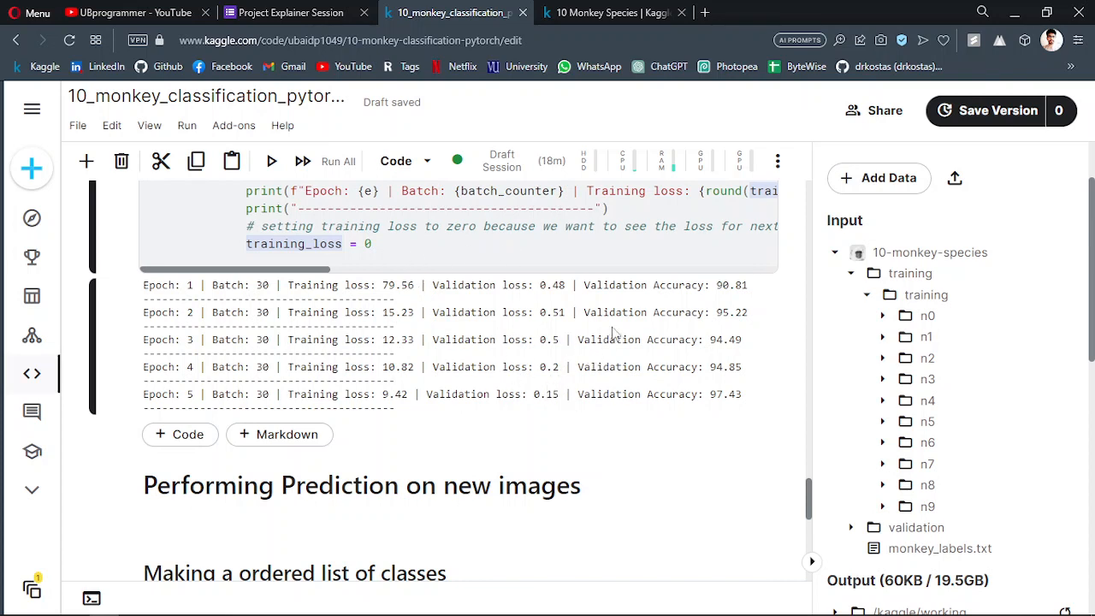
mouse_move(691, 306)
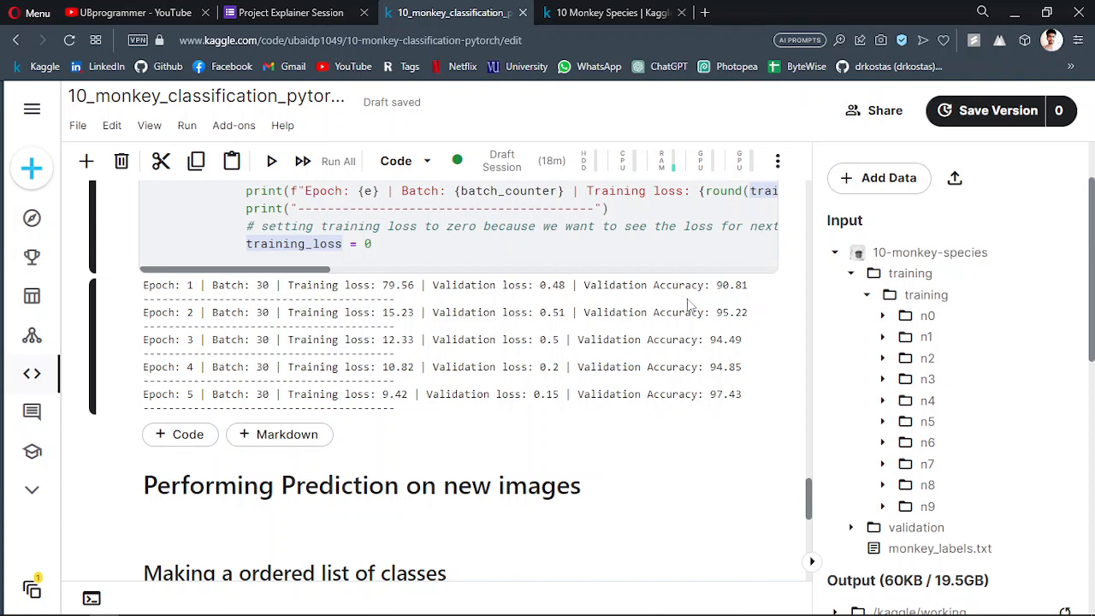
mouse_move(456, 294)
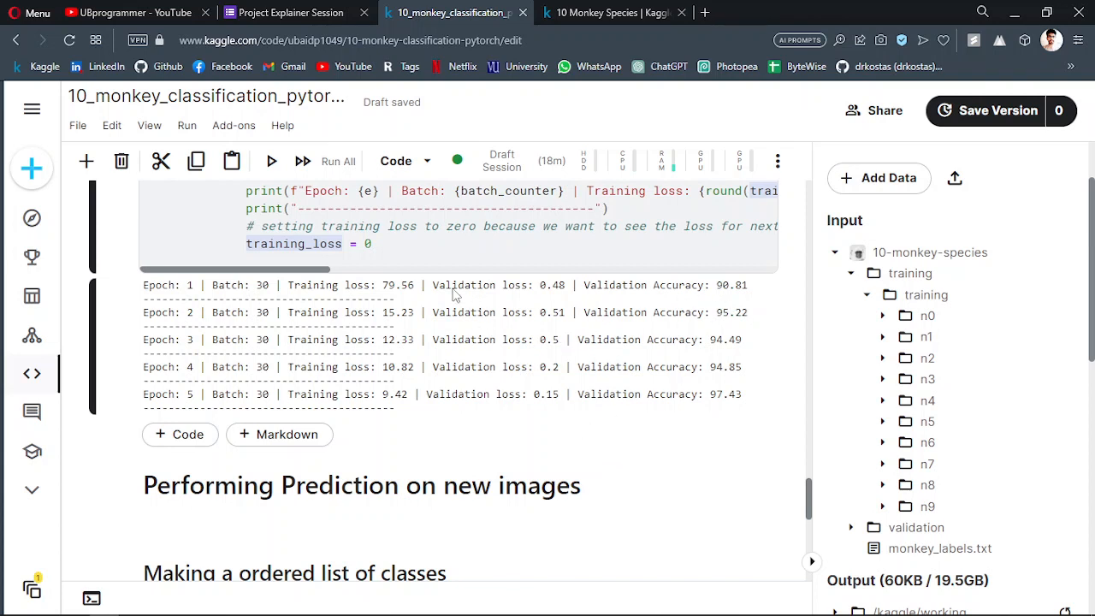
mouse_move(721, 296)
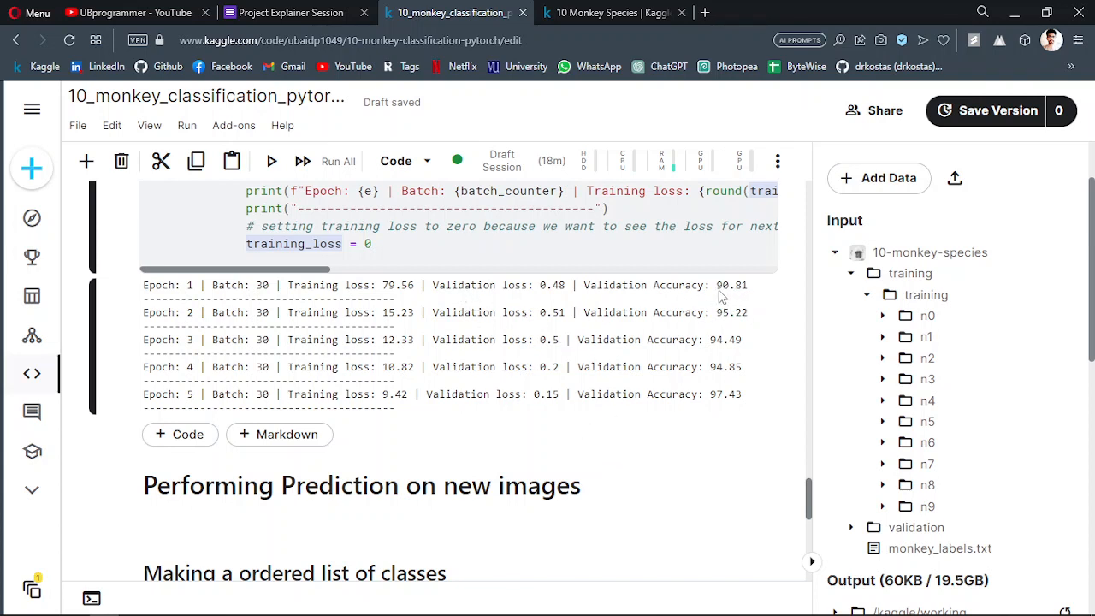
mouse_move(742, 314)
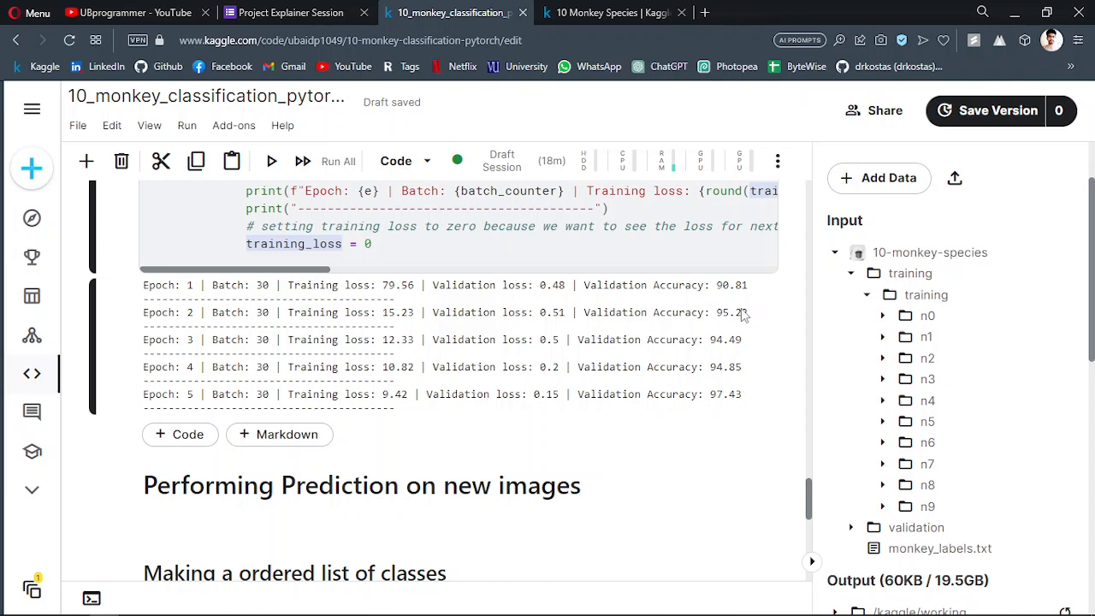
mouse_move(721, 297)
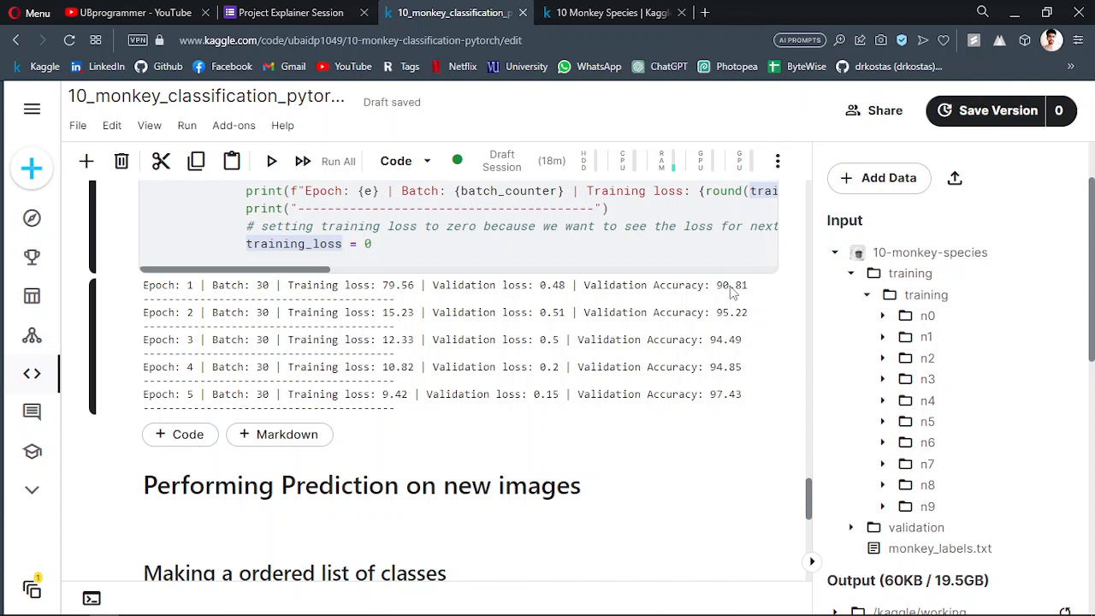
mouse_move(573, 325)
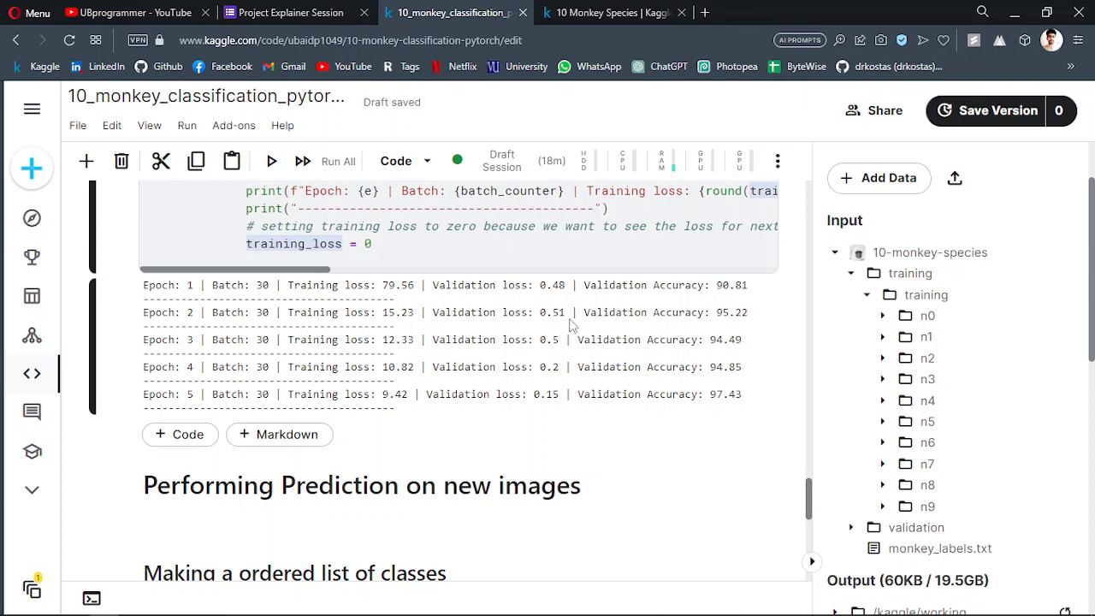
scroll("down", 3)
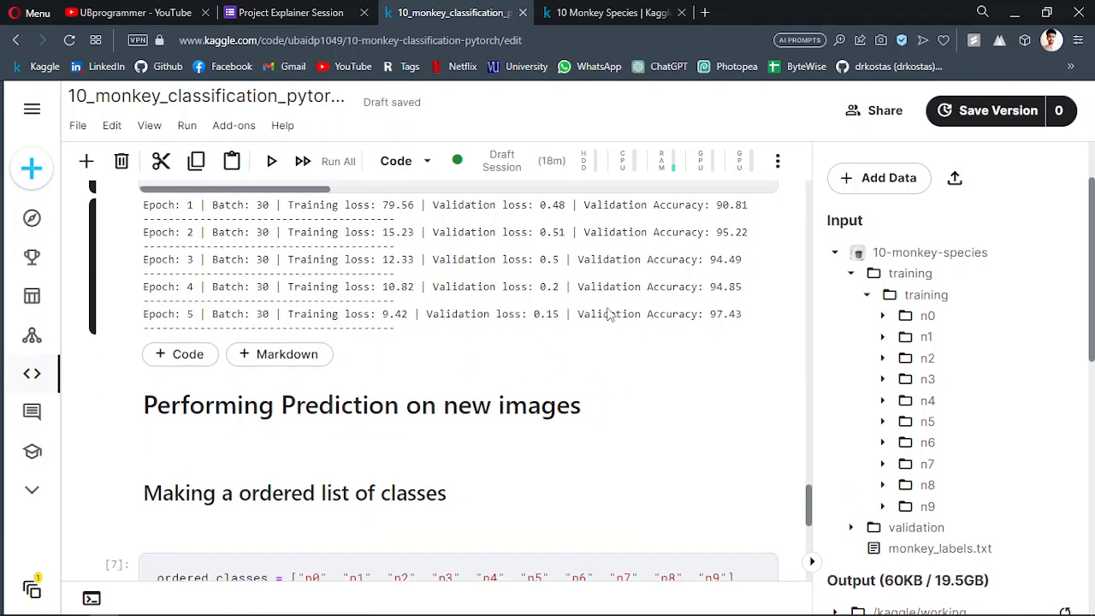
scroll("down", 3)
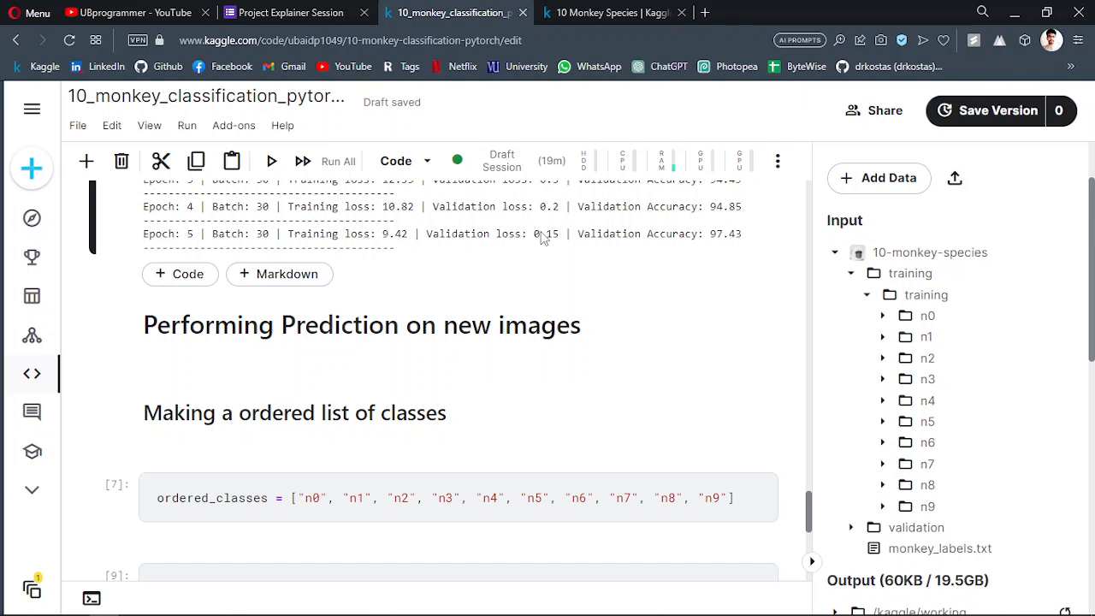
mouse_move(527, 227)
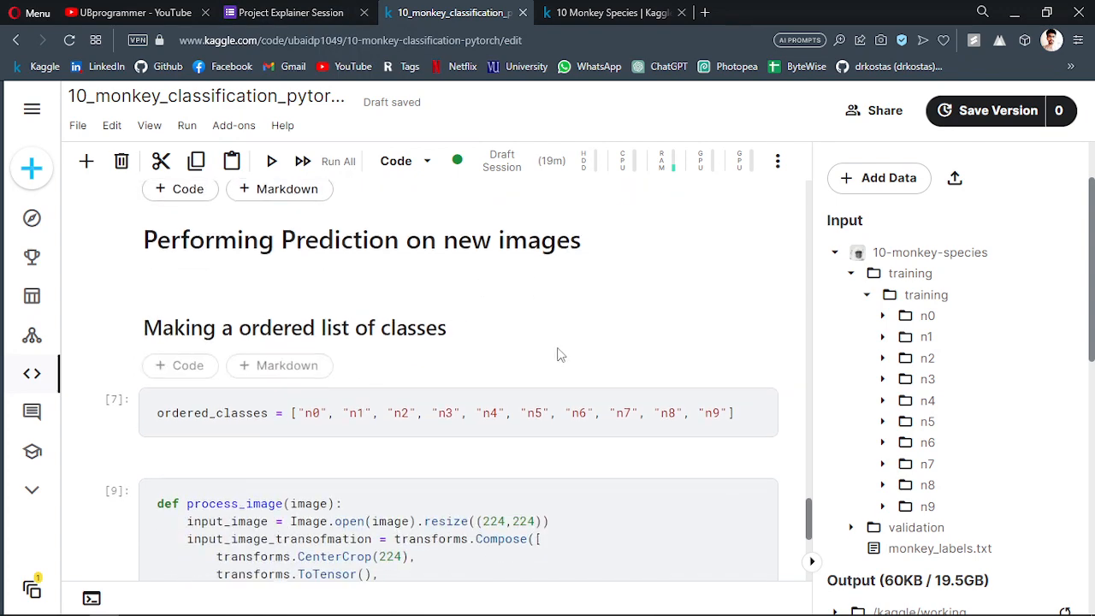
scroll("down", 3)
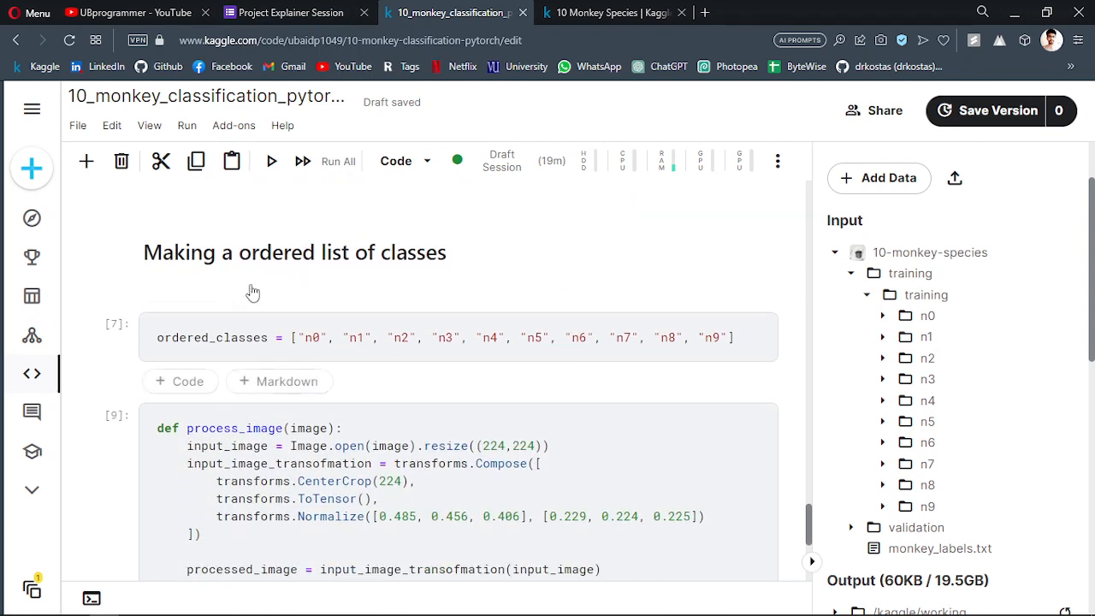
mouse_move(563, 390)
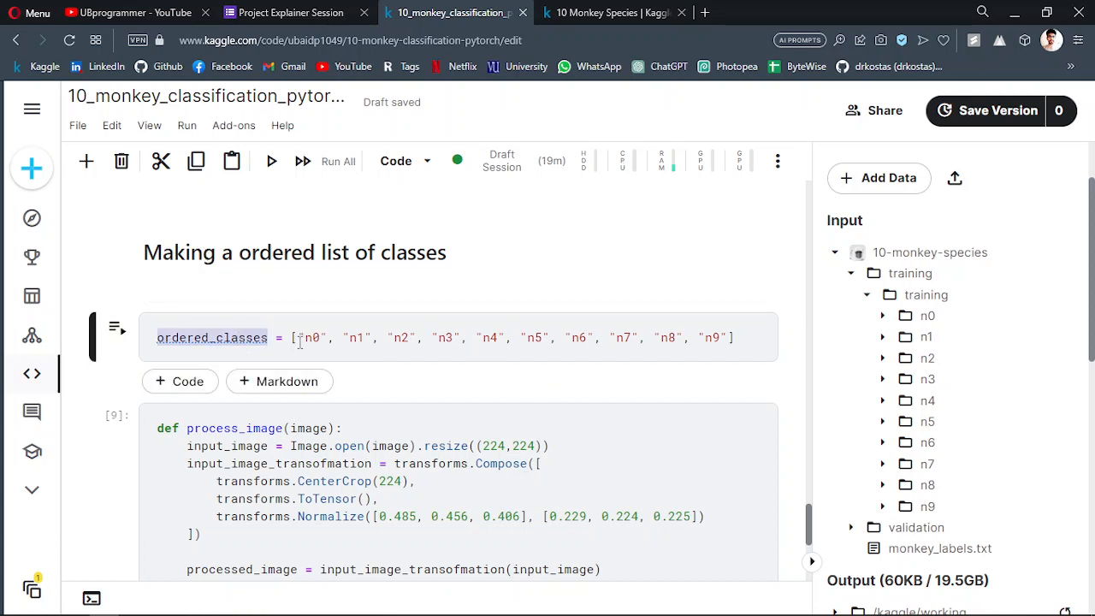
mouse_move(925, 295)
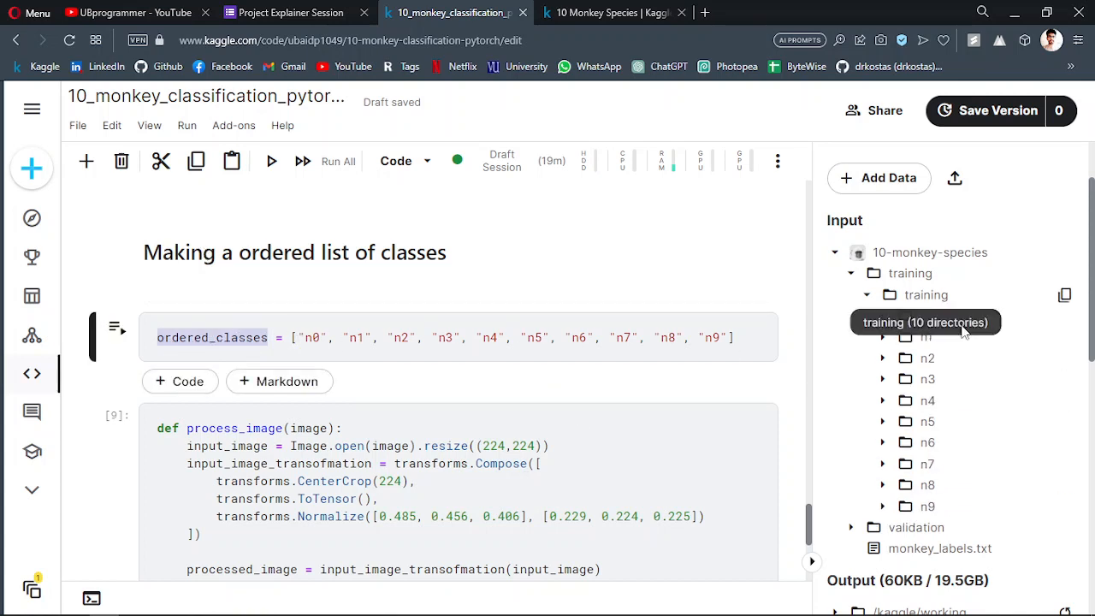
scroll("down", 3)
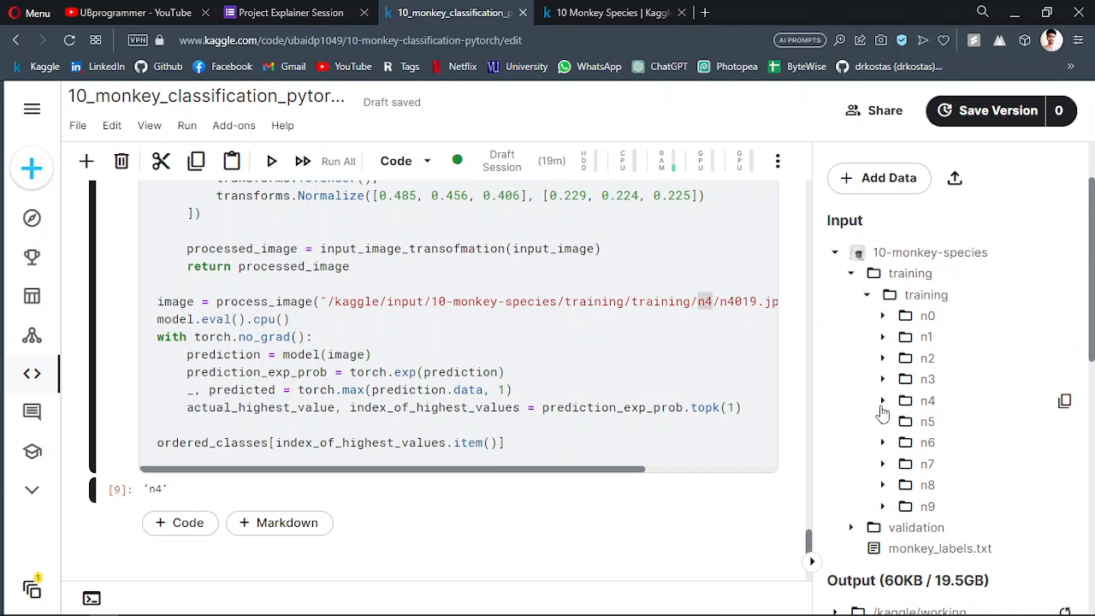
mouse_move(260, 489)
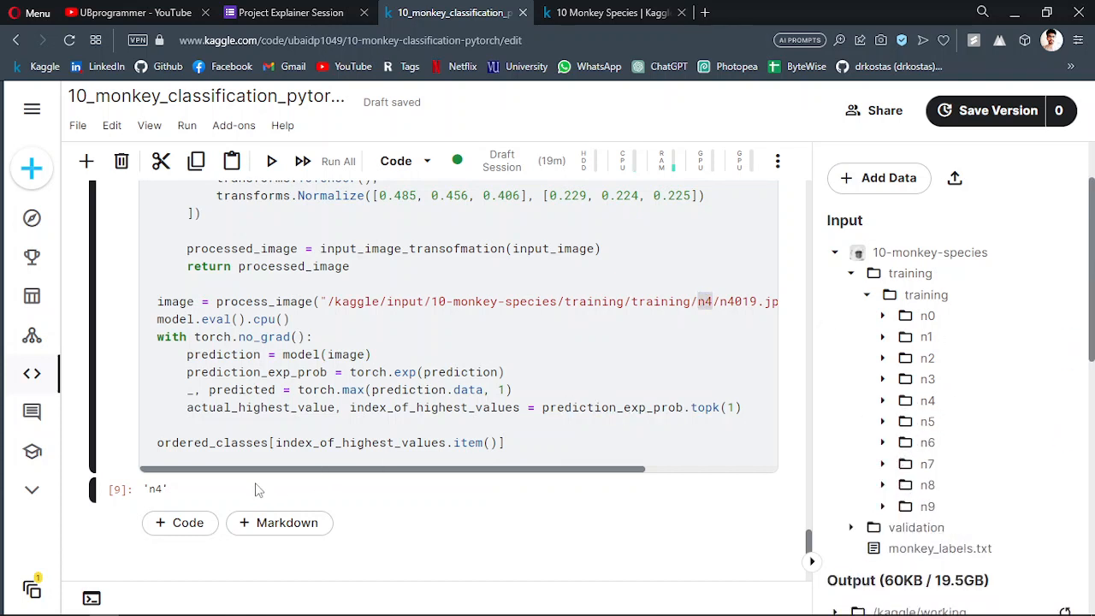
Expand the n3 input folder and copy the file path of image n3022.jpg
double_click(155, 489)
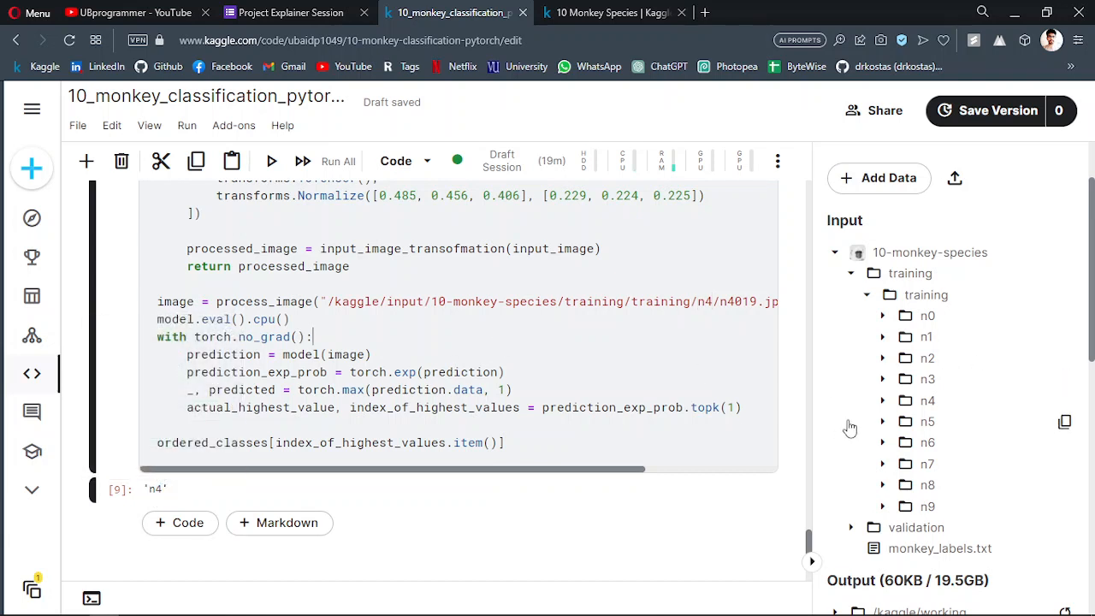
left_click(882, 379)
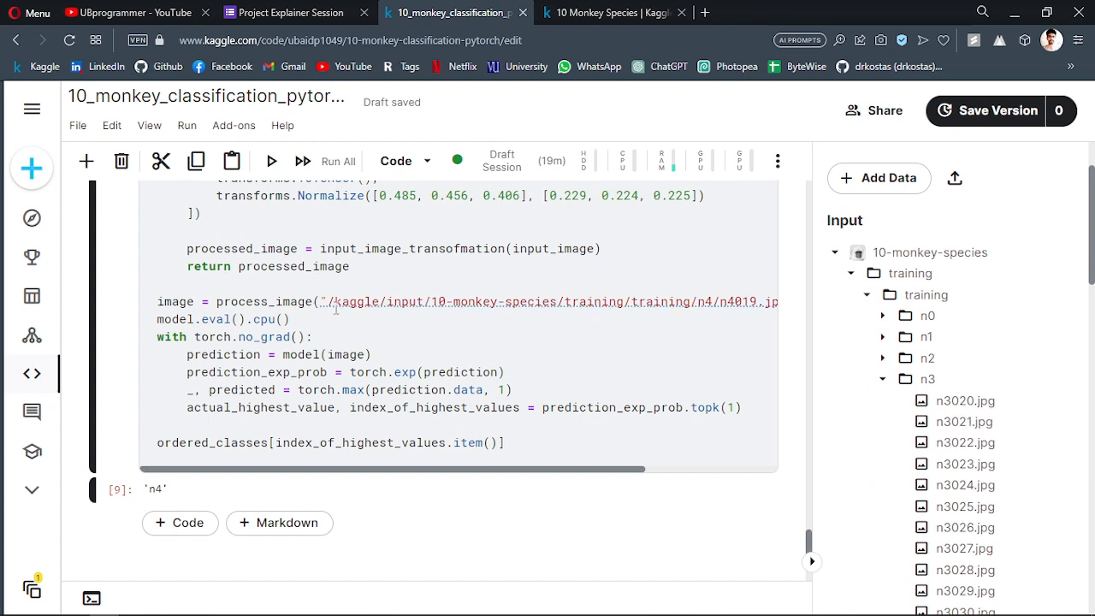
scroll("right", 3)
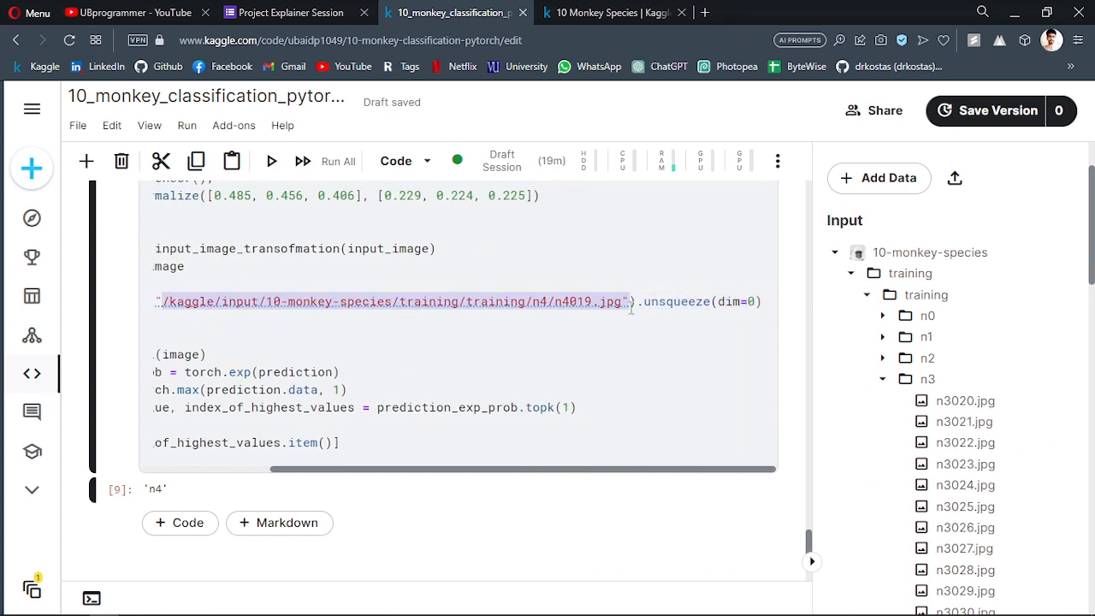
mouse_move(624, 301)
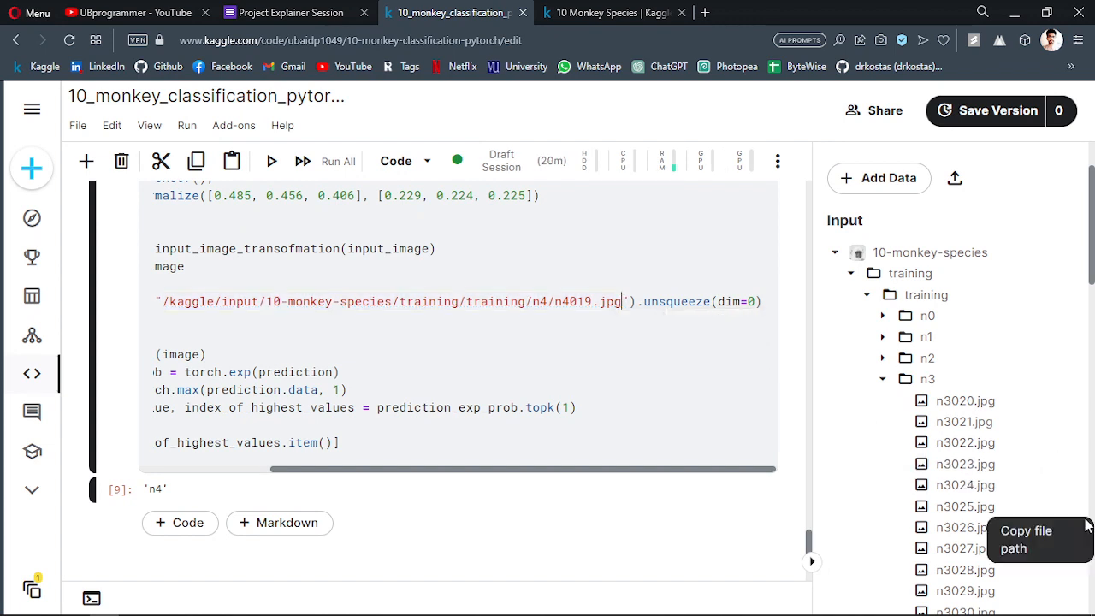
left_click(1022, 527)
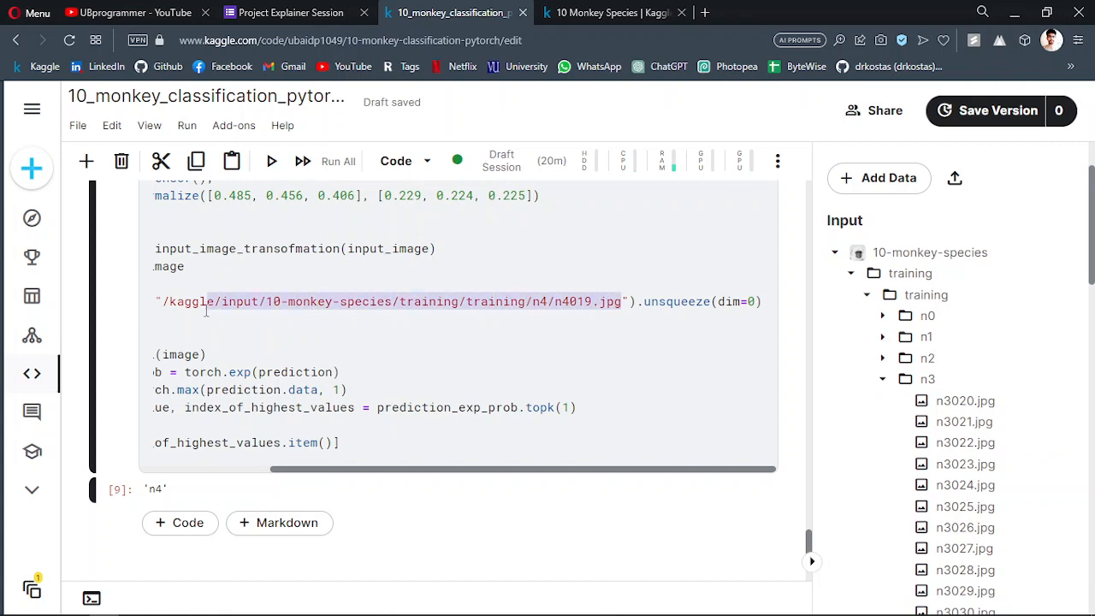
scroll("left", 3)
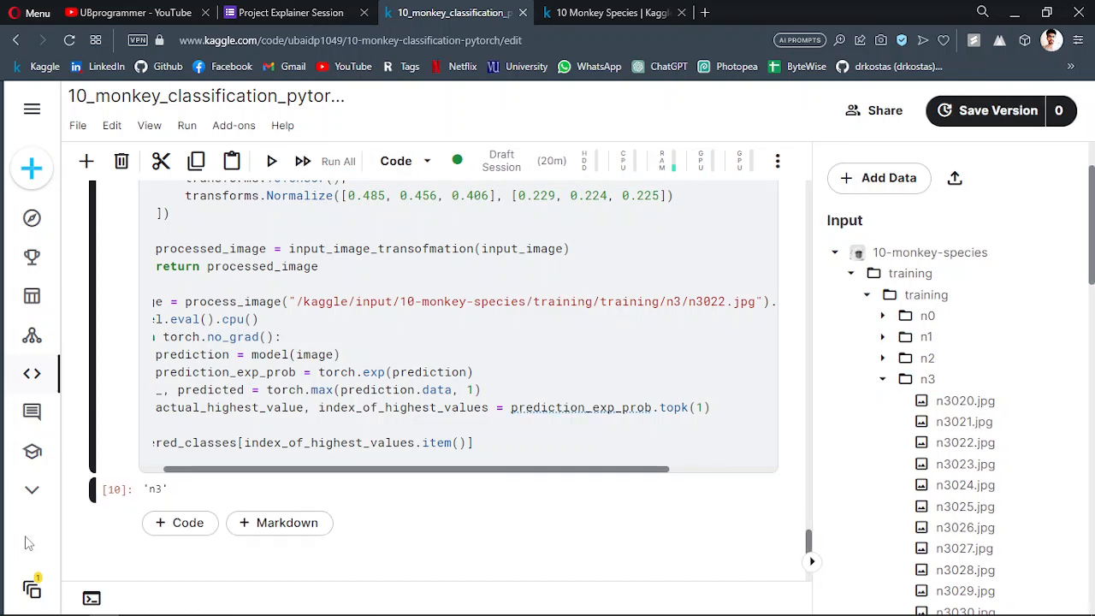
double_click(155, 488)
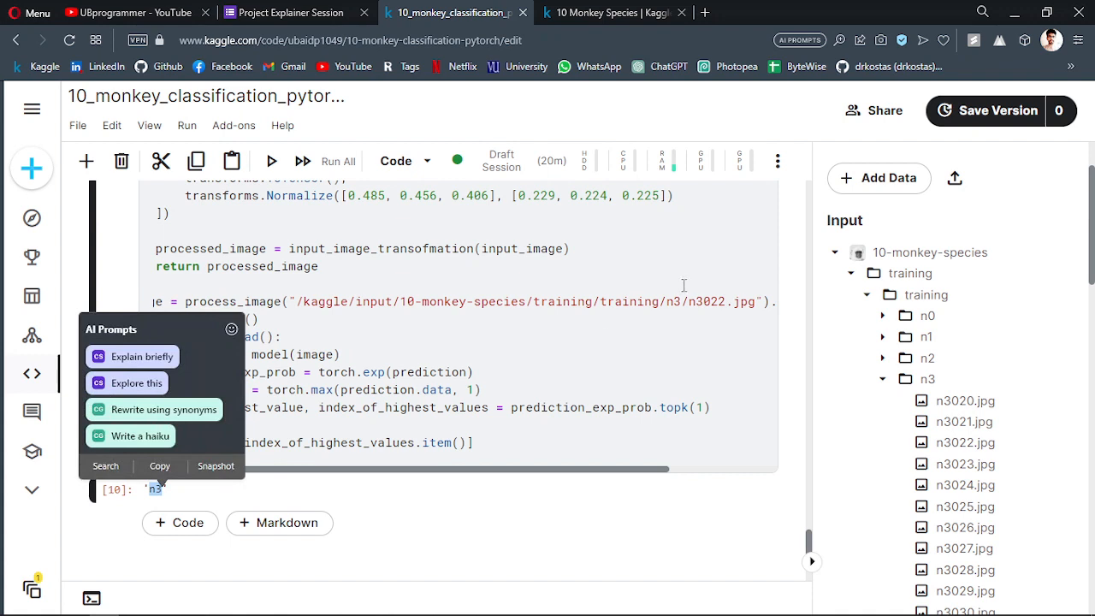
mouse_move(653, 326)
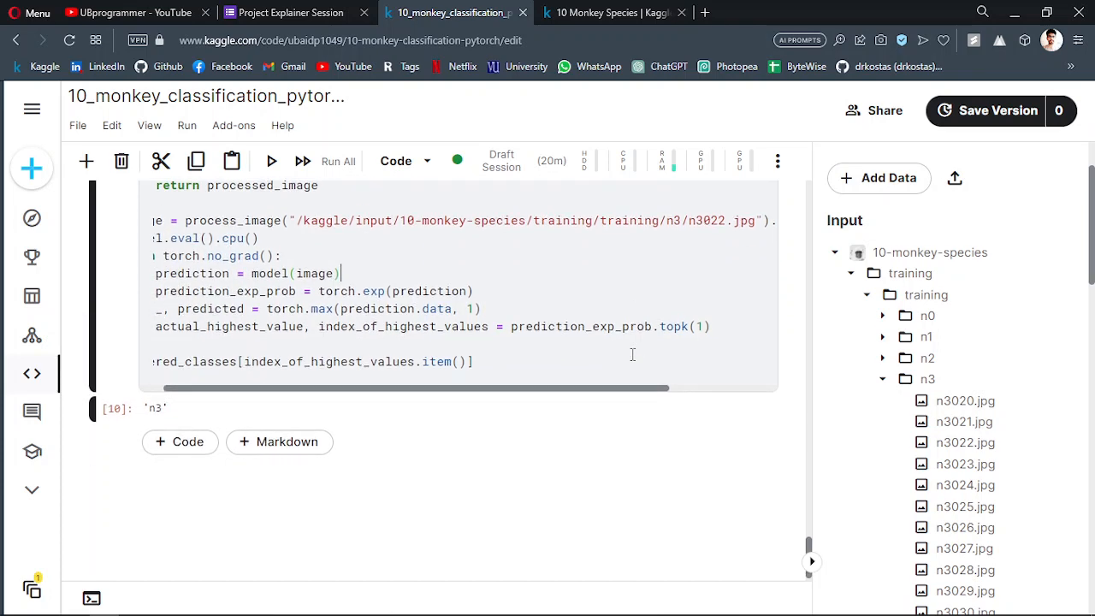
scroll("up", 3)
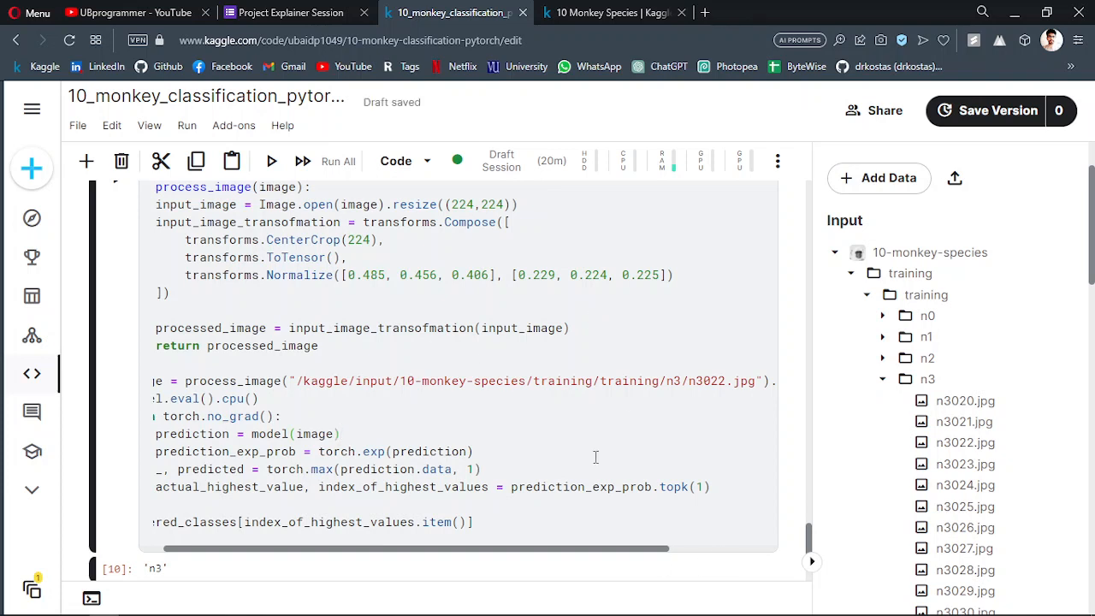
mouse_move(633, 411)
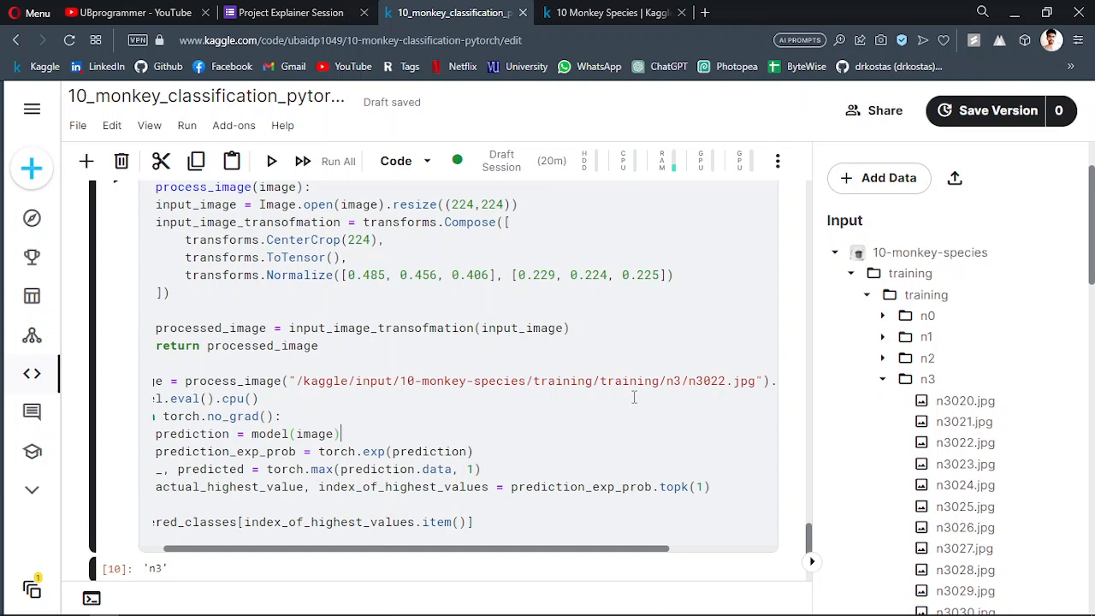
left_click(285, 12)
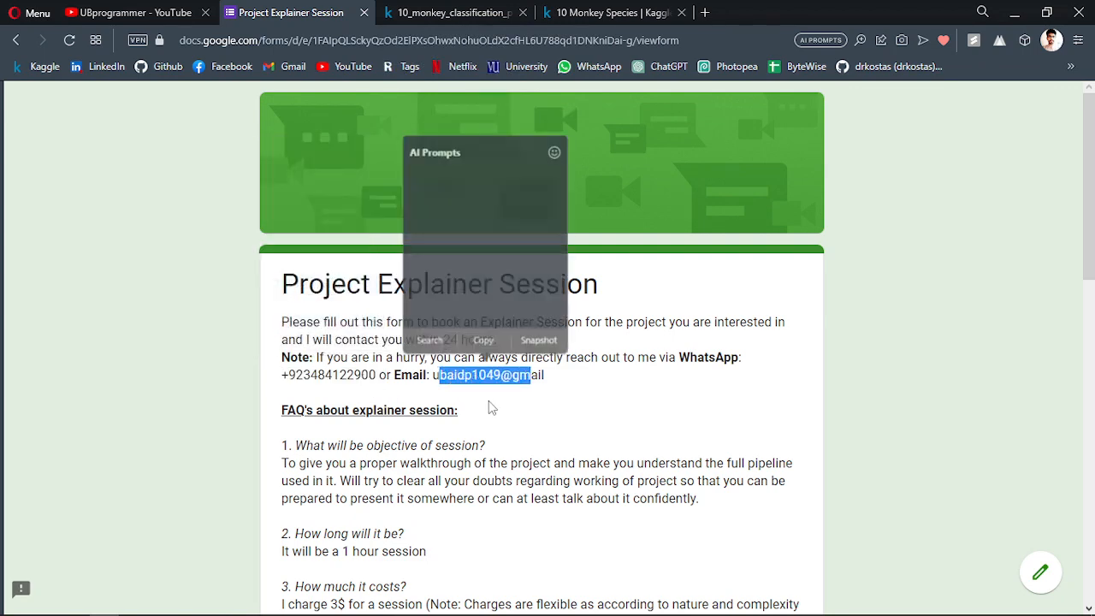
Review the booking form's FAQ and its Name, Email and WhatsApp questions
scroll("down", 3)
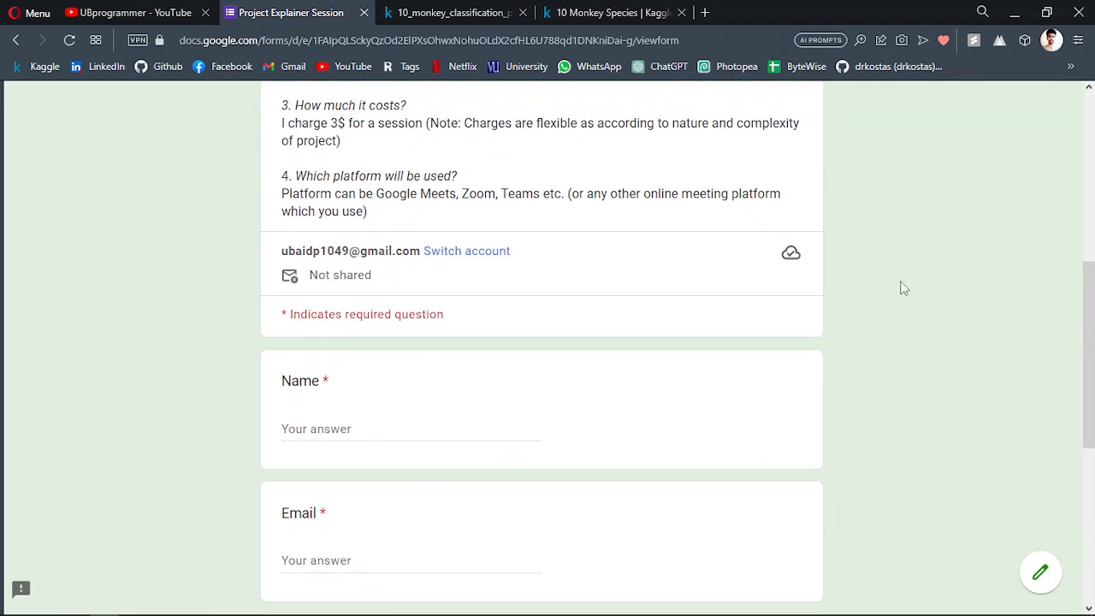
scroll("down", 3)
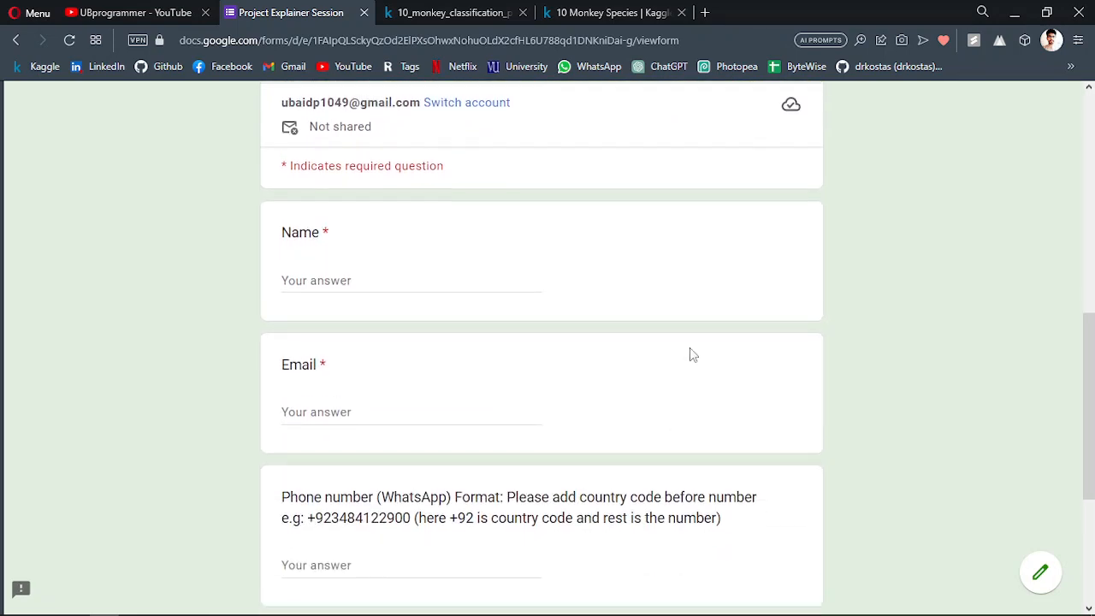
scroll("up", 3)
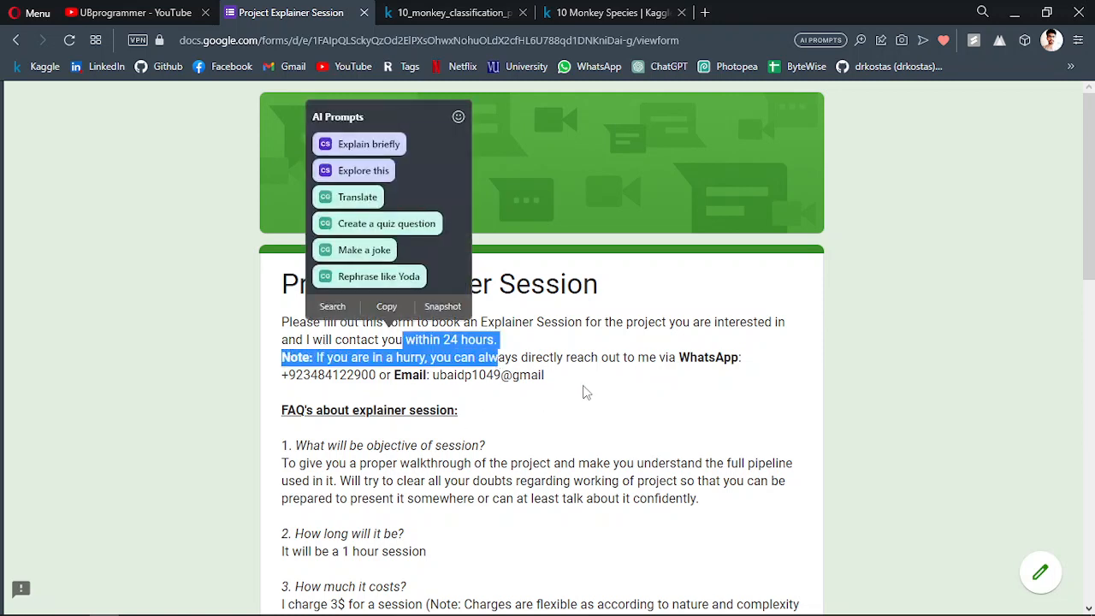
left_click(587, 391)
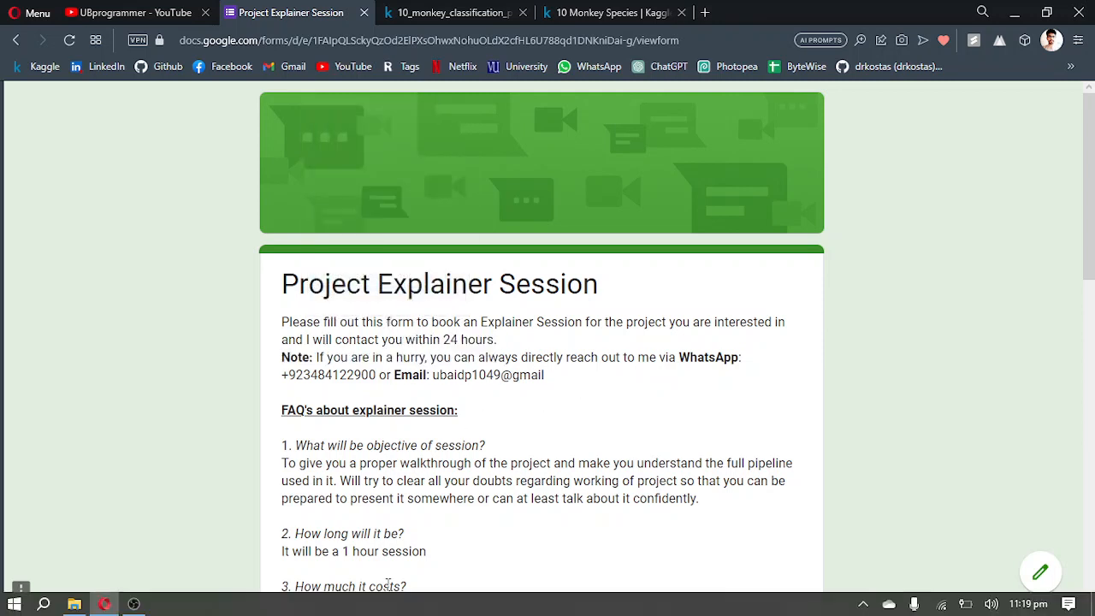
left_click(133, 604)
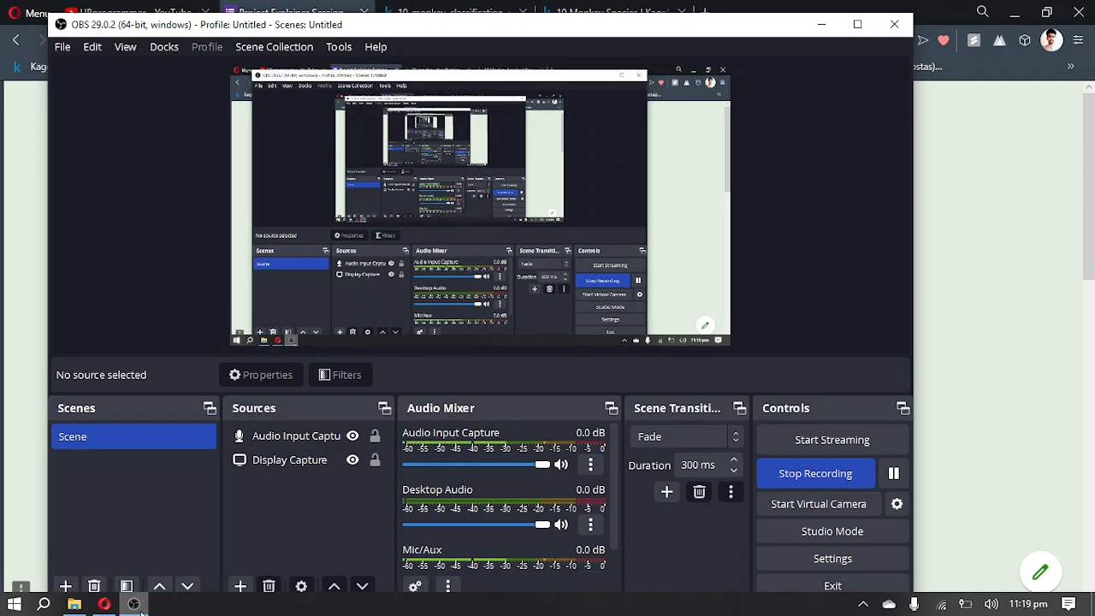